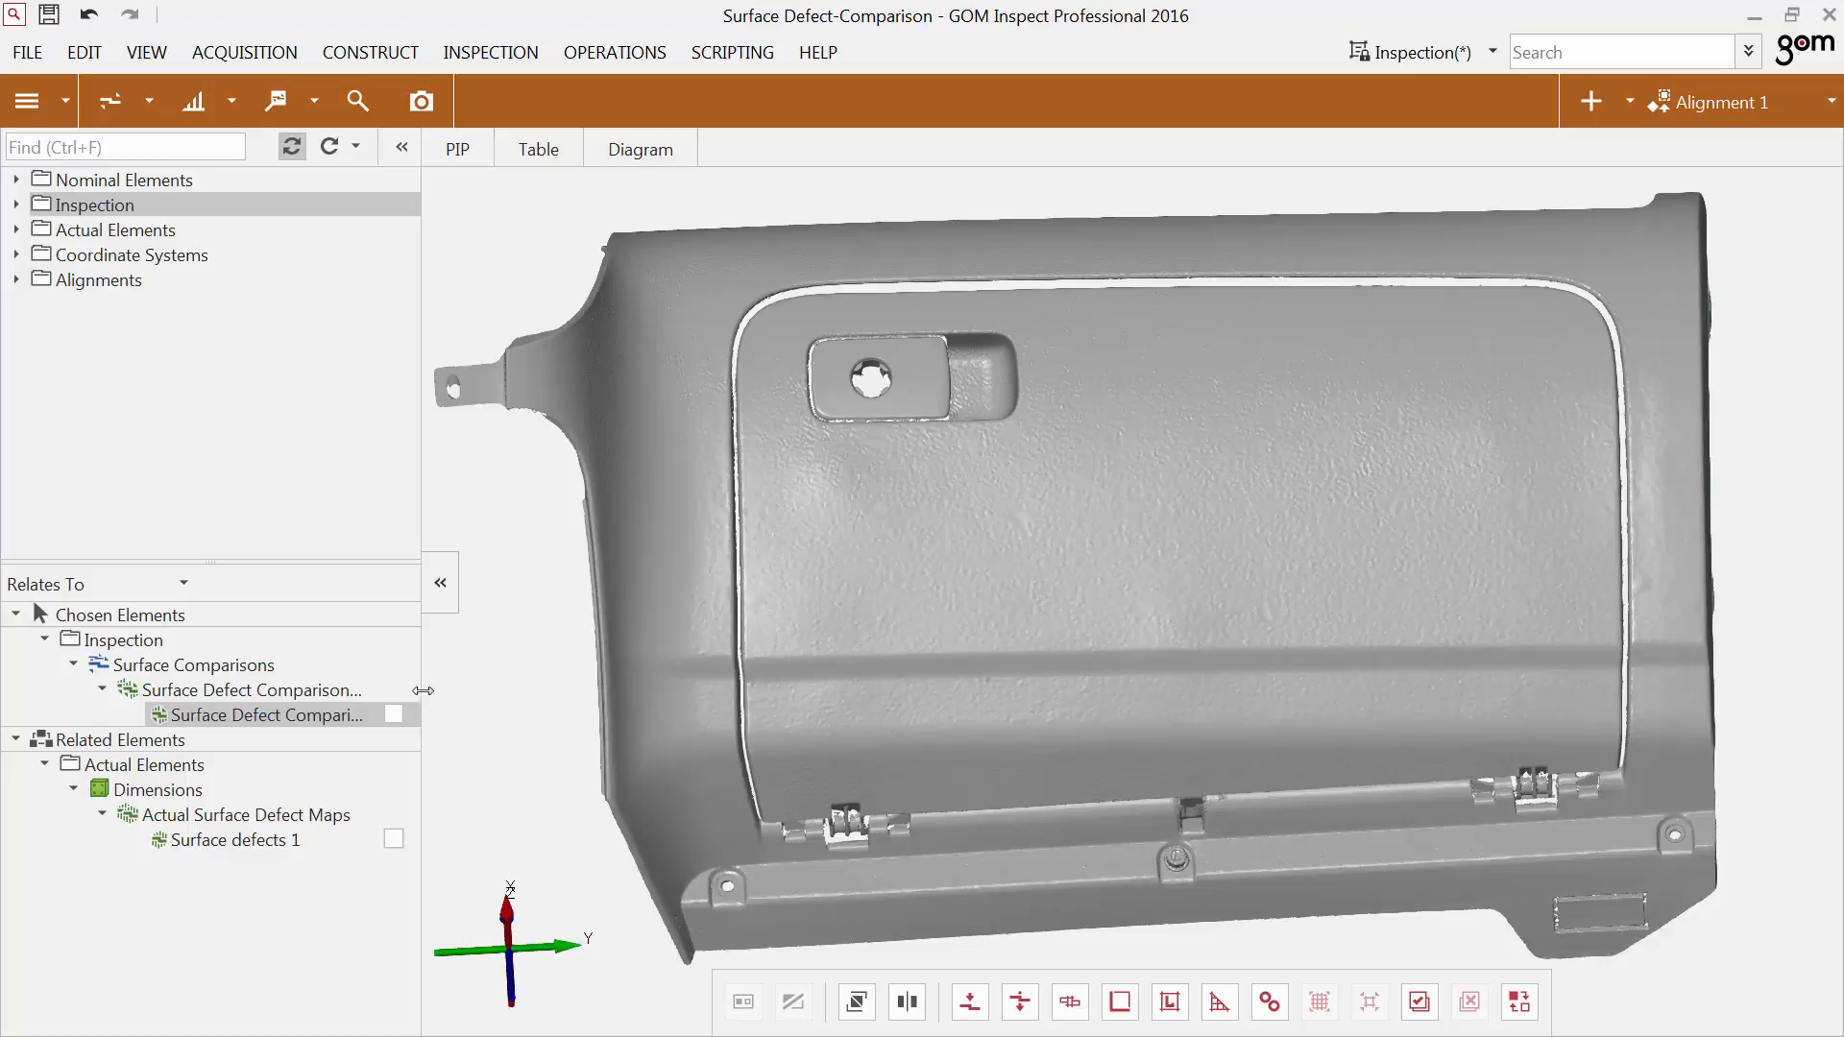
Show the Surface Defect Comparison colour map on the lid and search for 'Surface'.
click(393, 715)
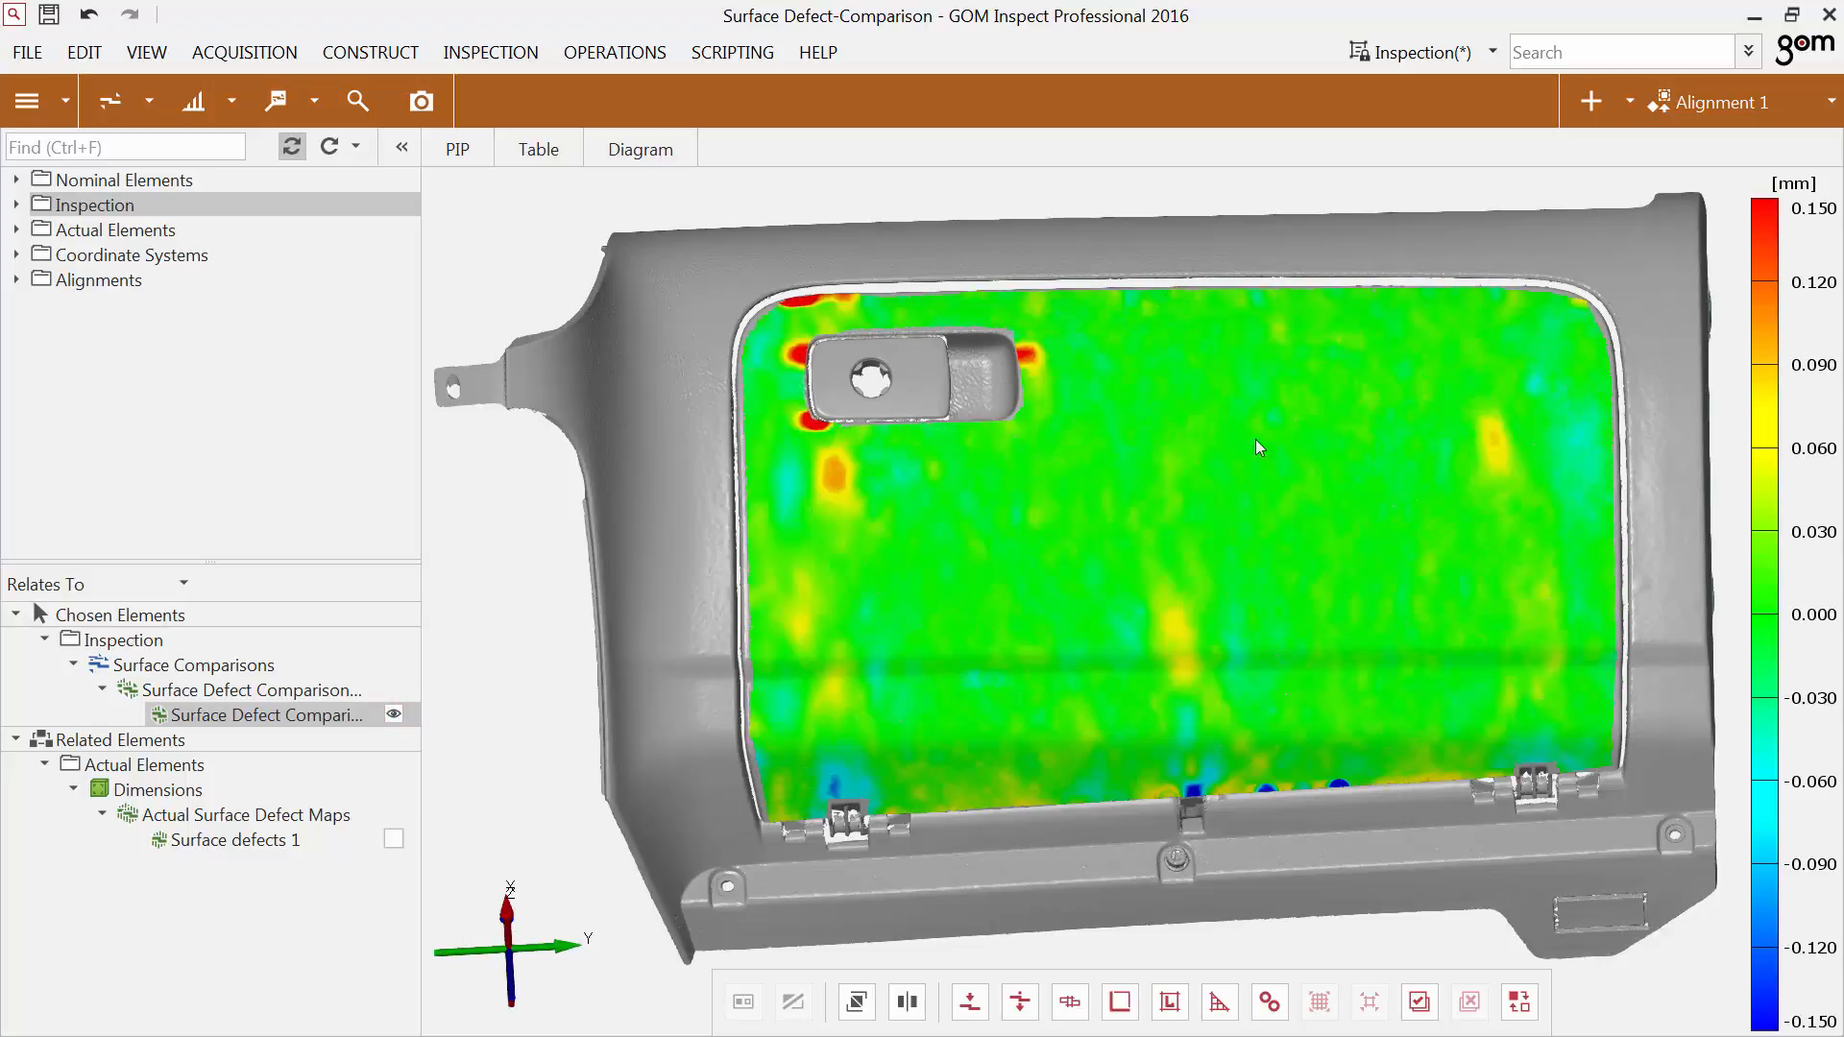
click(1530, 50)
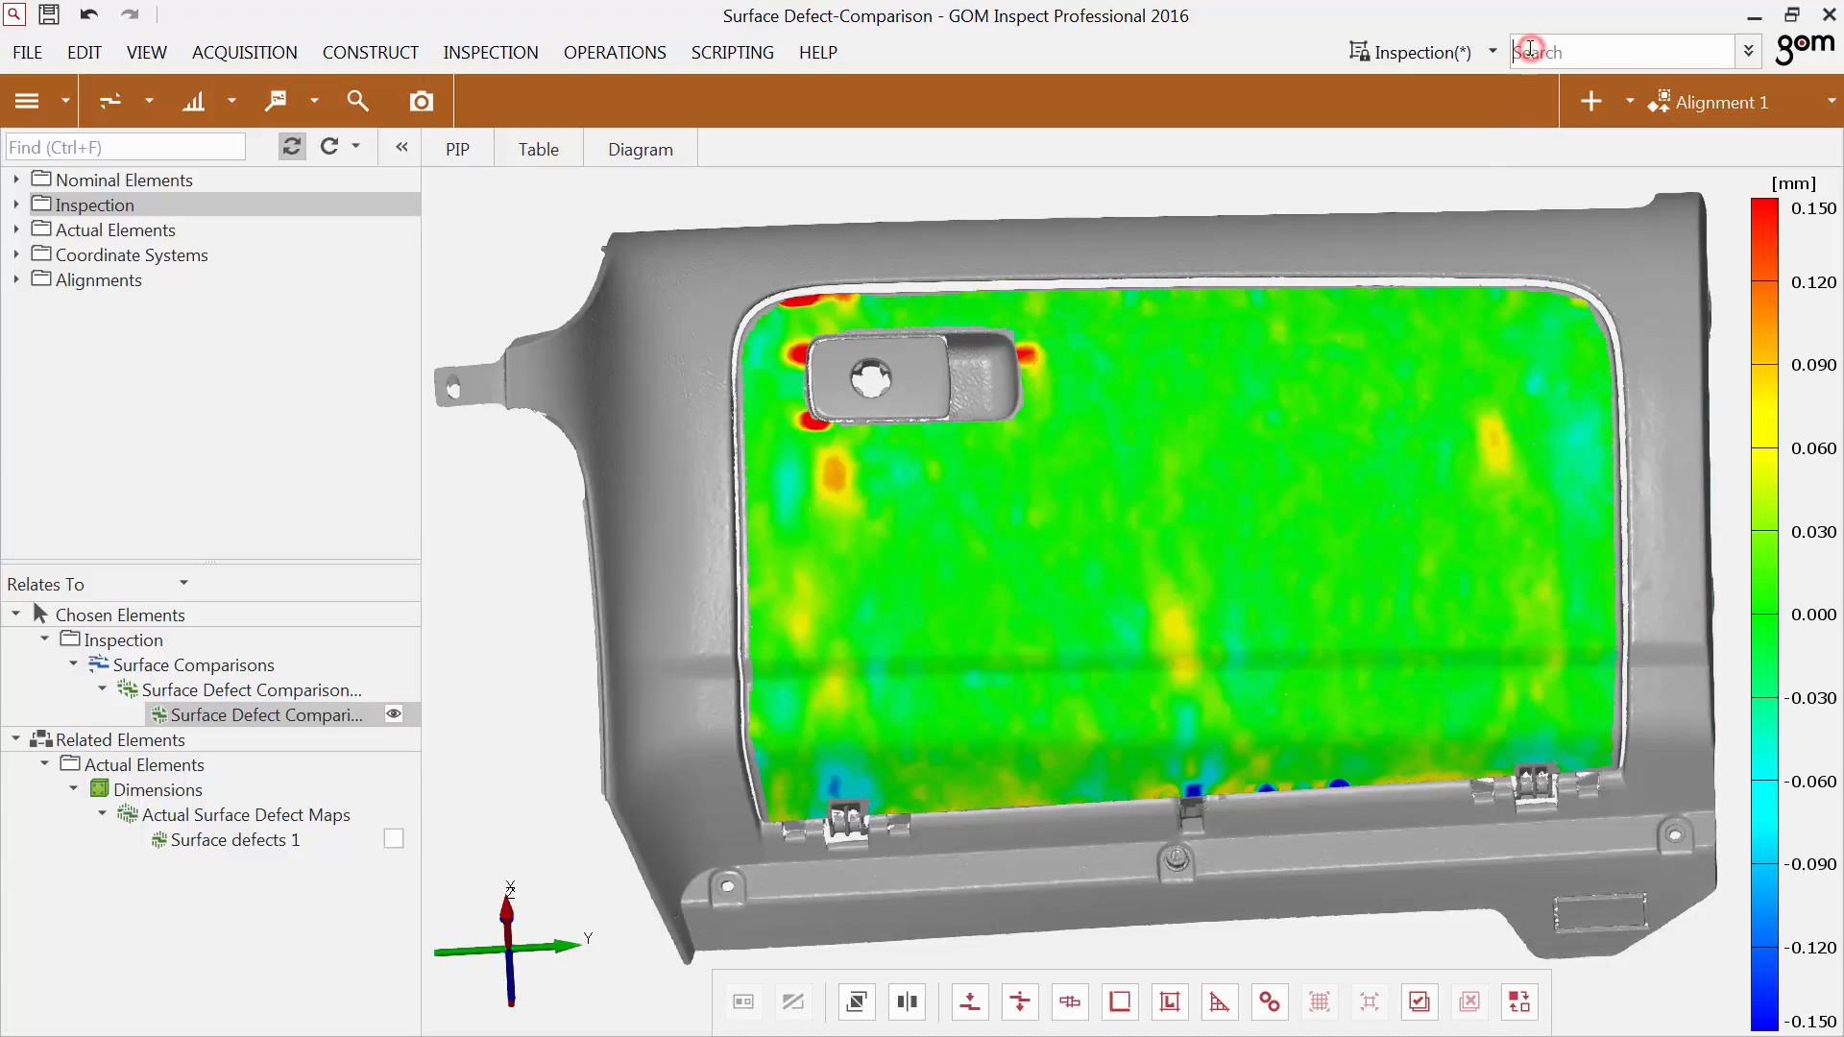
text(Surface)
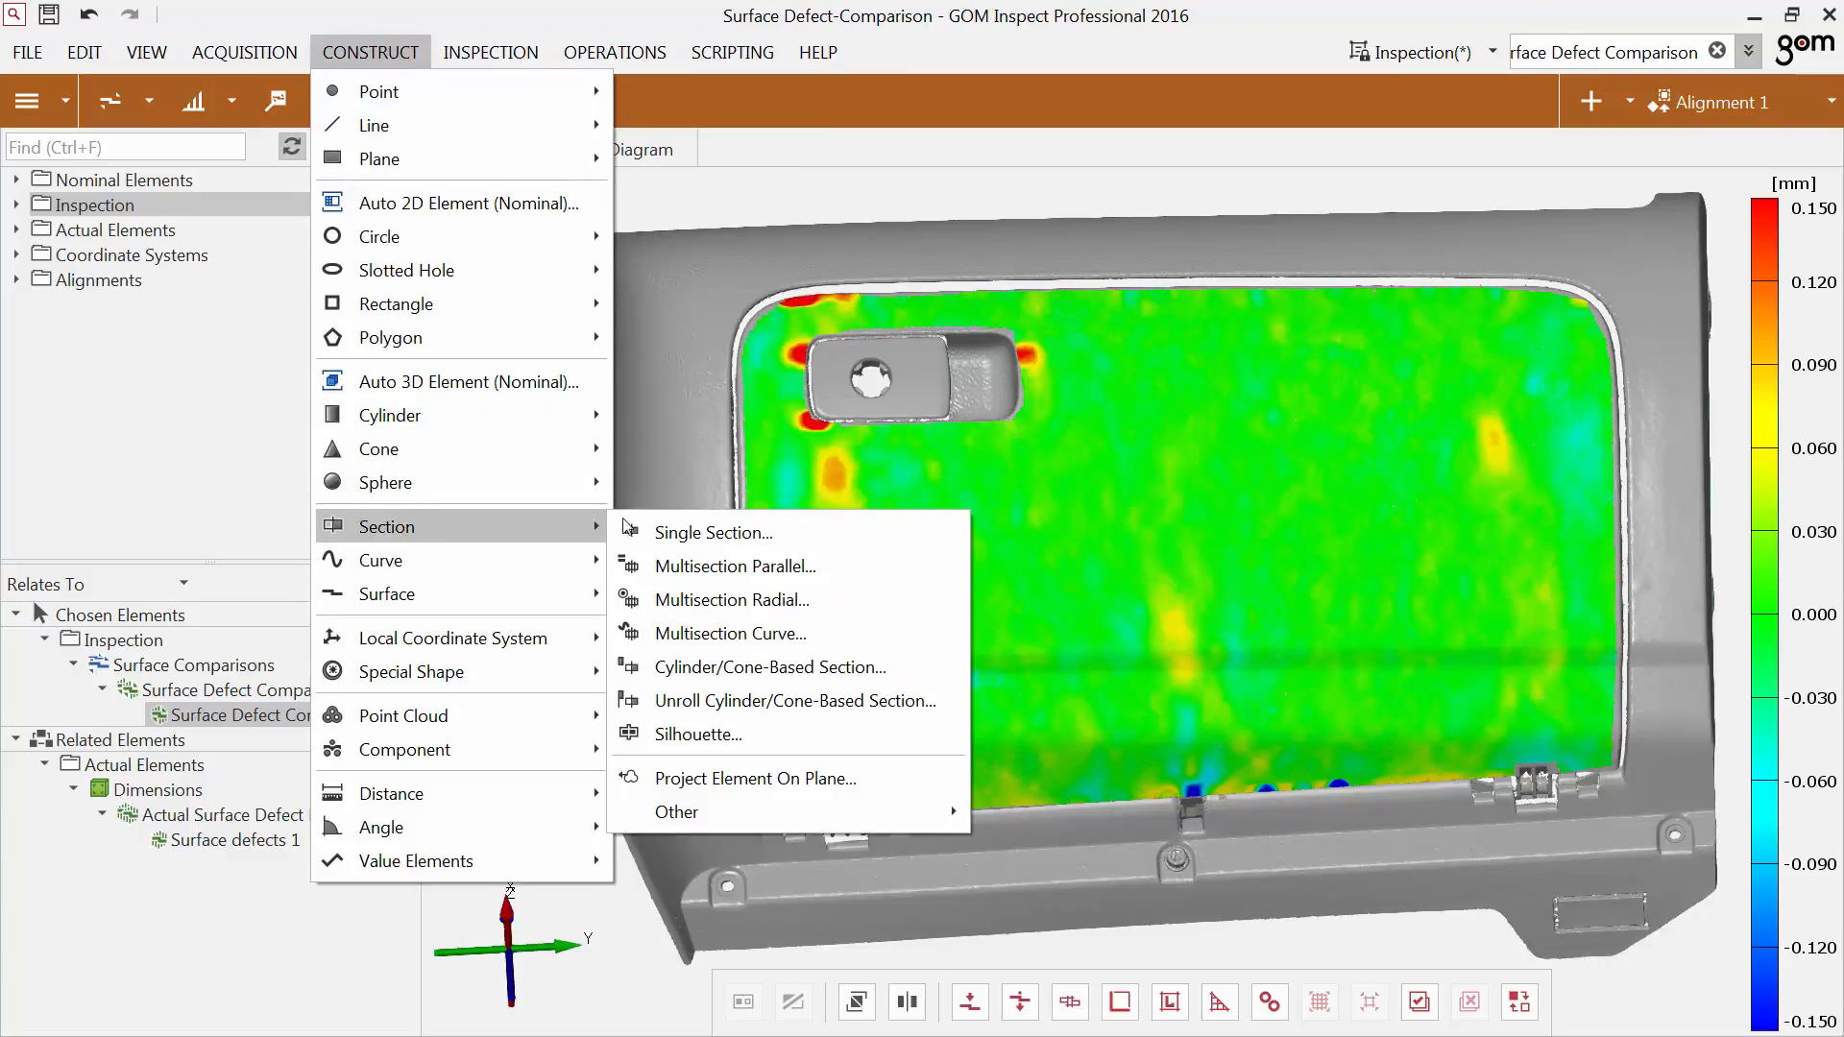
Create a single section at X +666 mm using all points of the lid part.
click(713, 531)
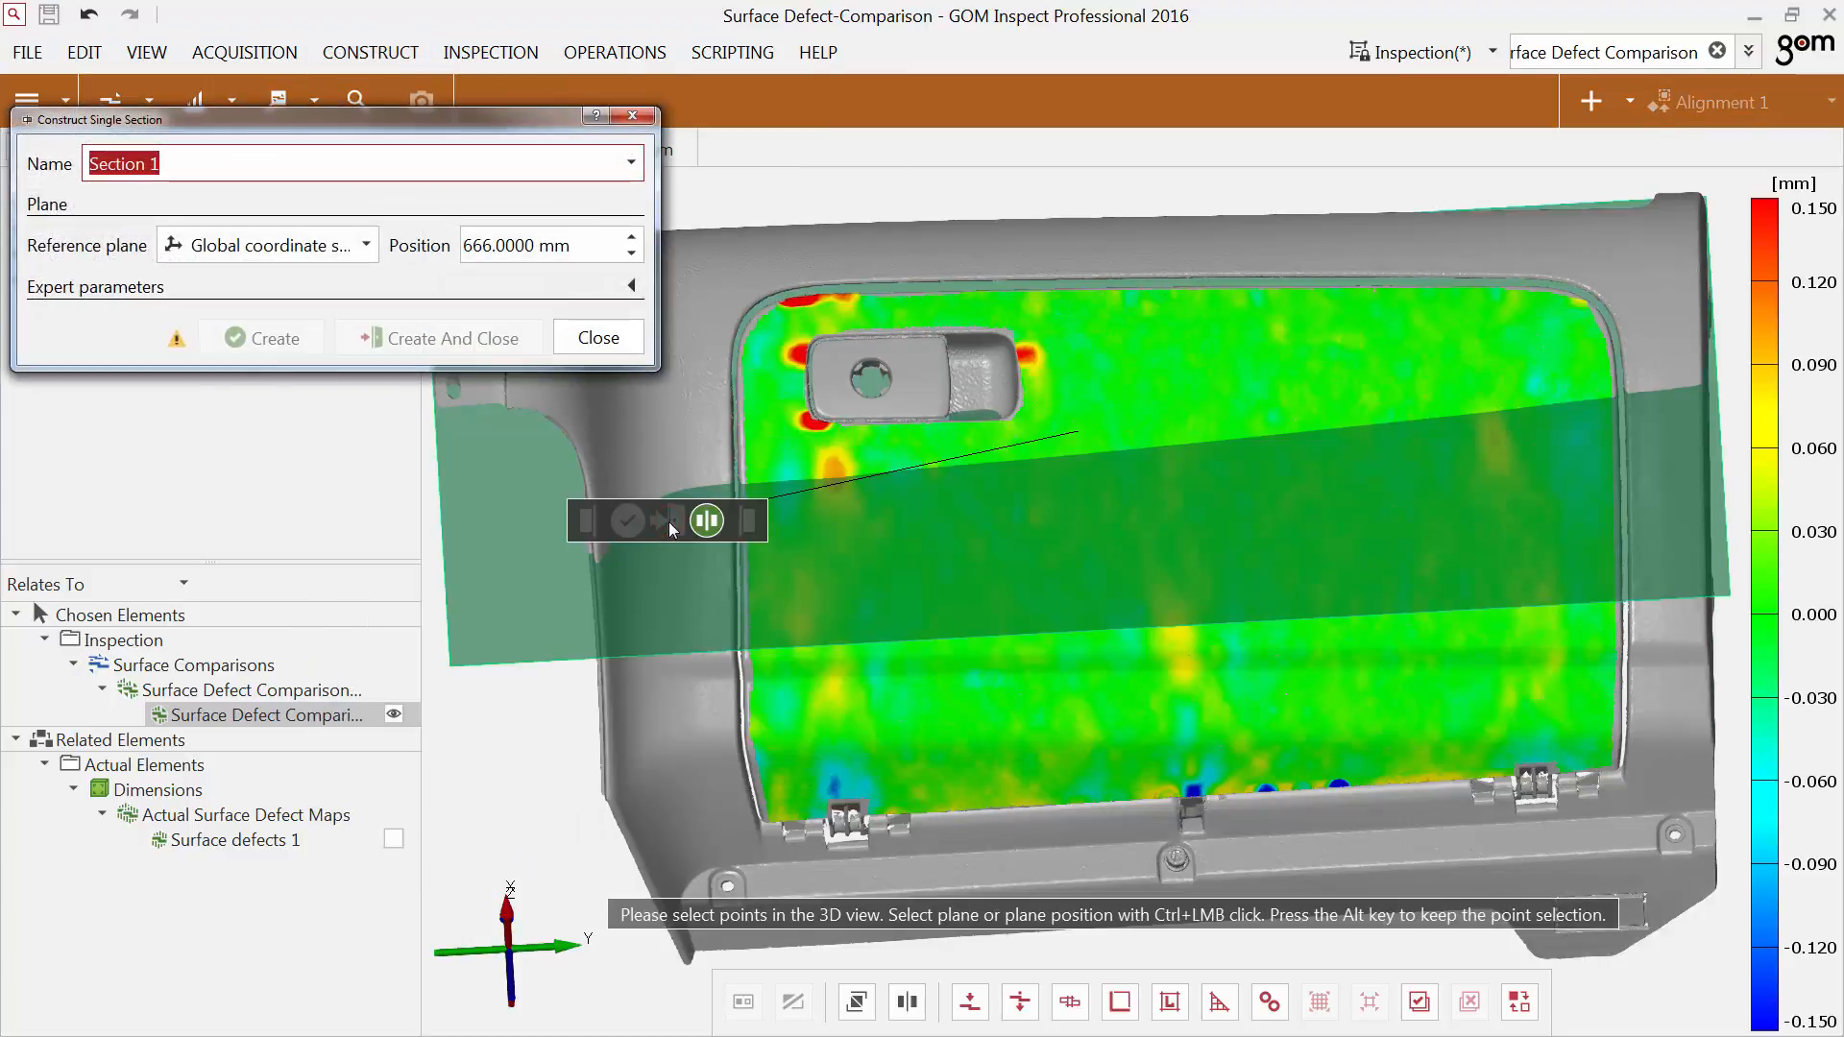
right_click(706, 520)
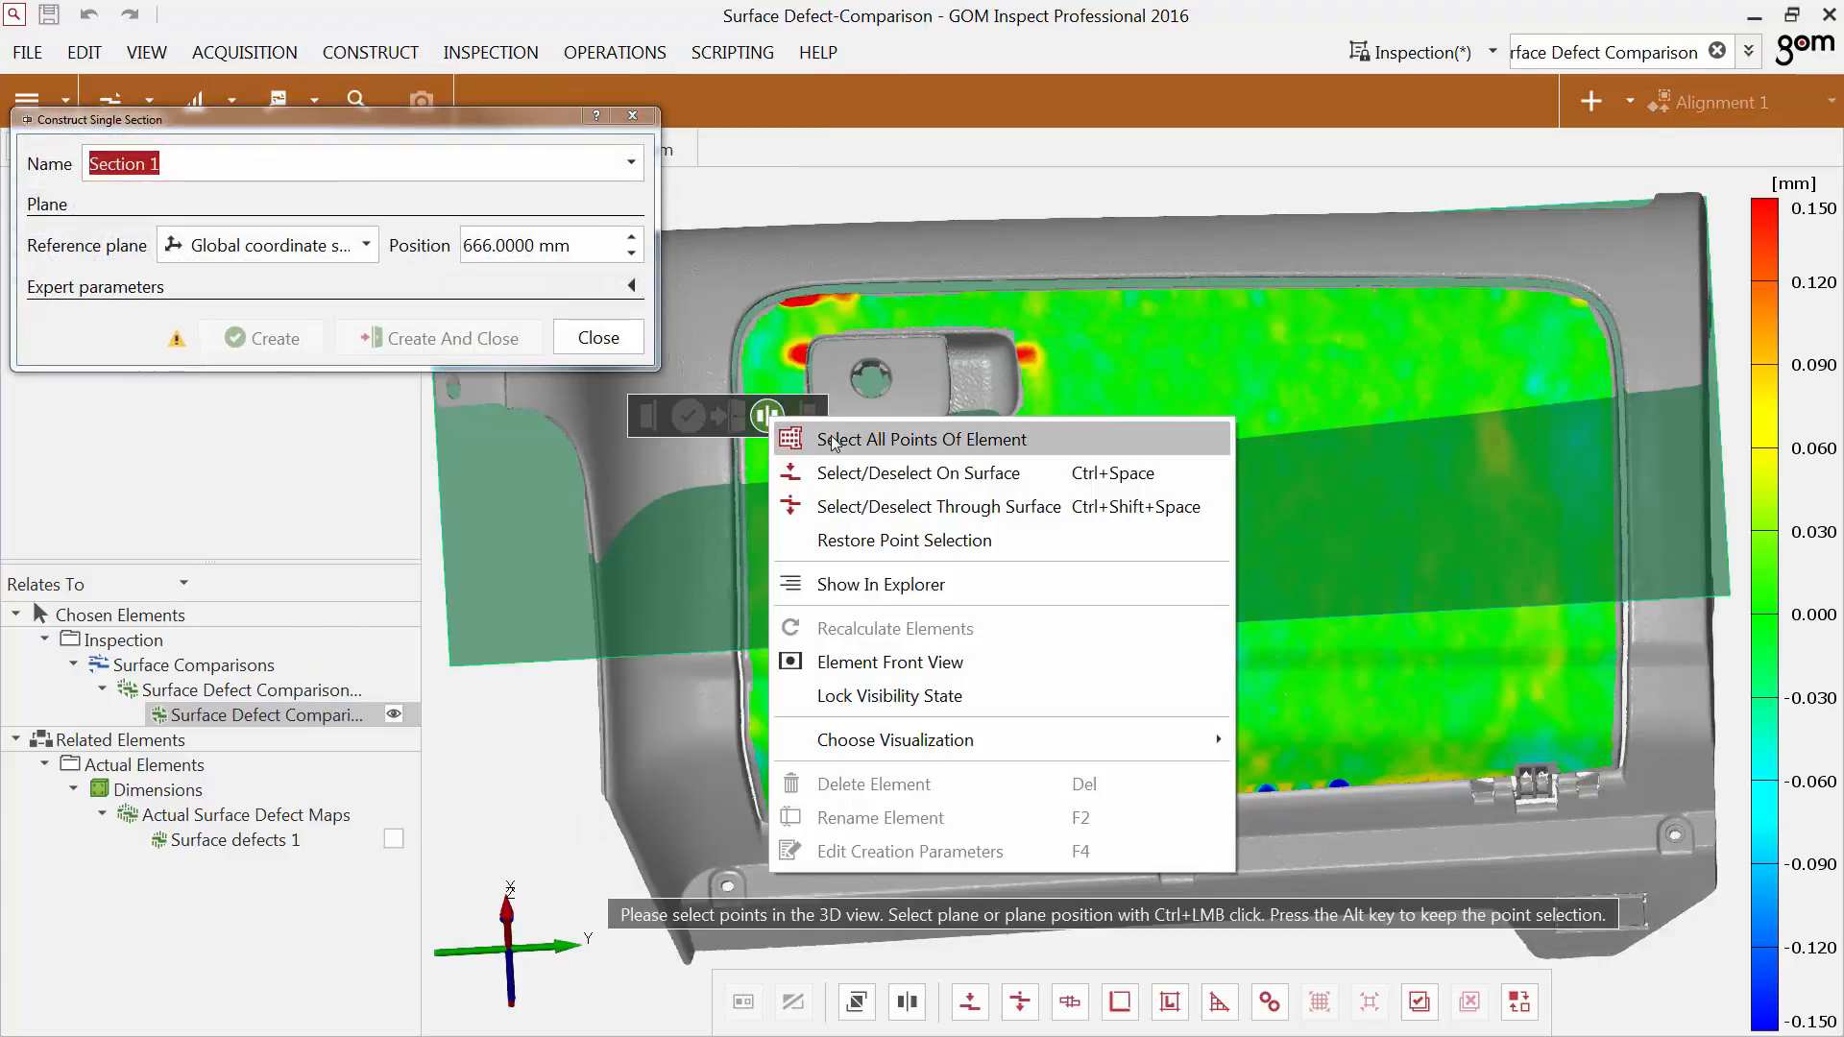
click(923, 439)
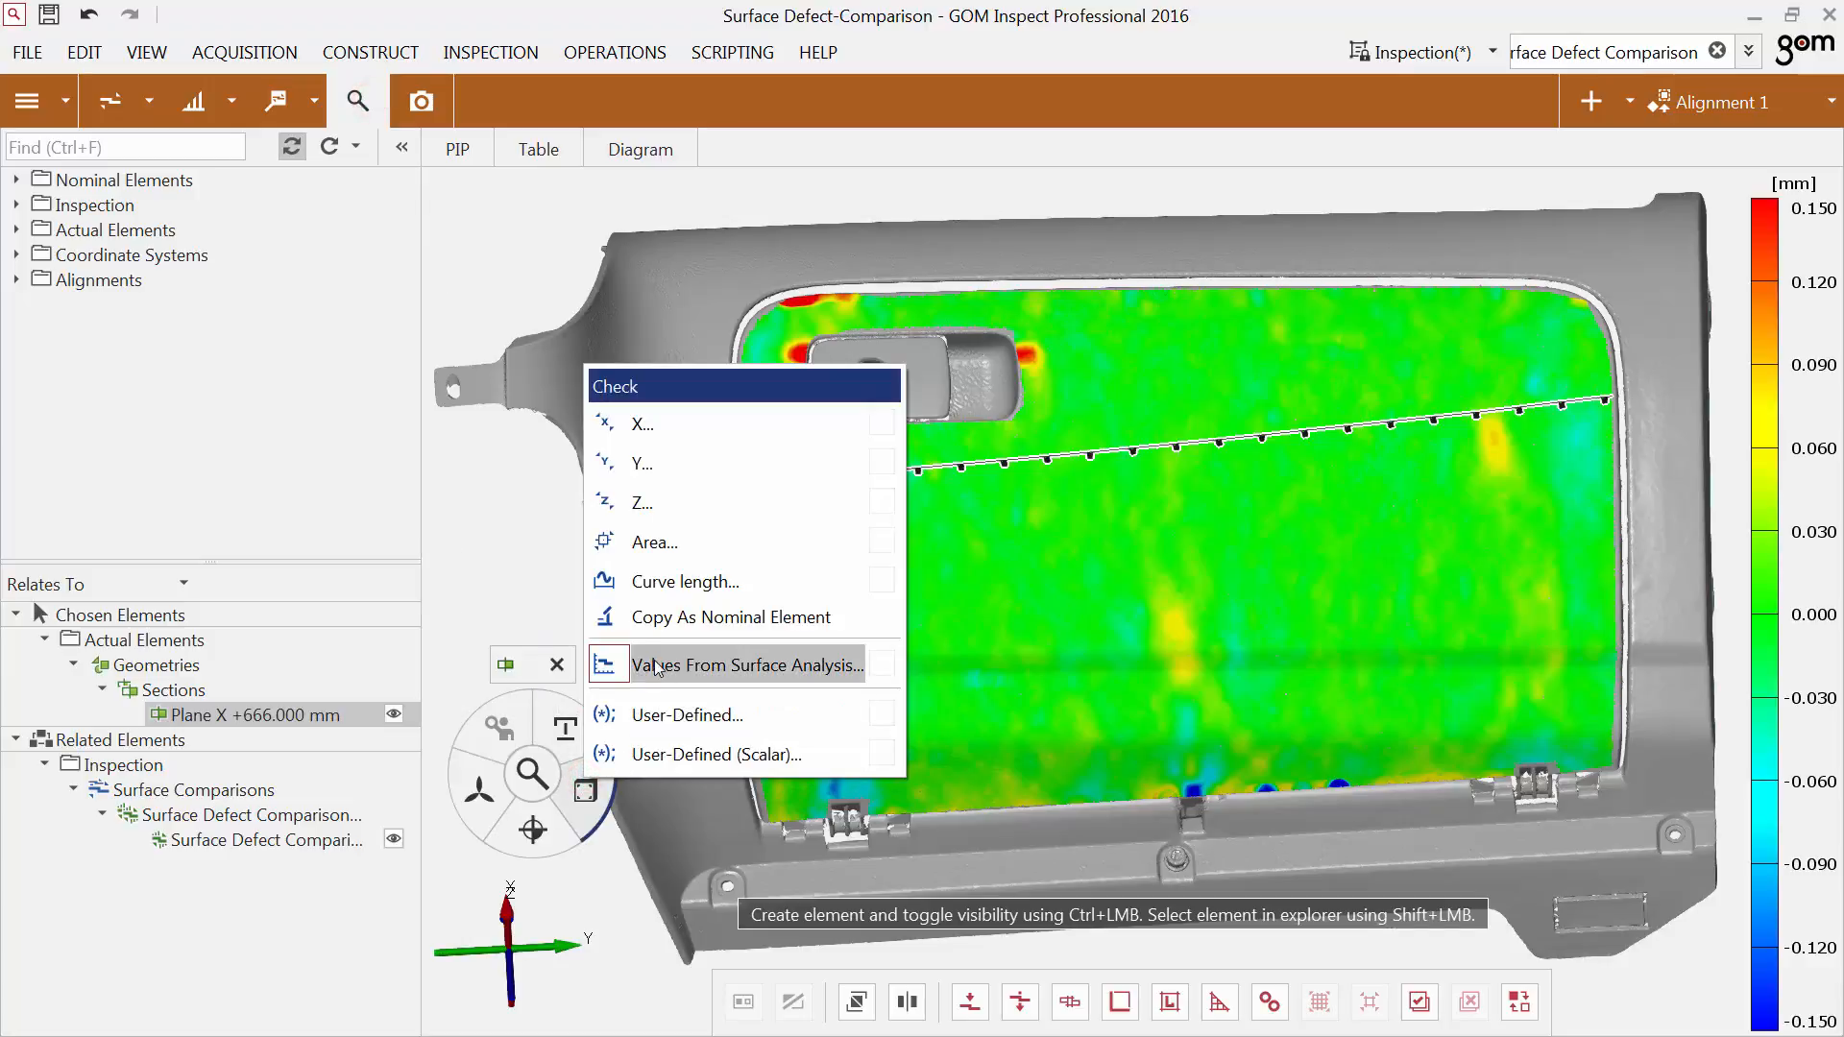
Extract Surface Defect Comparison values along the section into a curve named 'Section 1'.
click(745, 665)
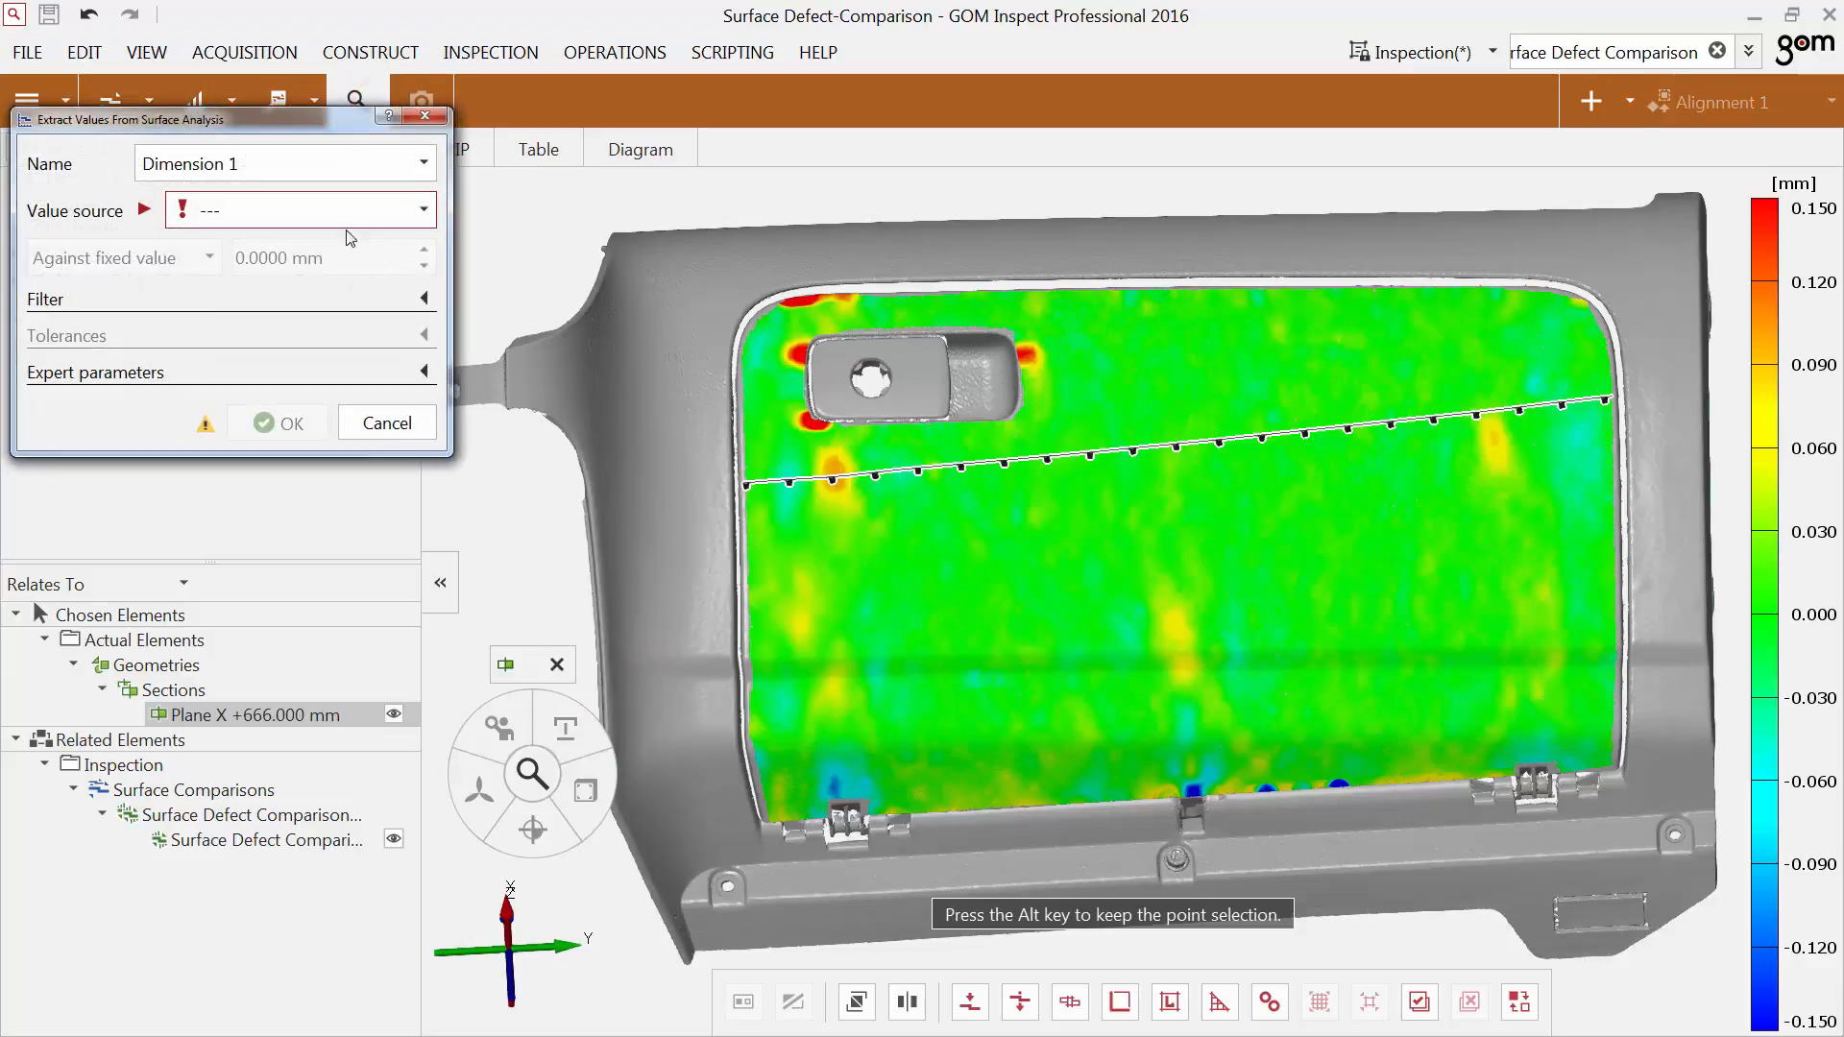
click(282, 163)
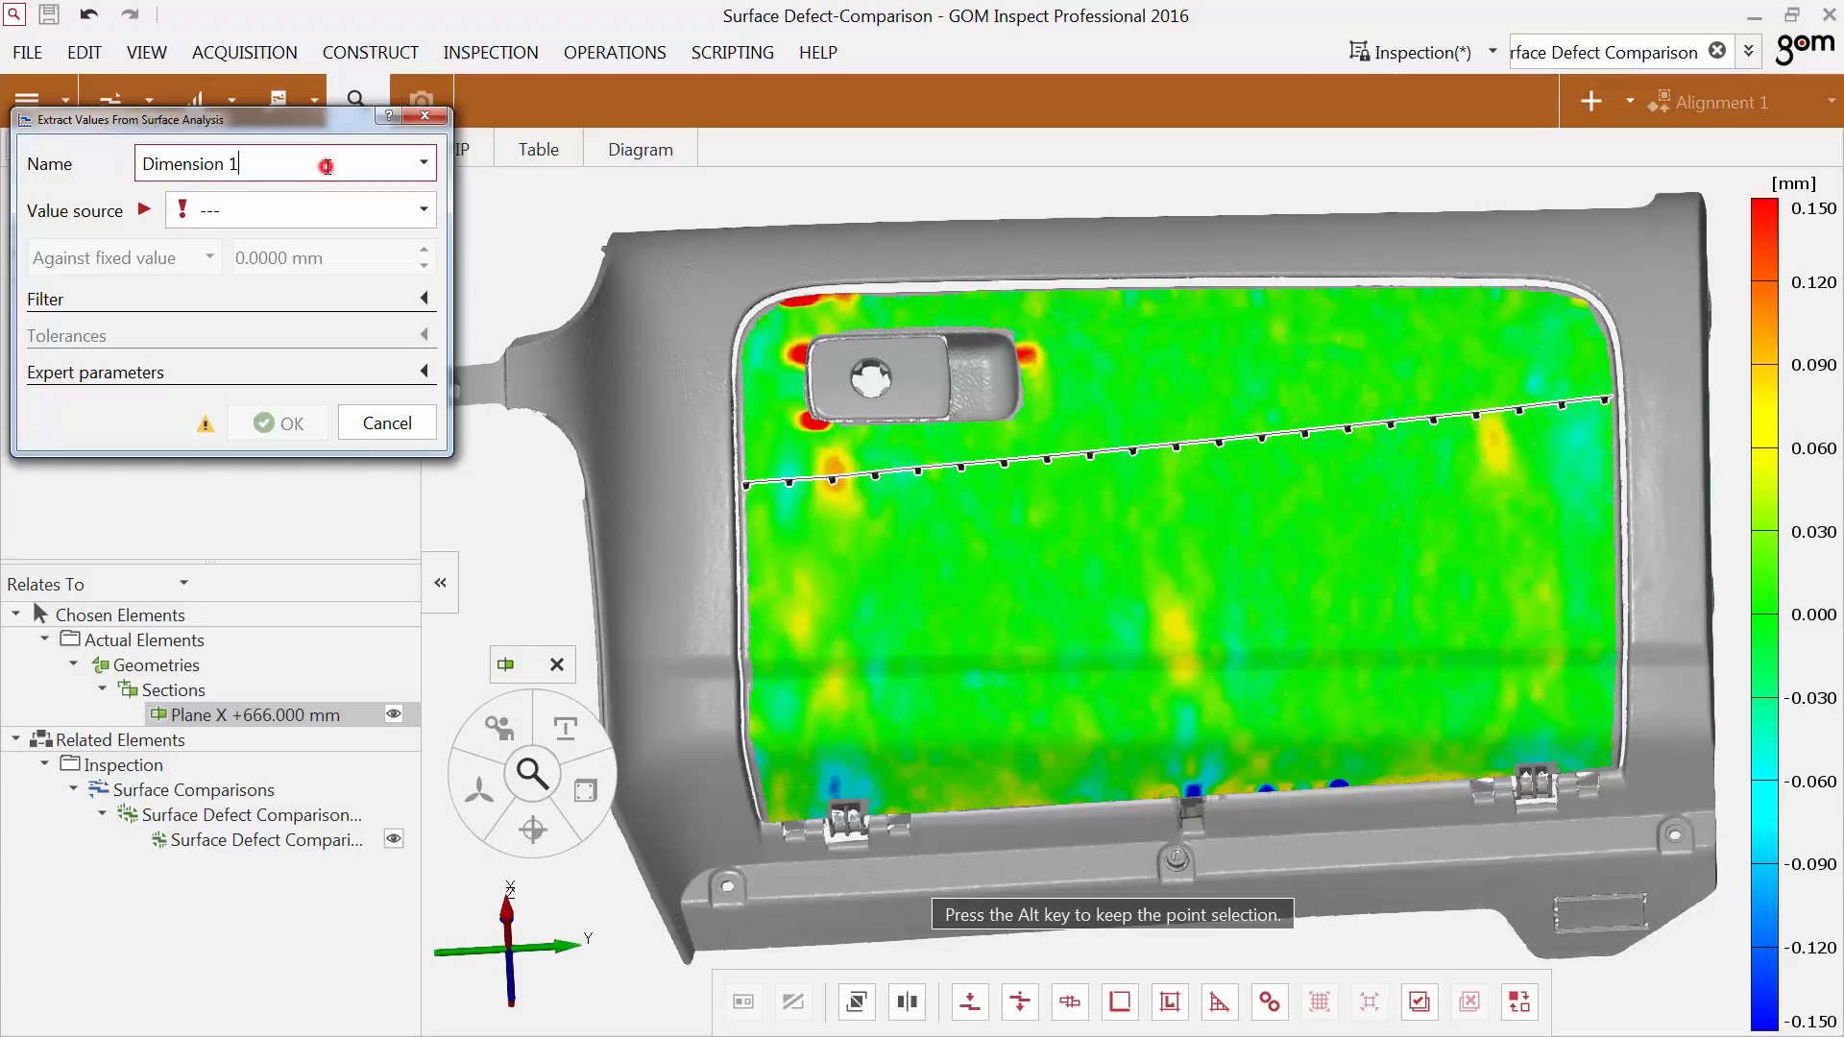
click(282, 162)
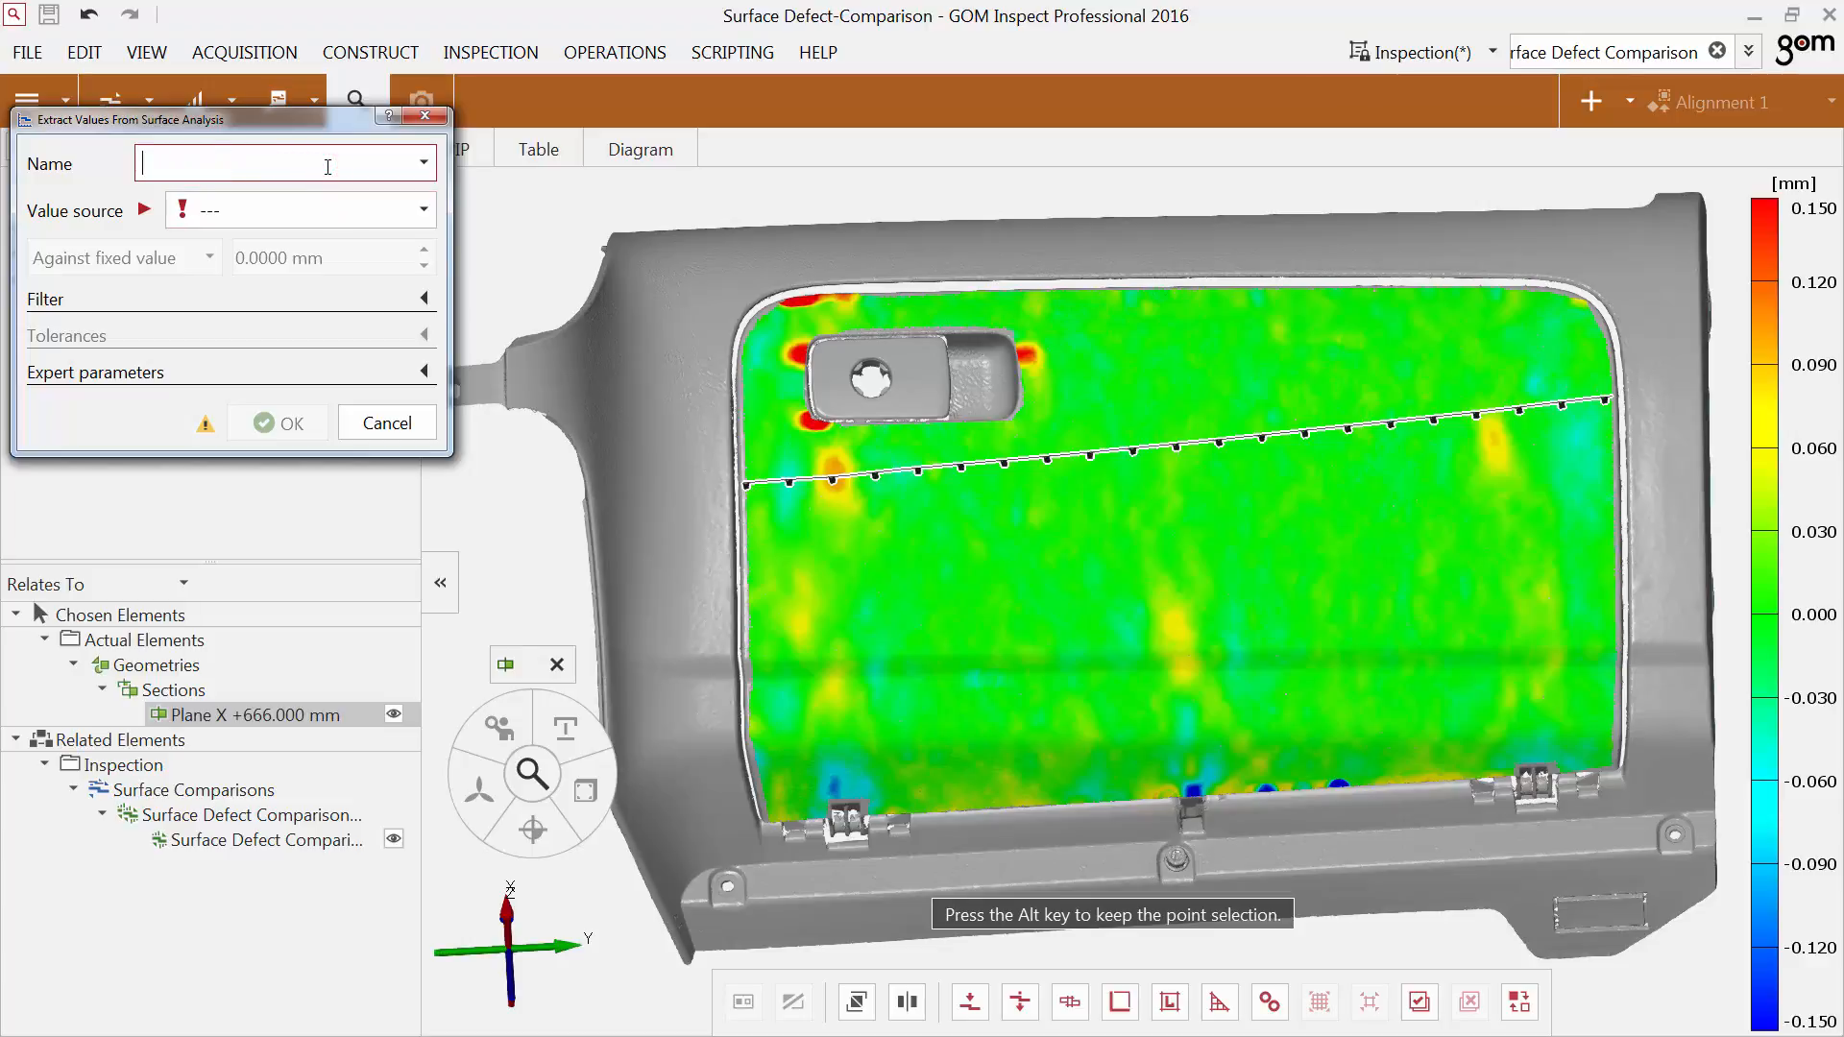
text(Section 1)
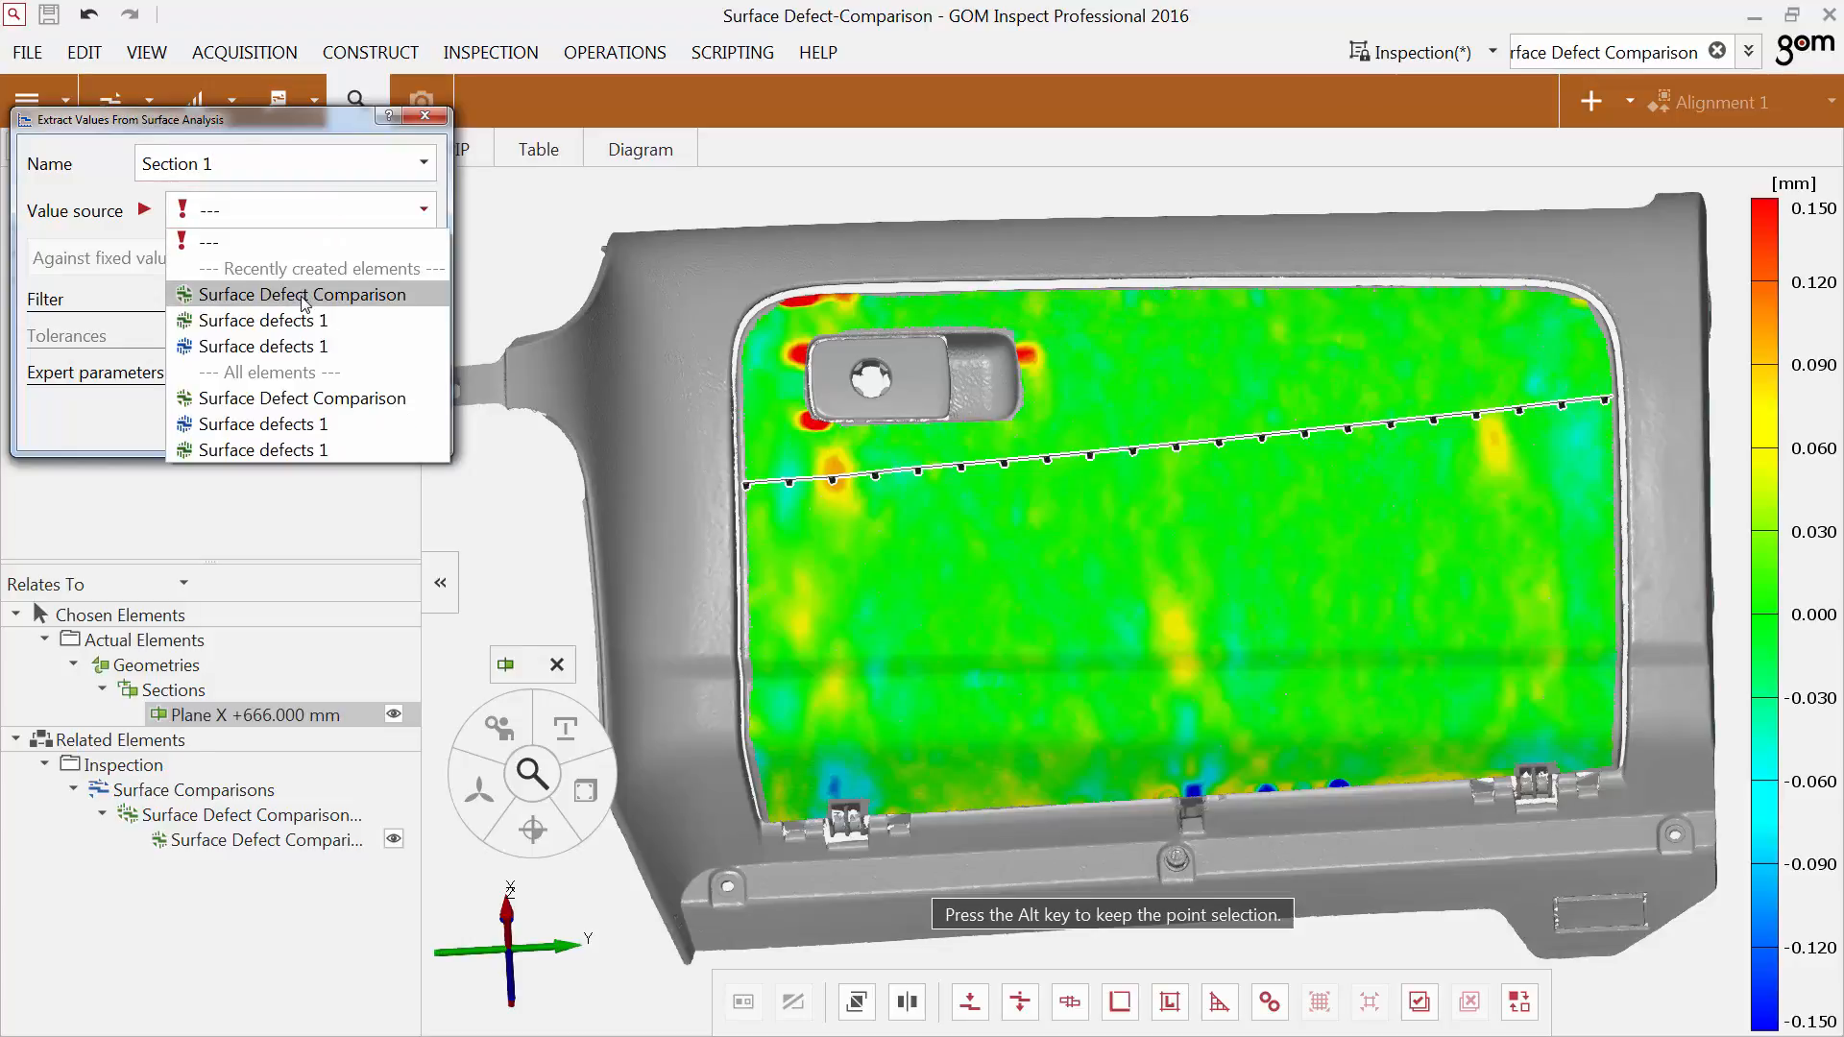
click(305, 294)
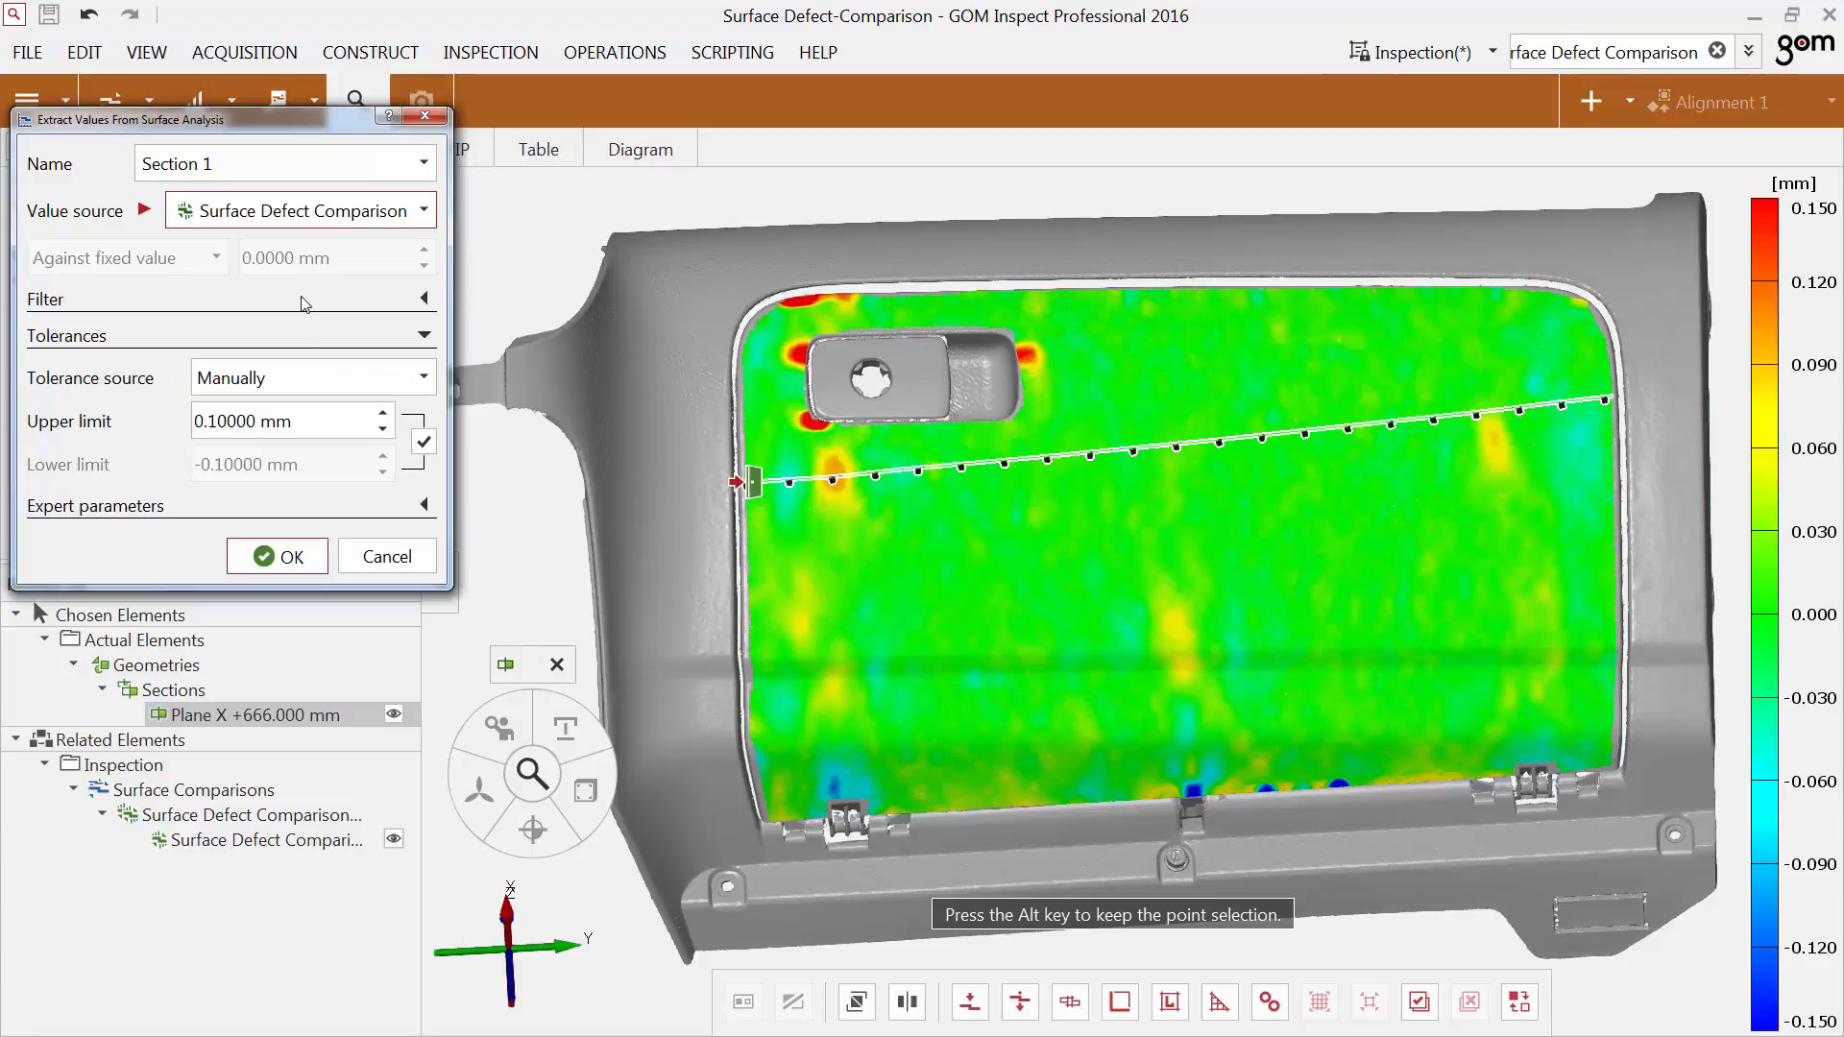
click(277, 557)
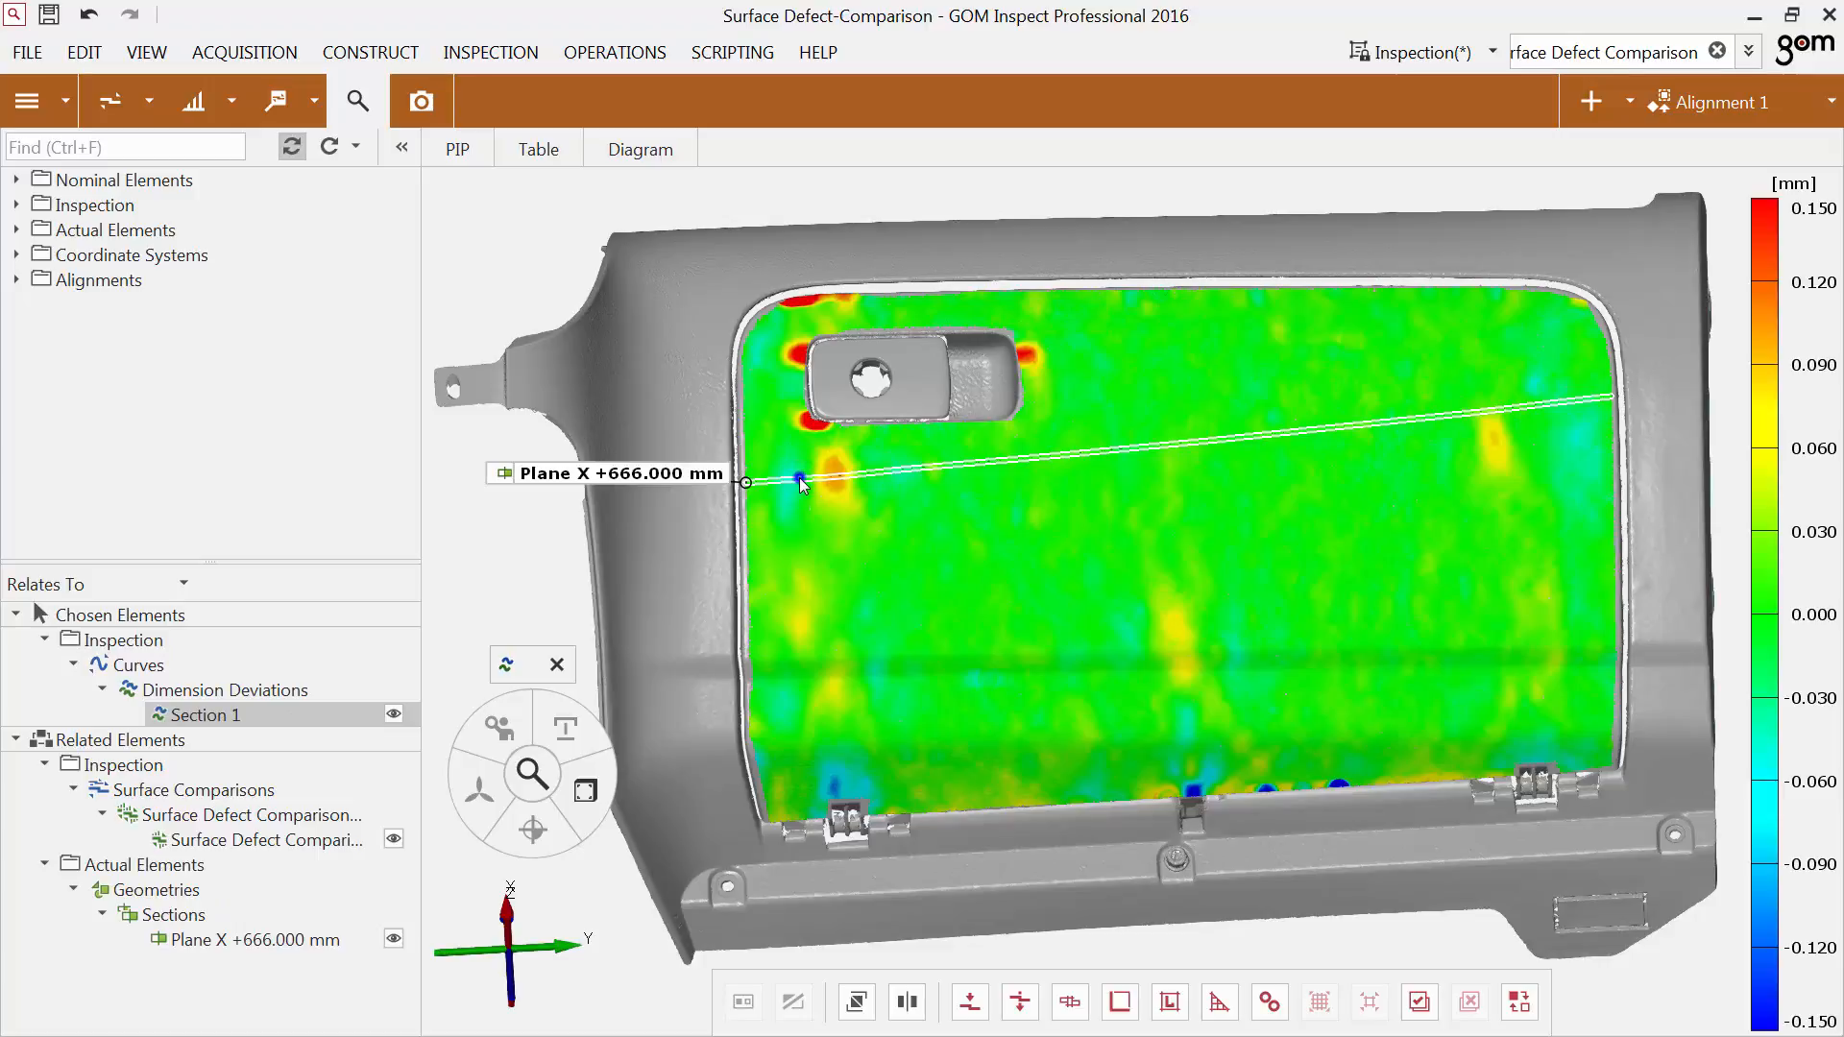
Show Section 1 in the explorer and display its deviation diagram.
right_click(800, 482)
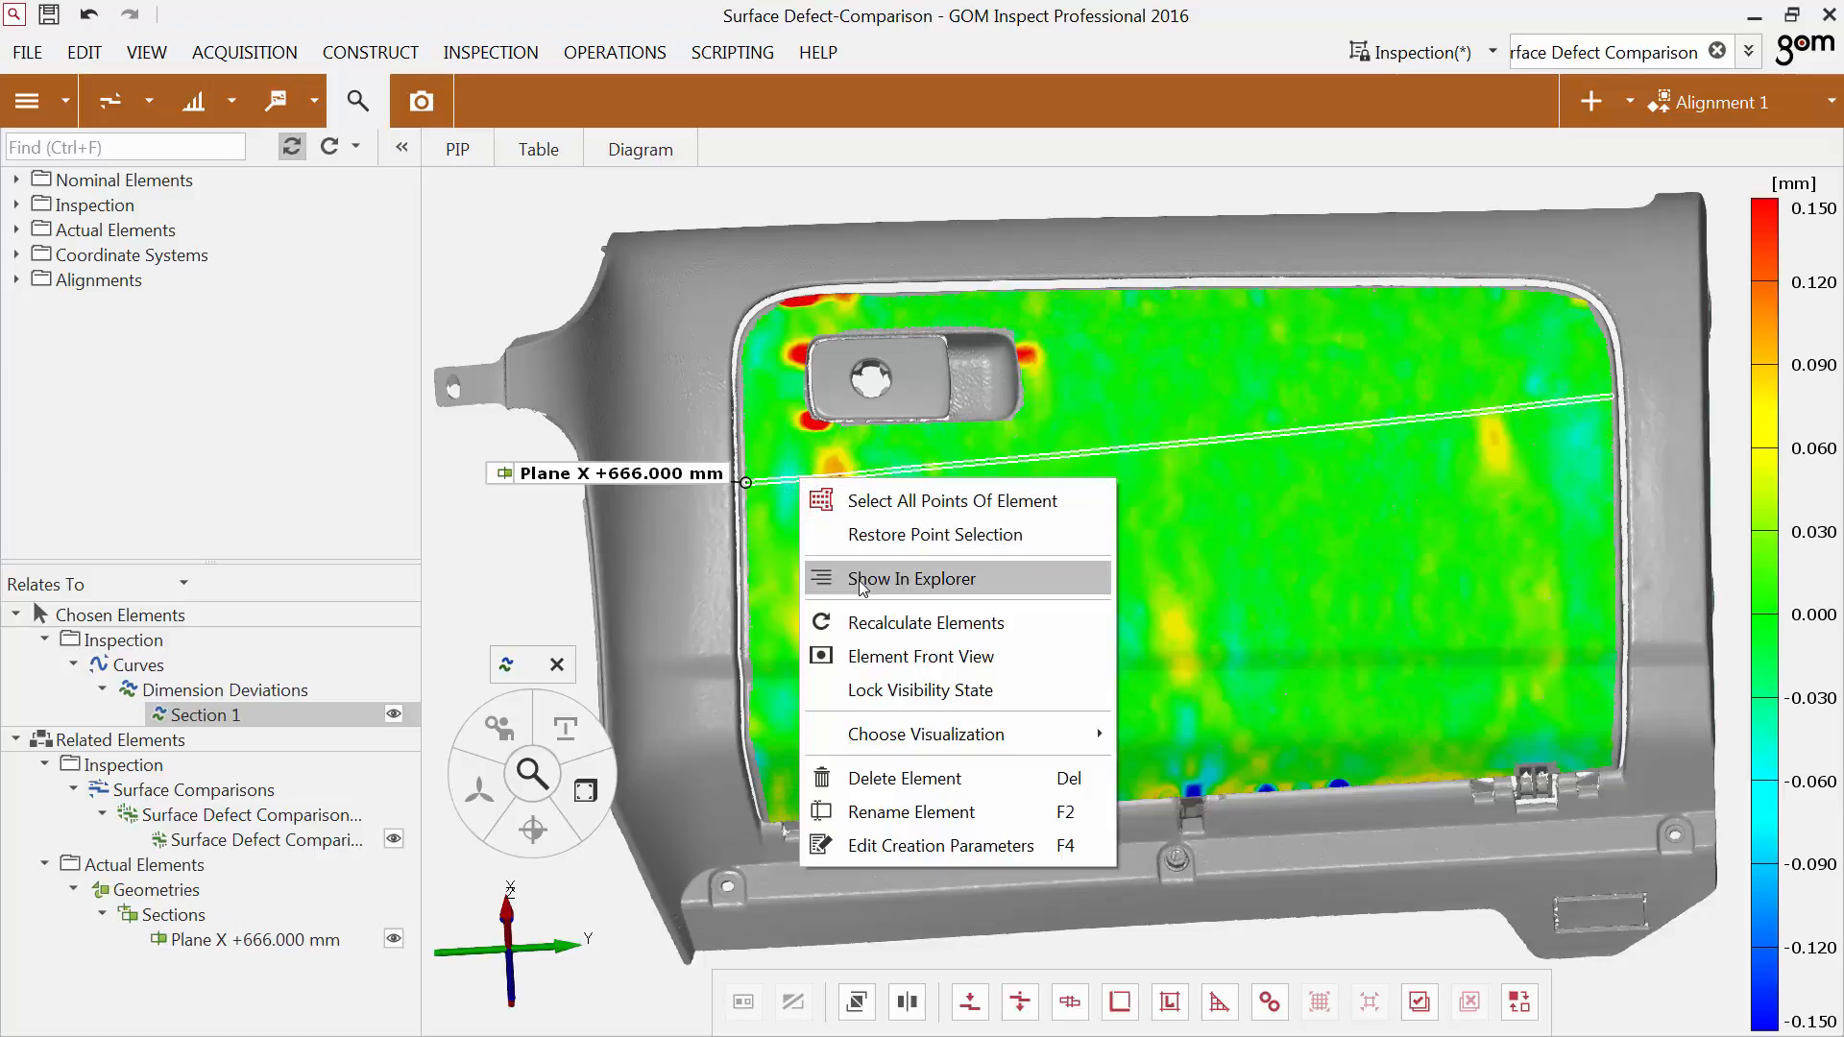
click(912, 577)
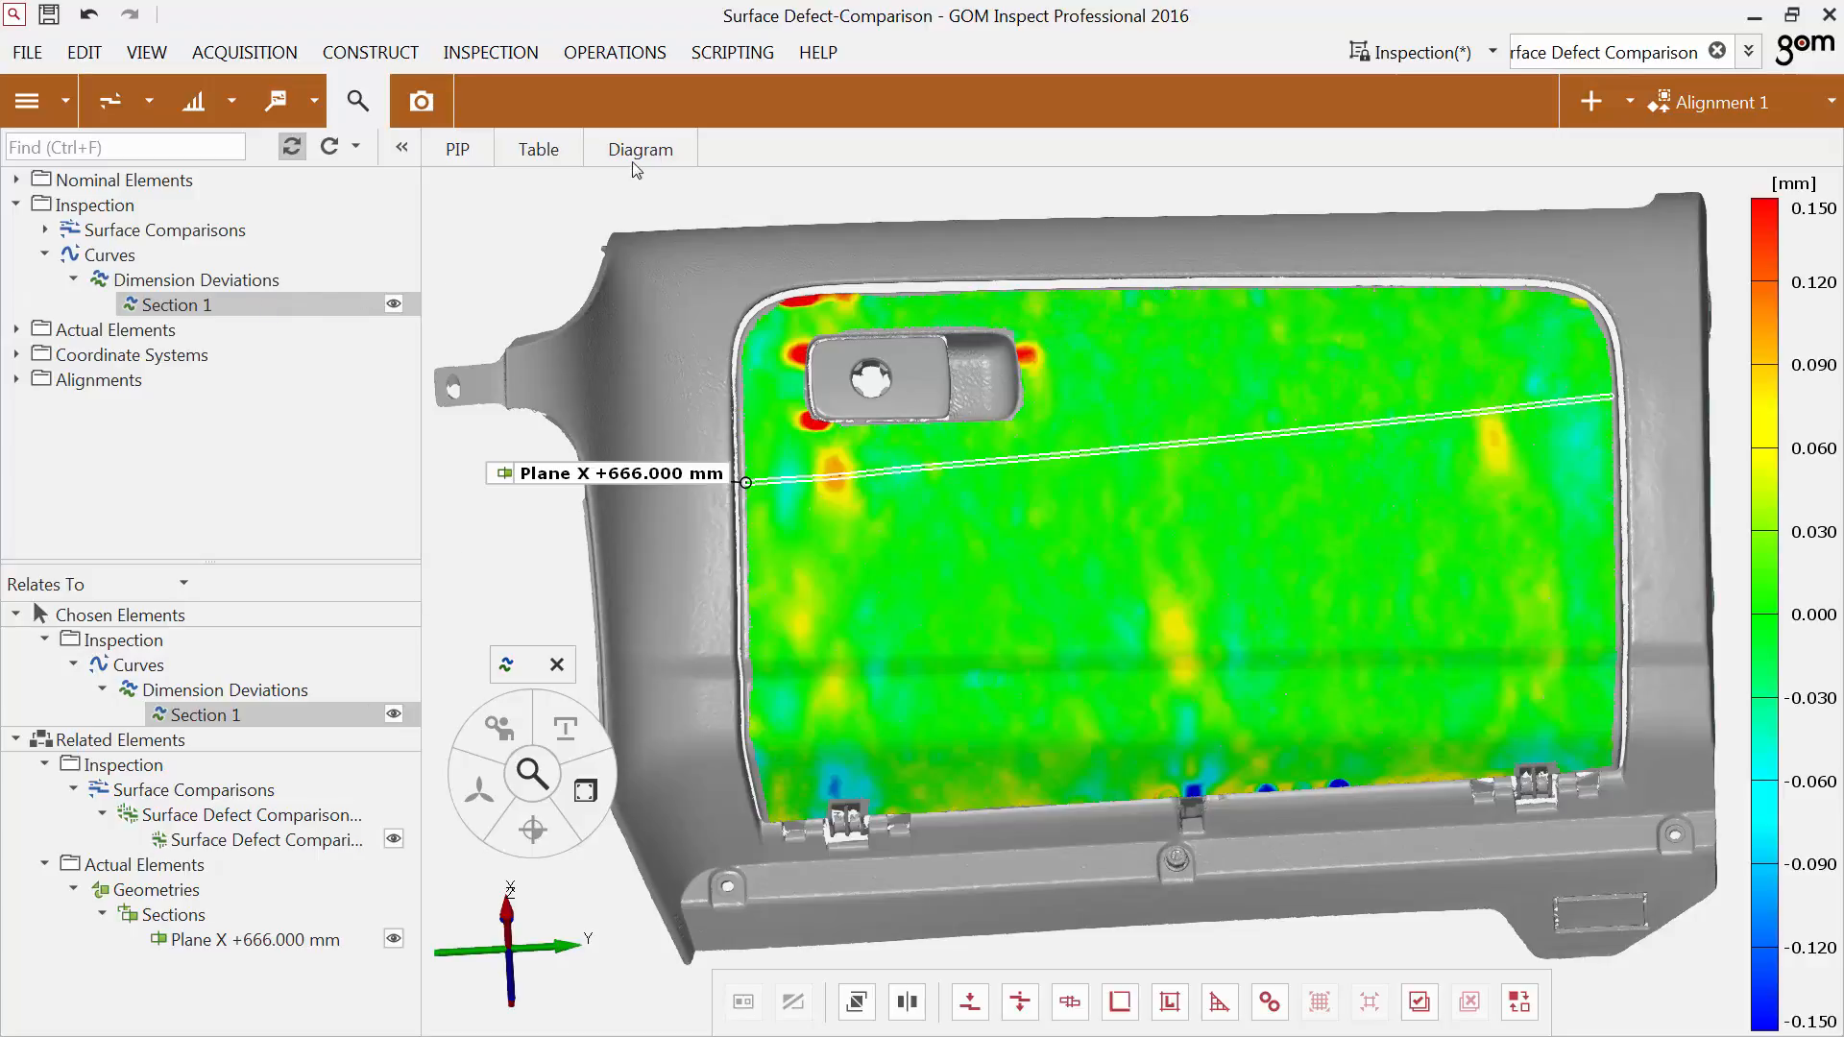
click(639, 150)
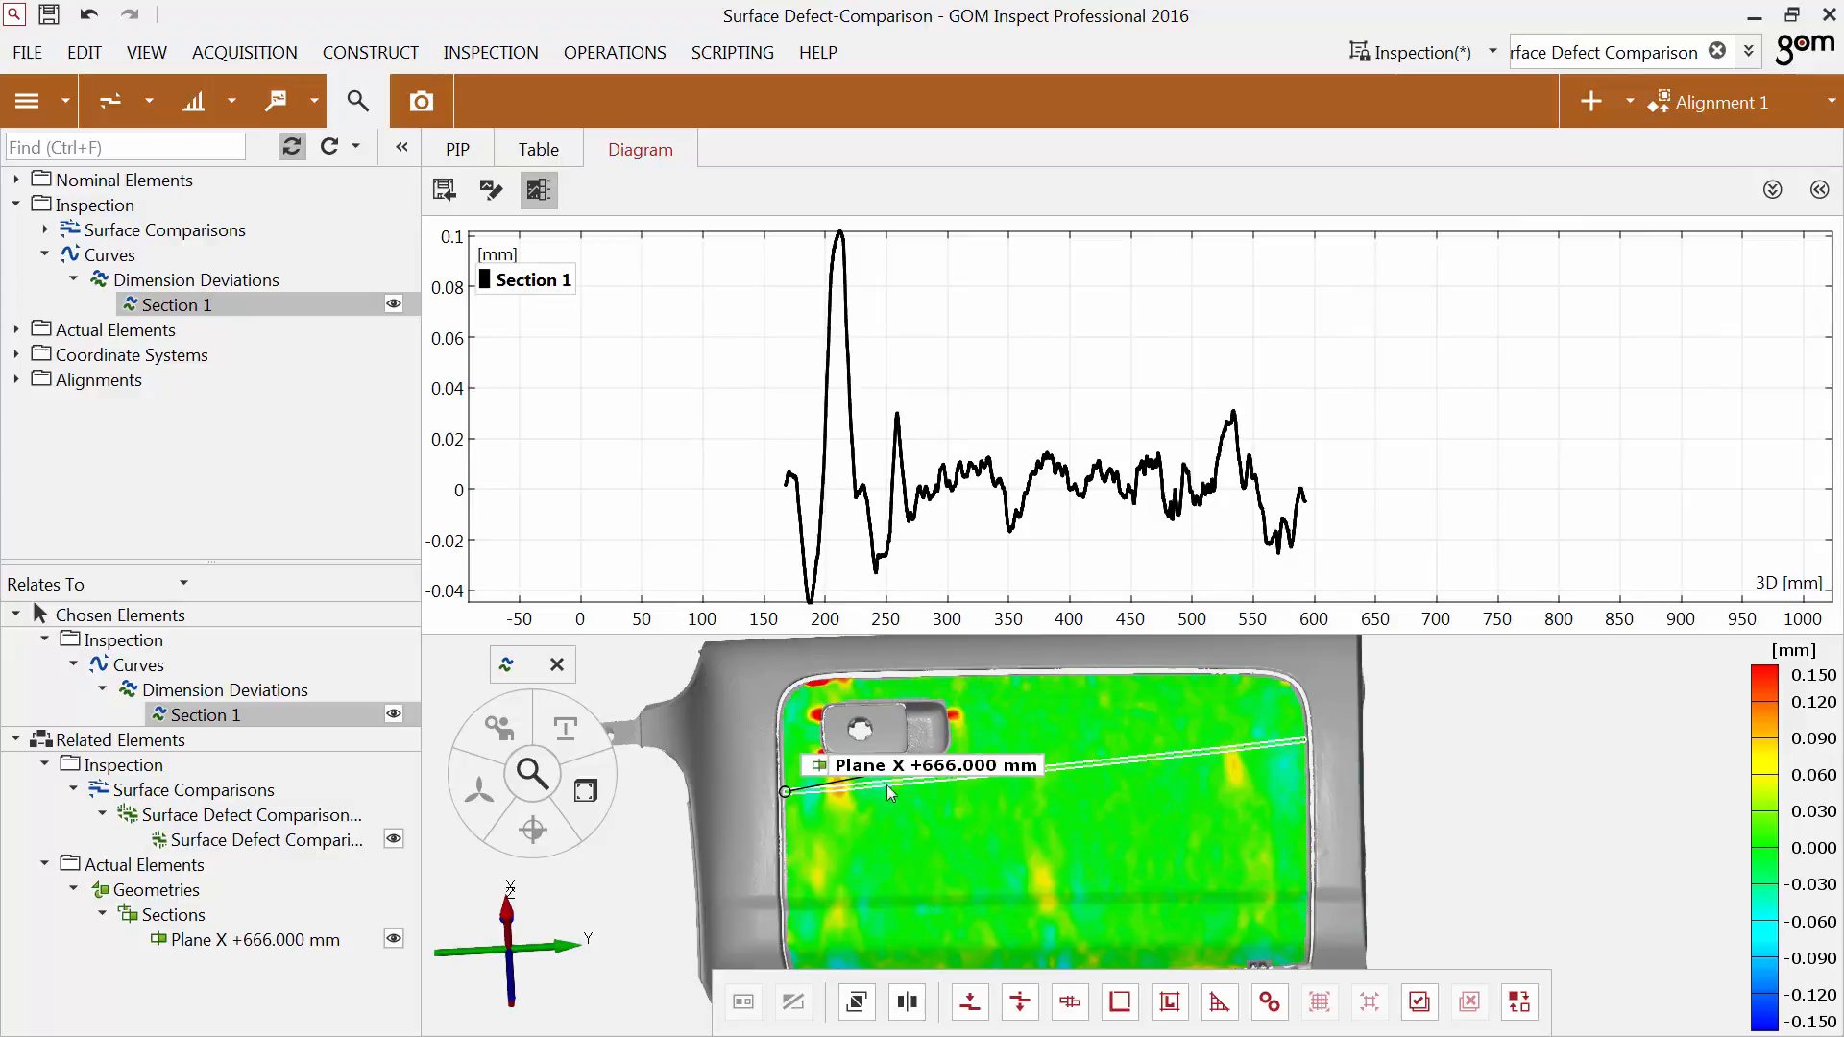
mouse_move(842, 797)
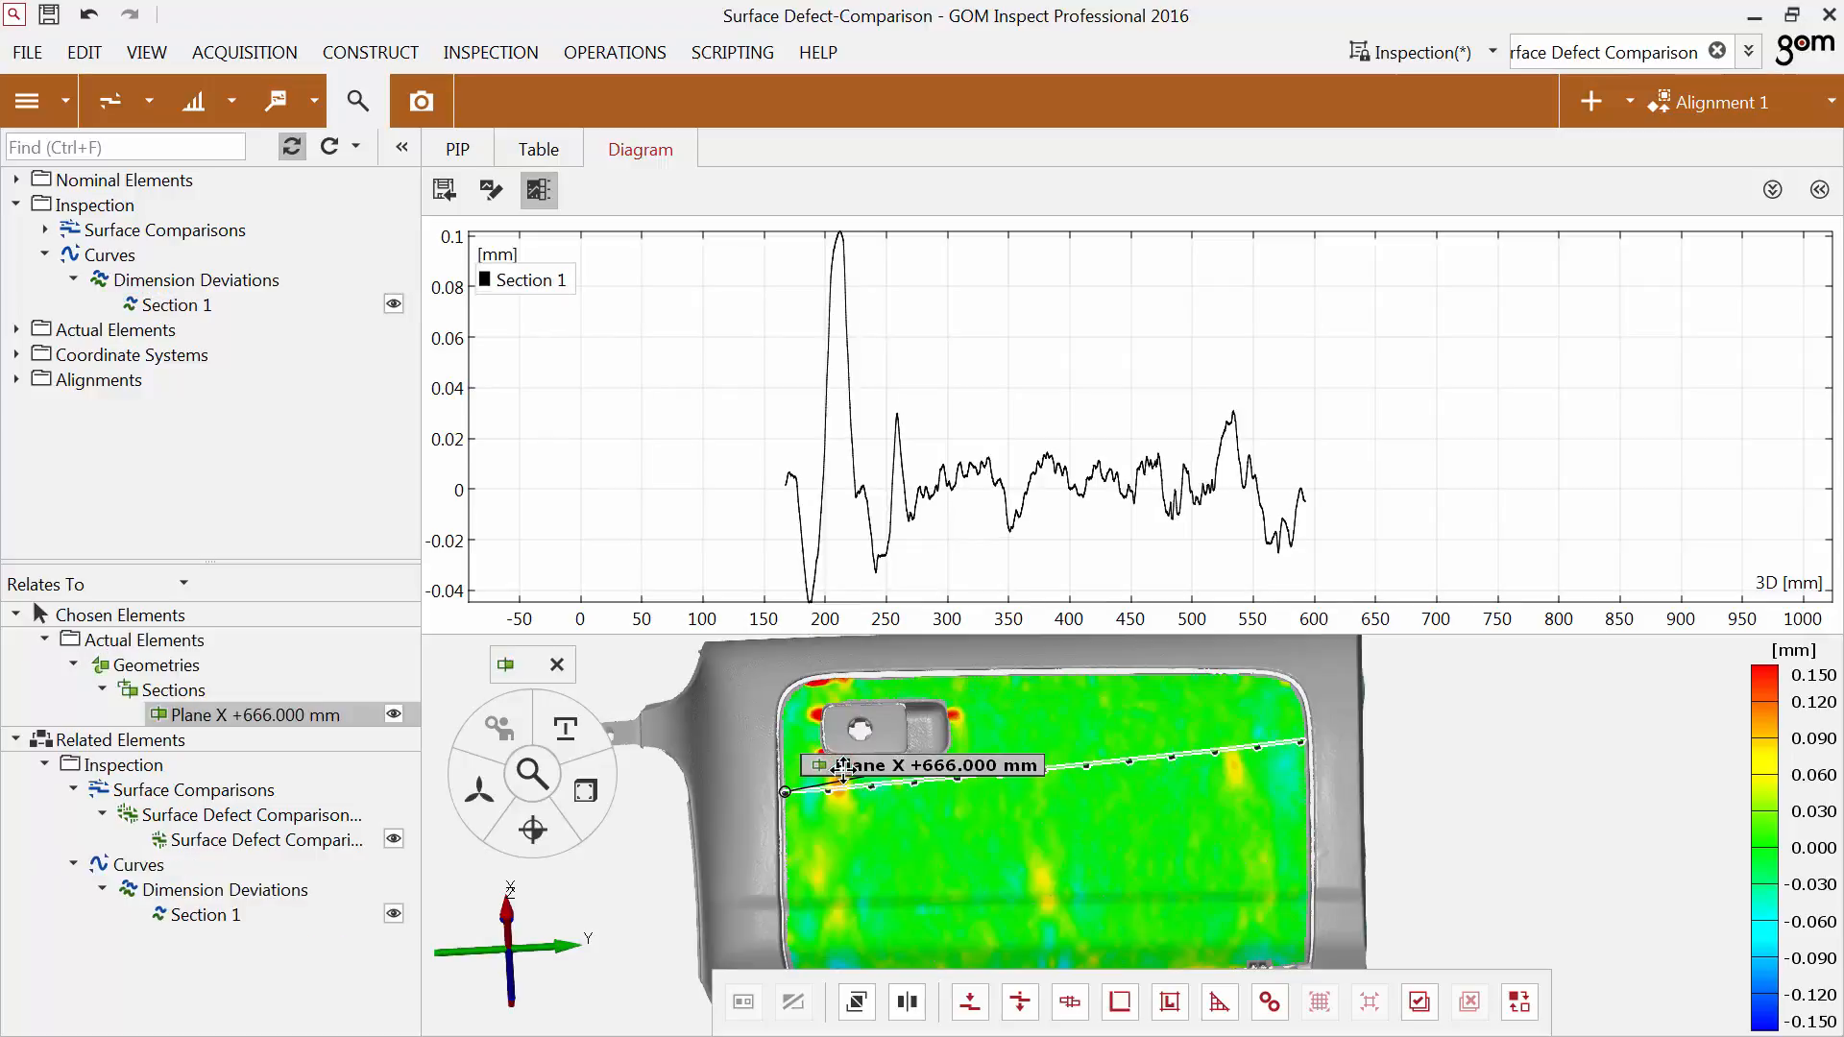
mouse_move(729, 785)
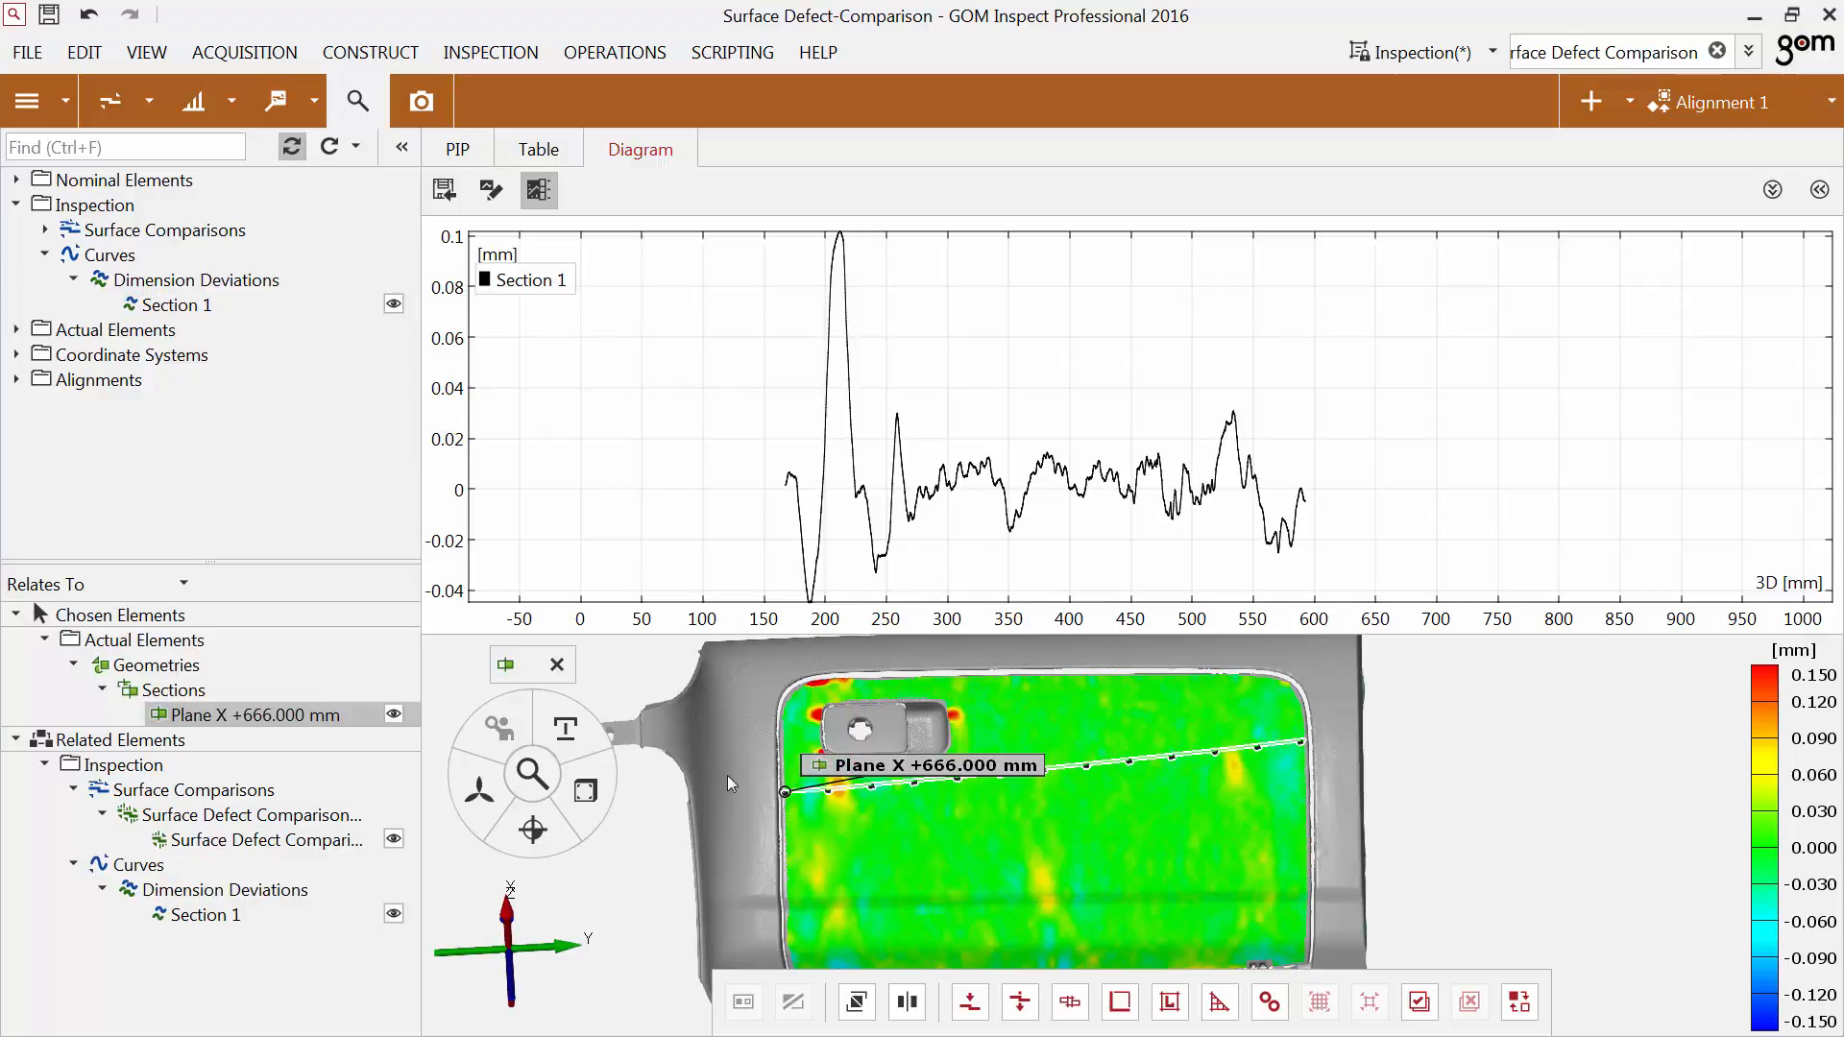
Extract 'Section smoothed' from Surface Defect Comparison with Smoothing spline 3 and 0.1 mm tolerance.
click(586, 790)
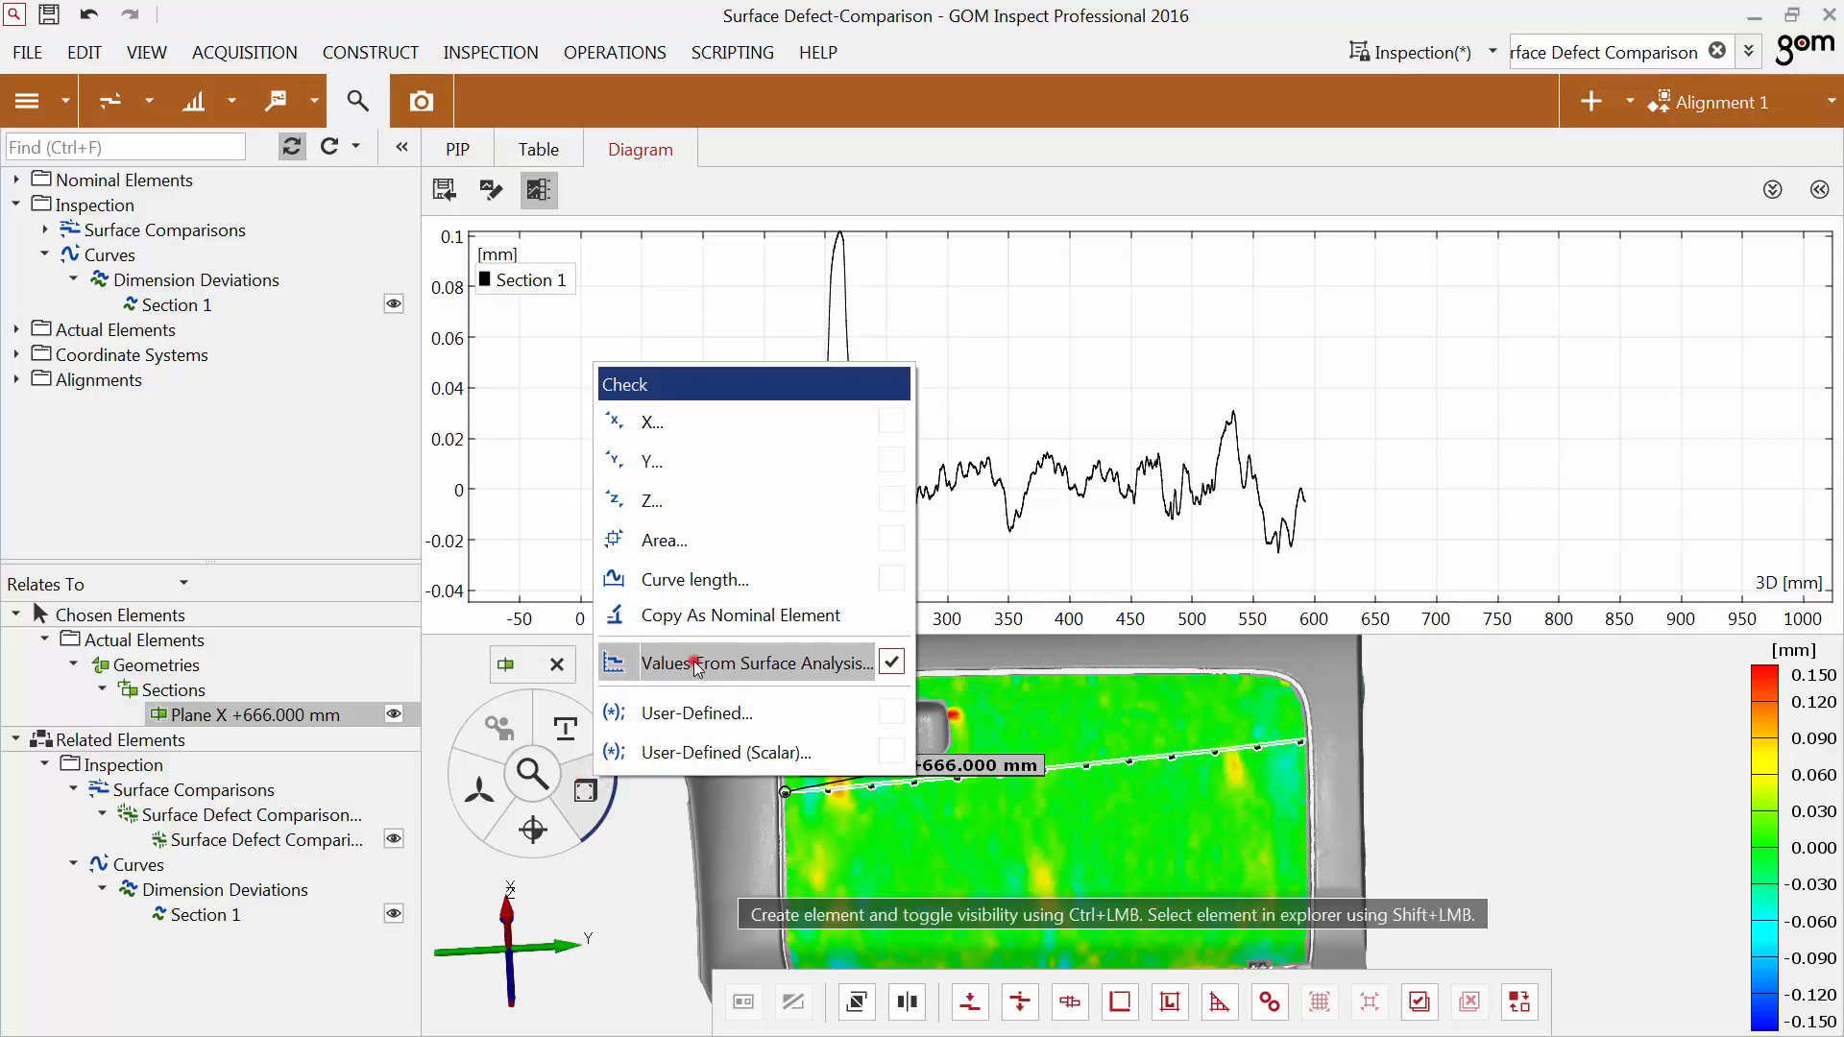
click(755, 661)
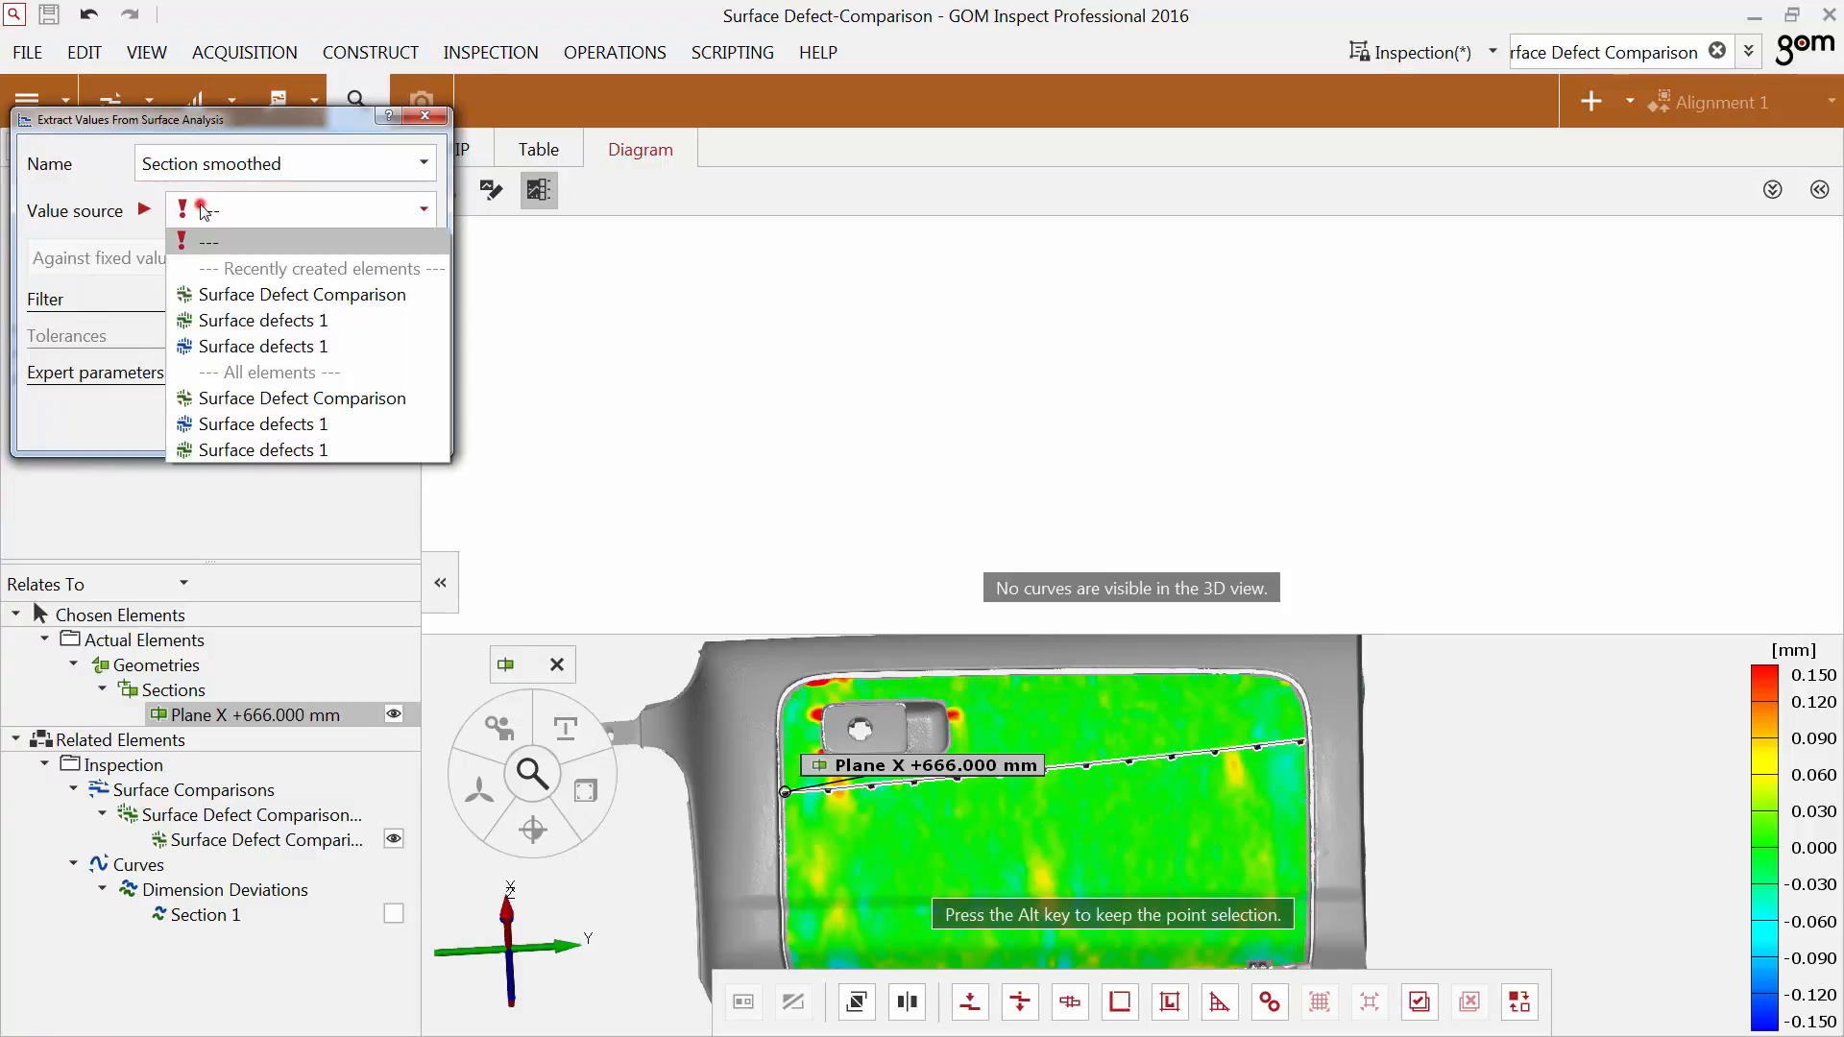
click(304, 295)
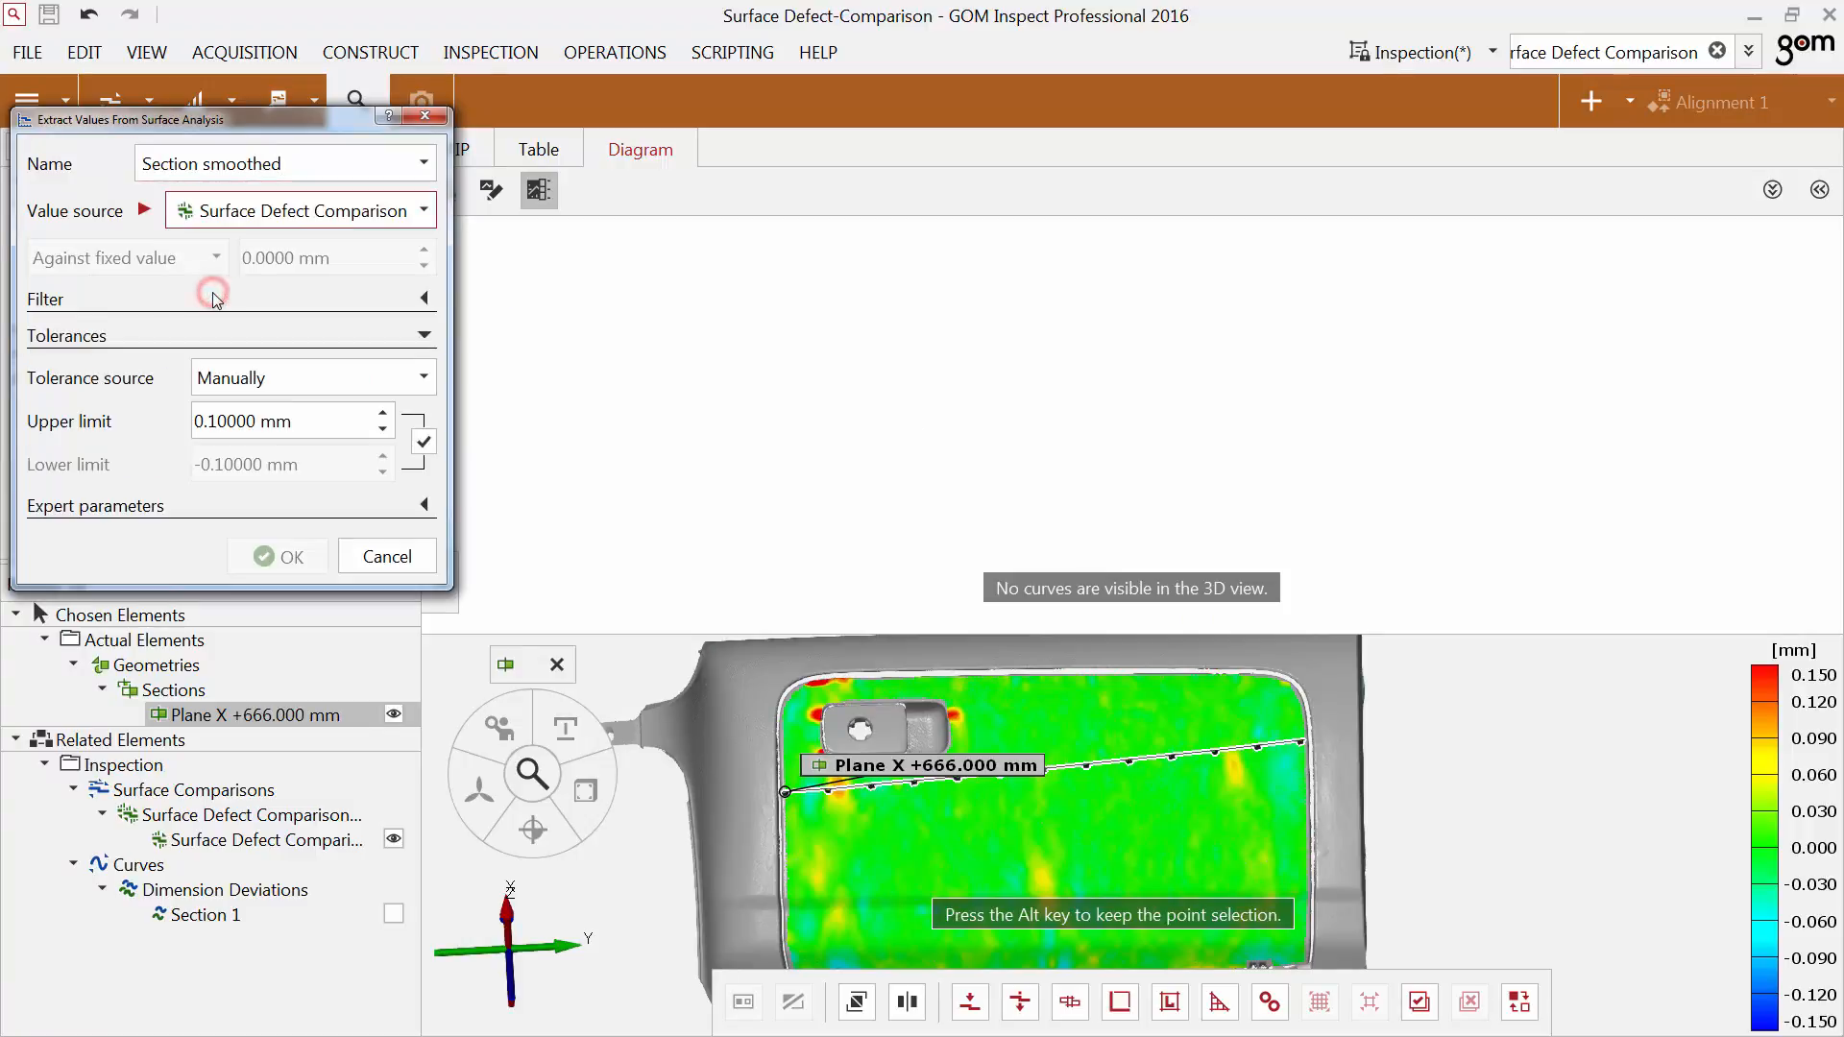
click(214, 298)
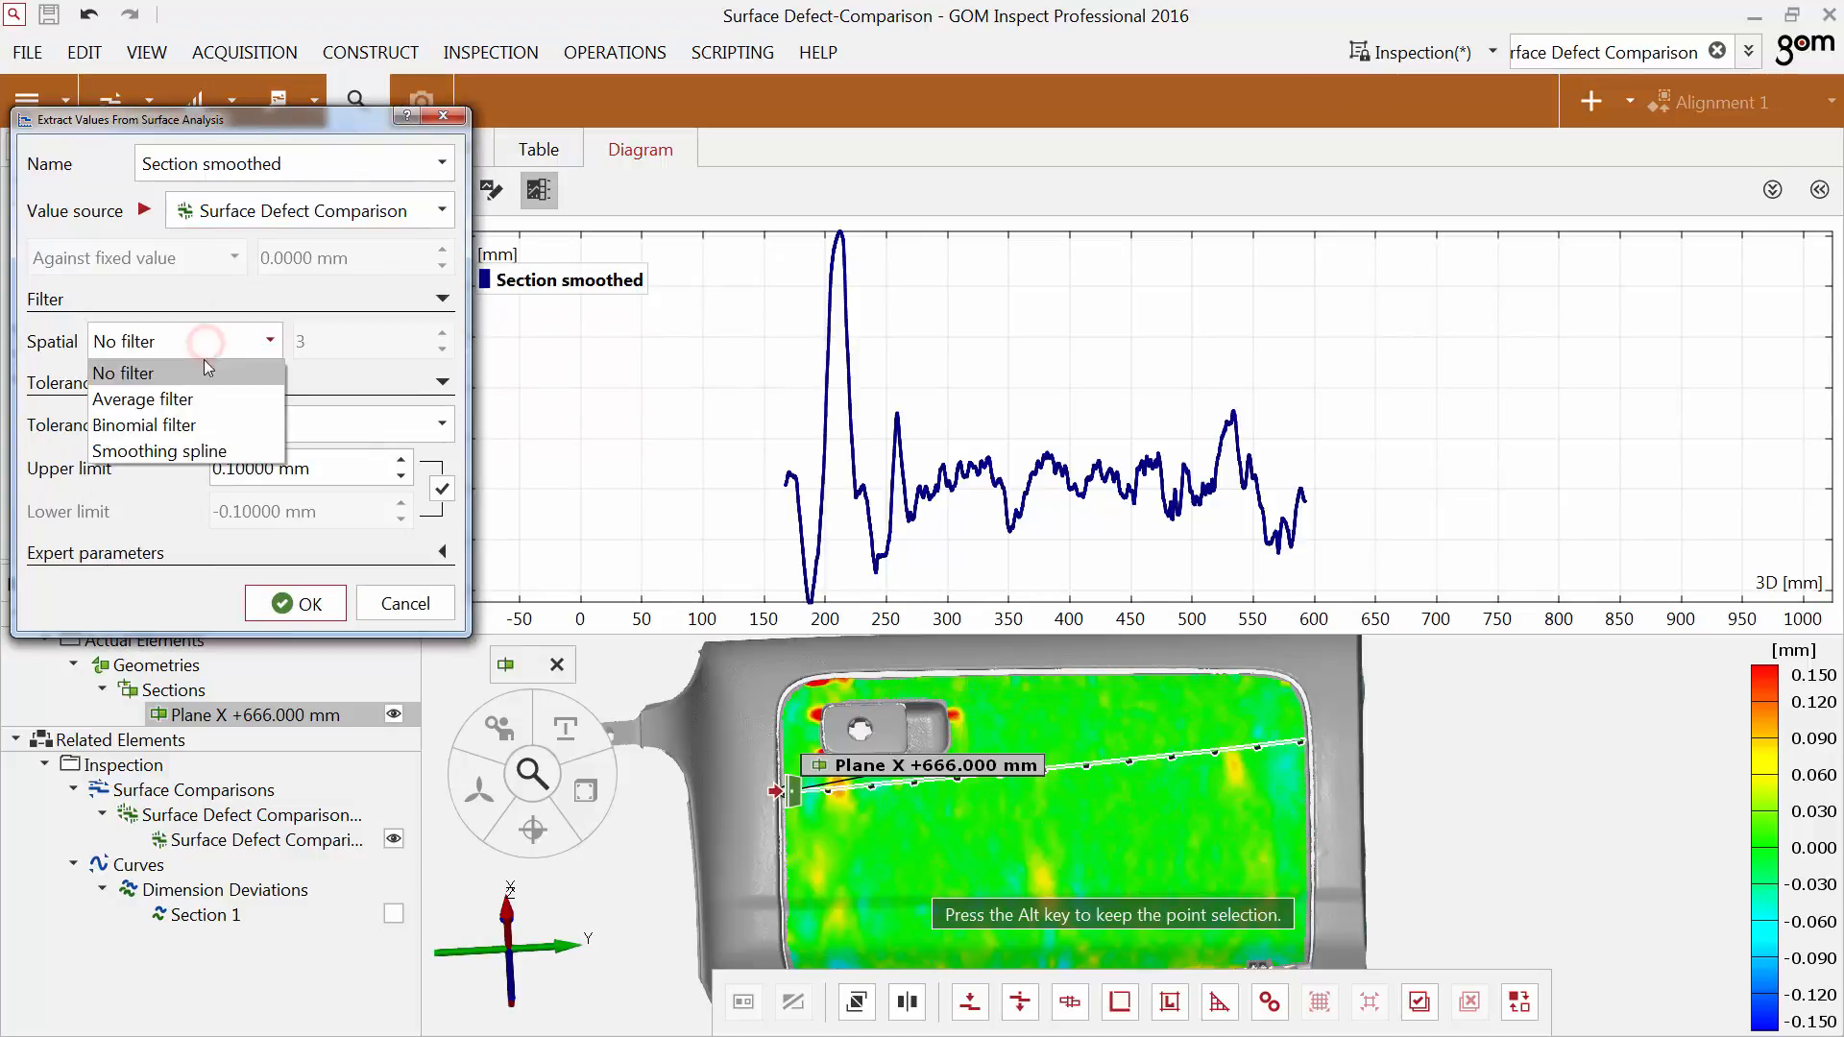
click(159, 451)
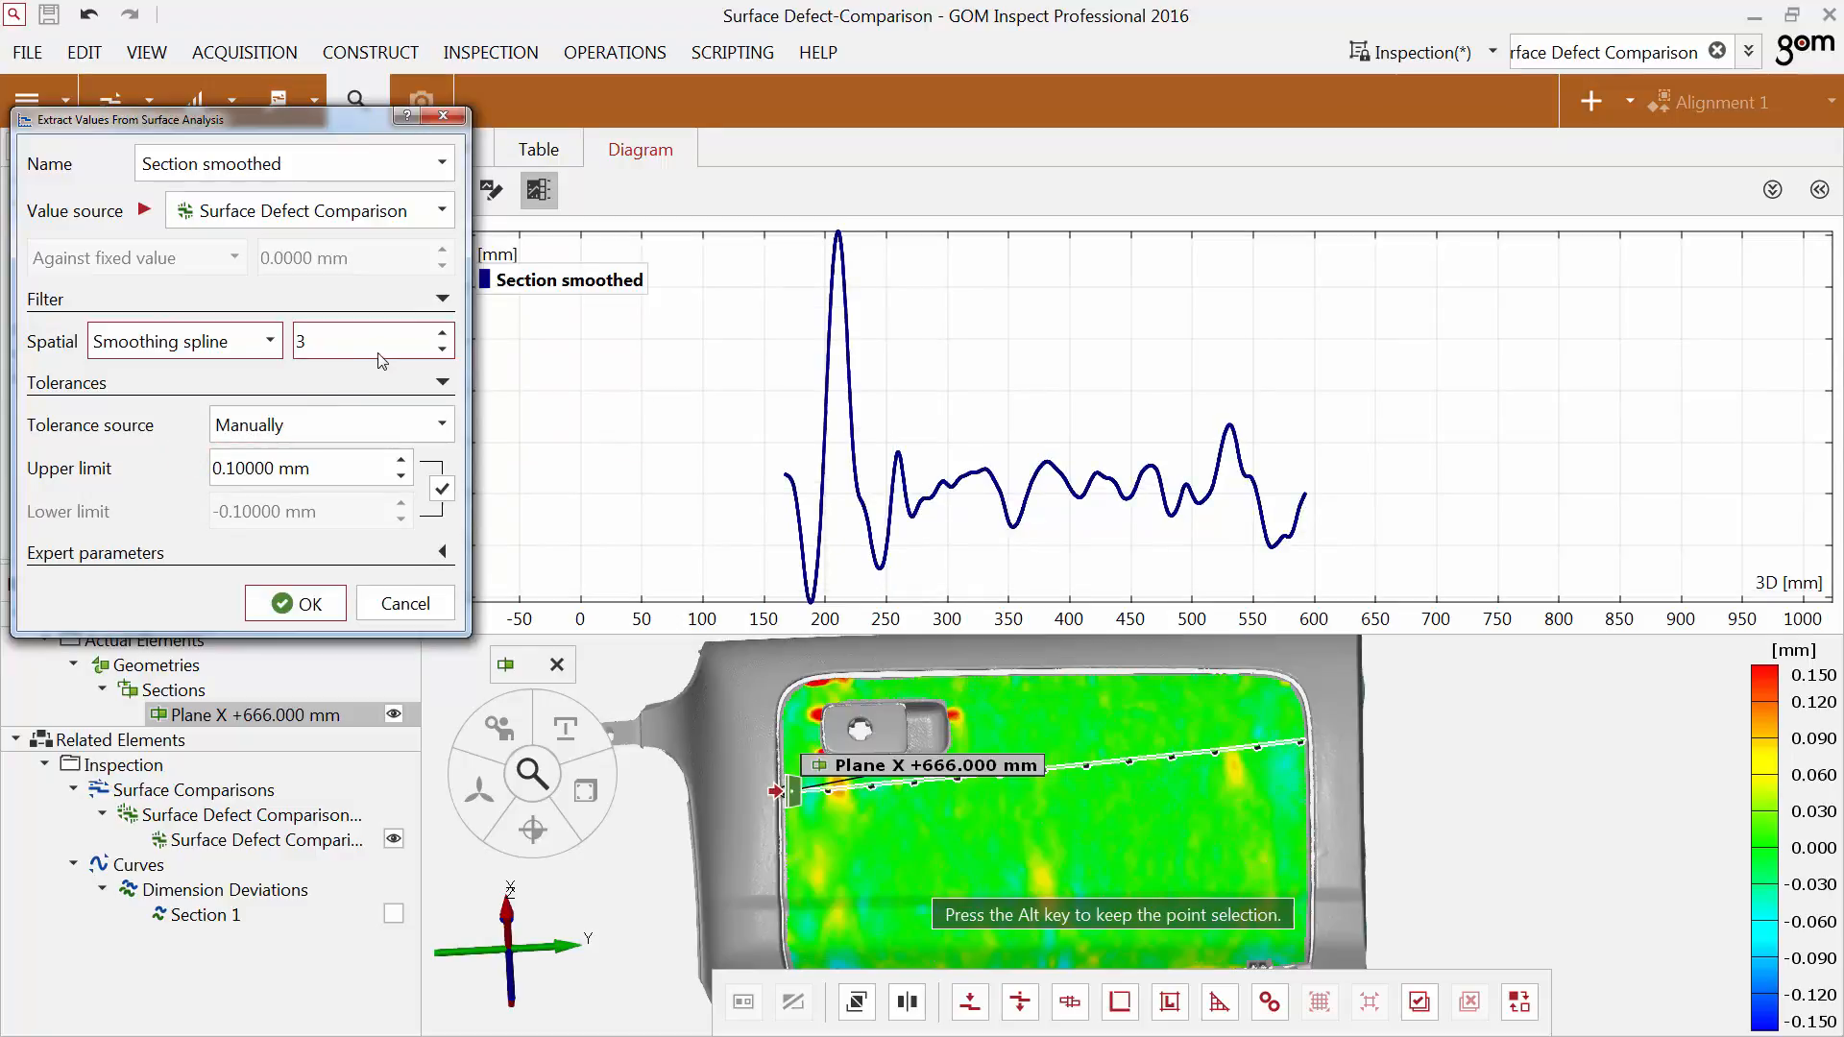
mouse_move(377, 347)
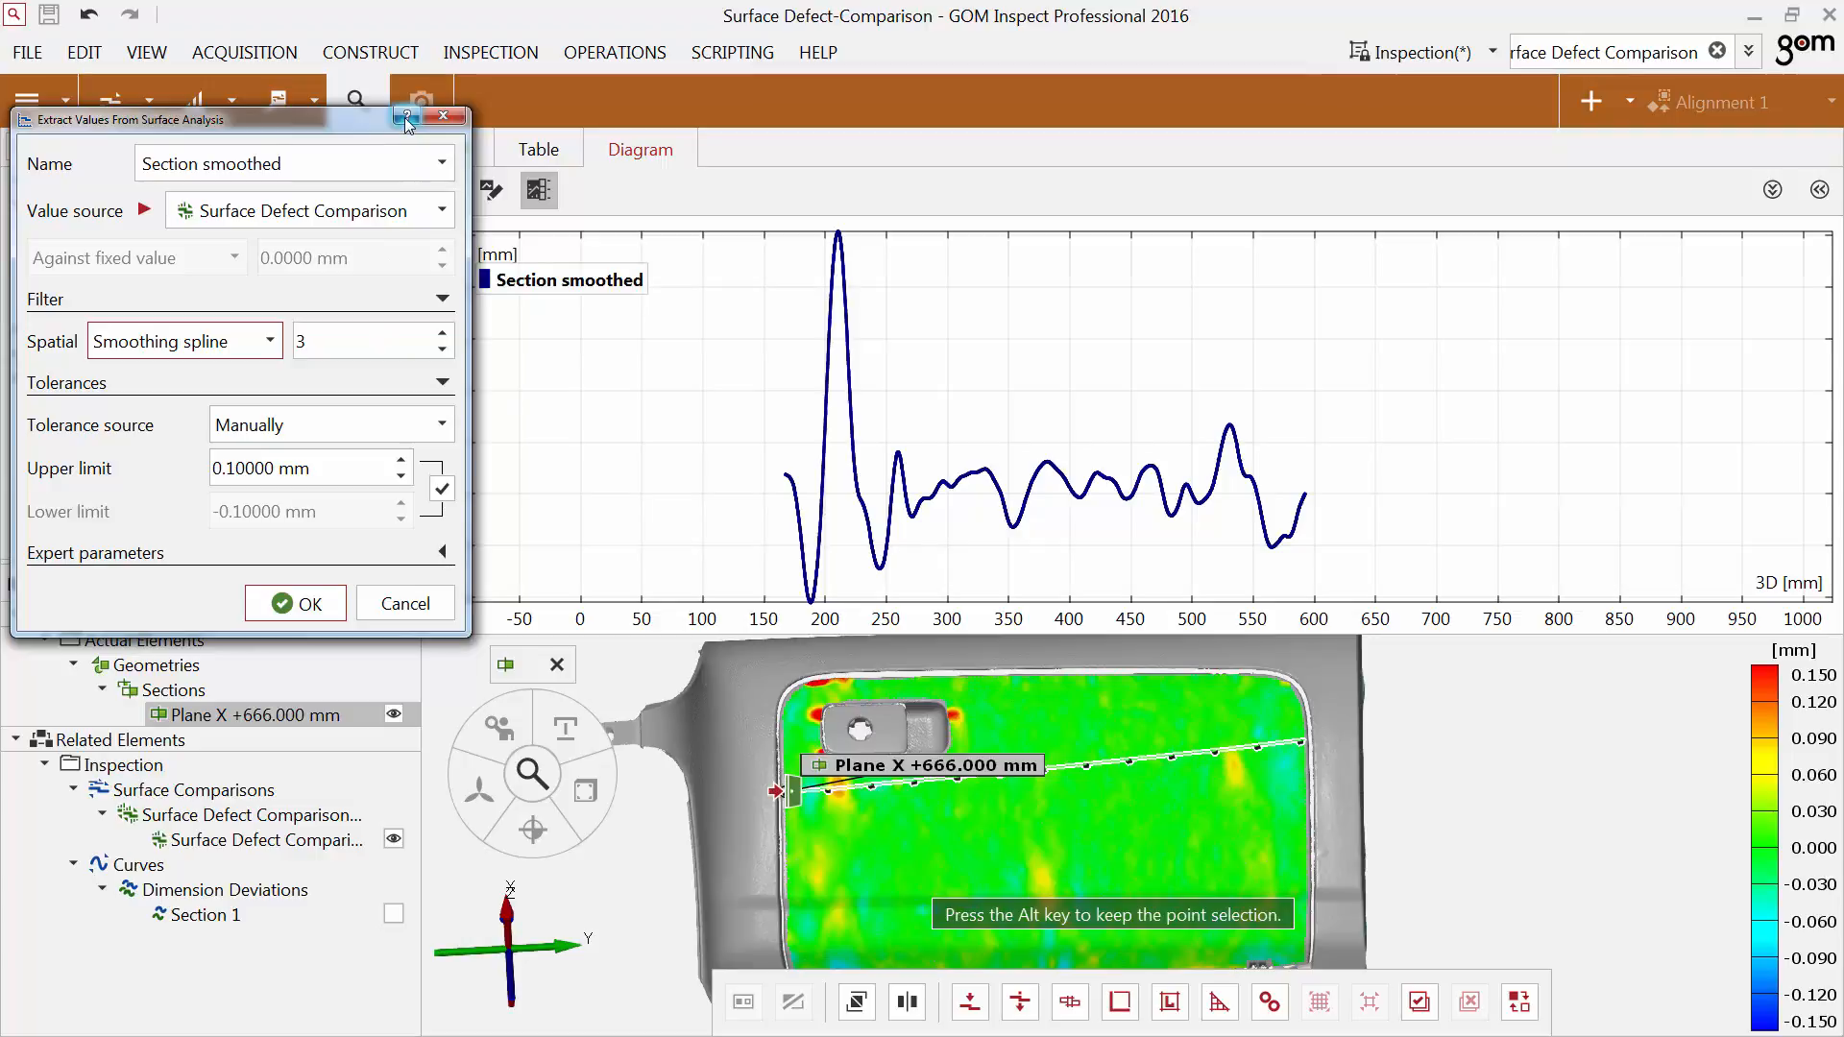
mouse_move(405, 121)
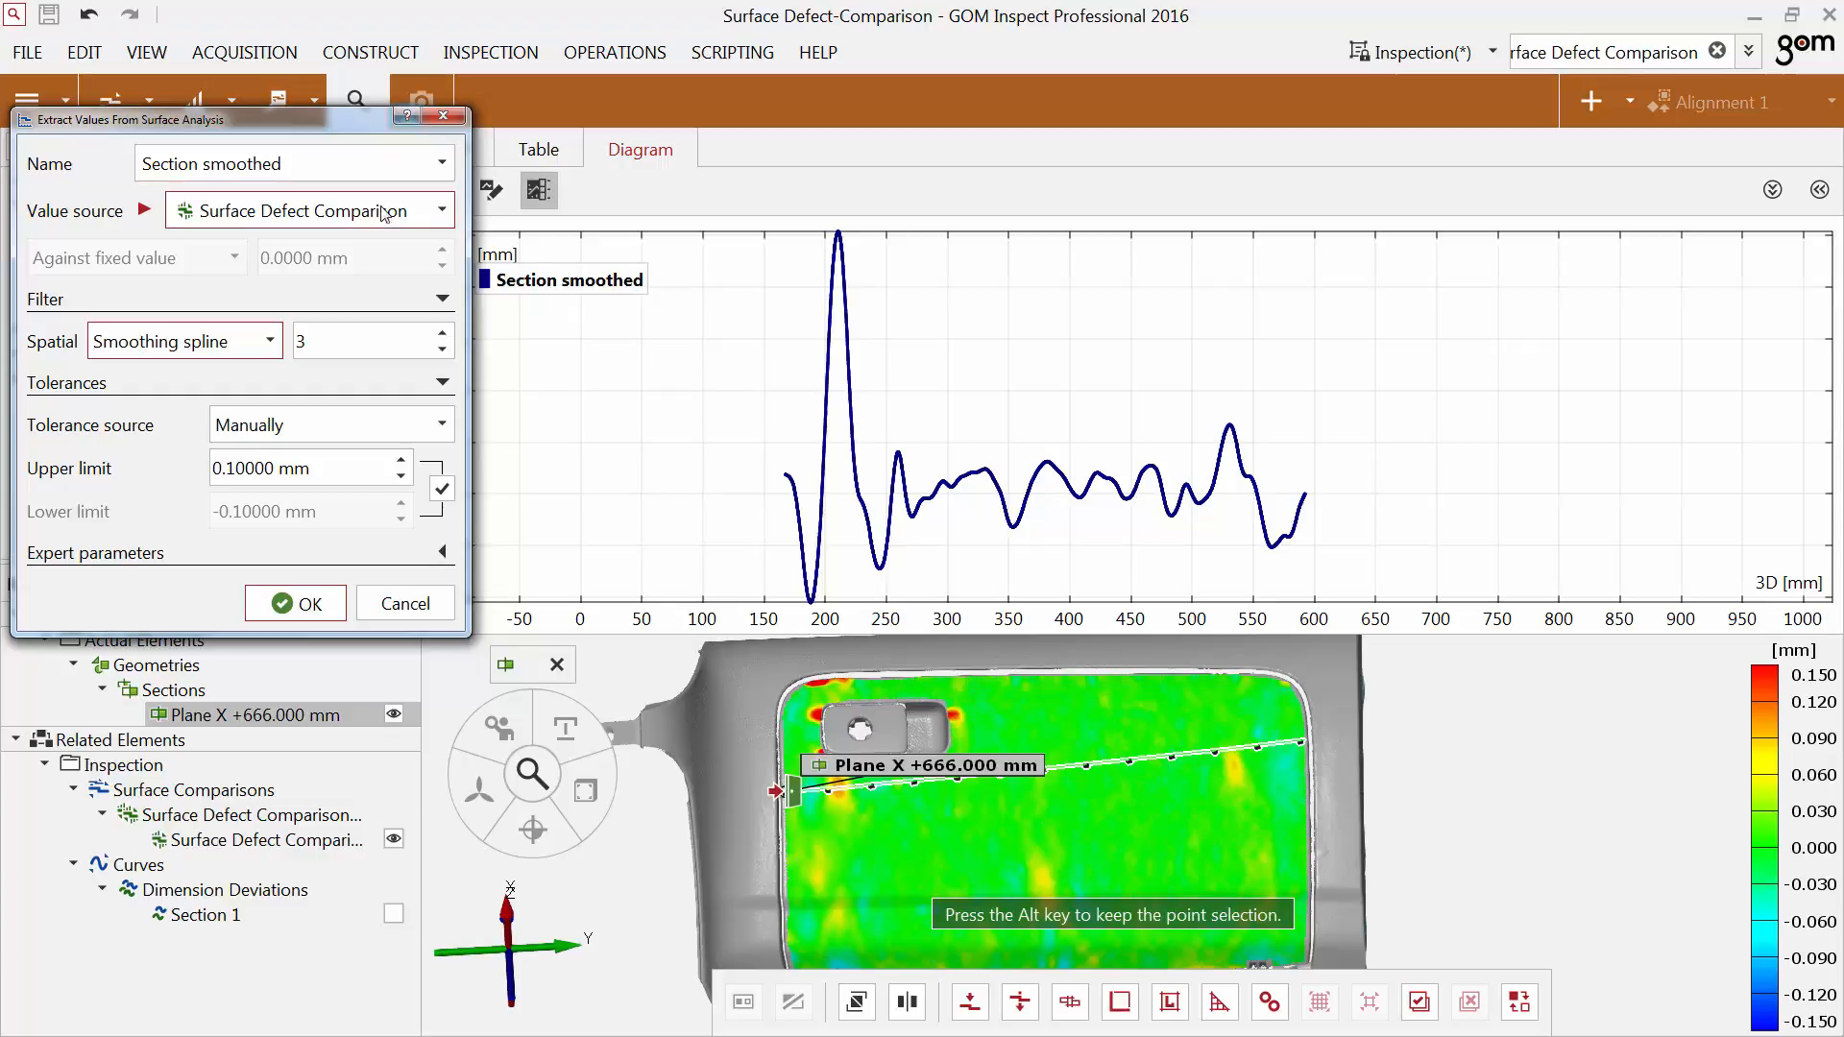
click(295, 603)
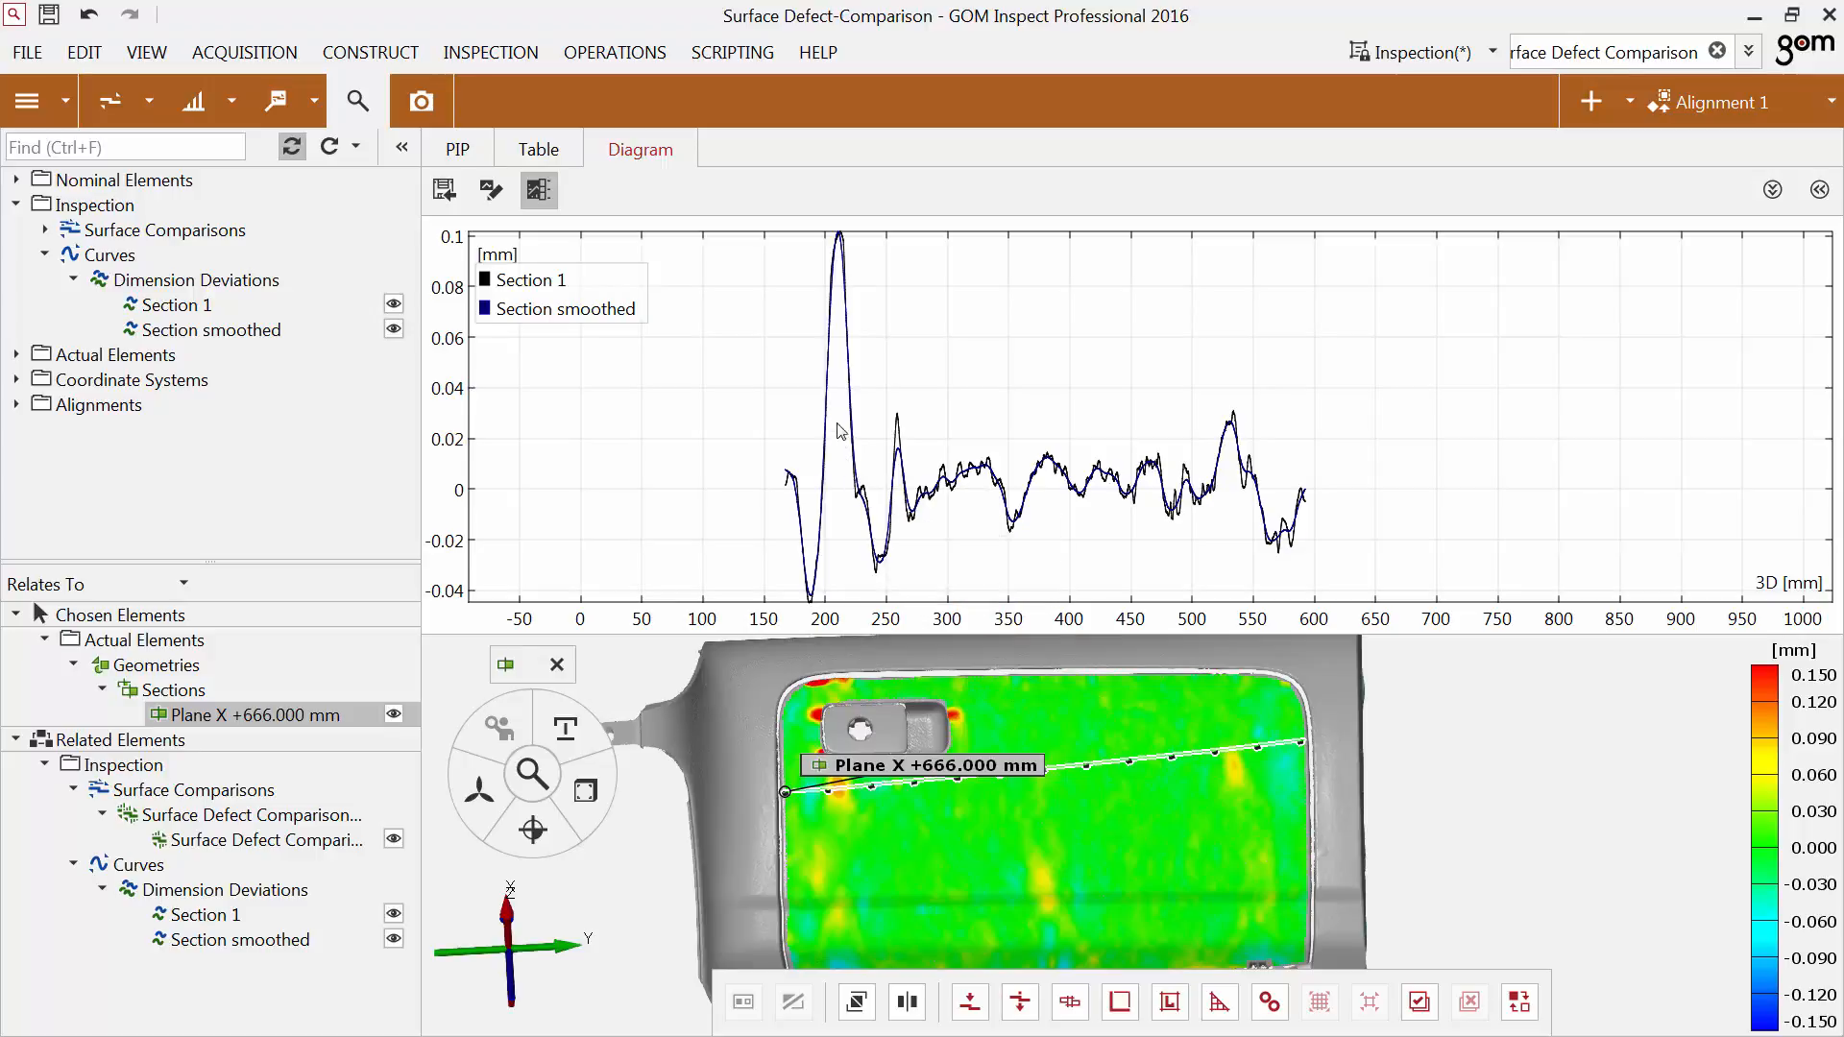
mouse_move(906, 462)
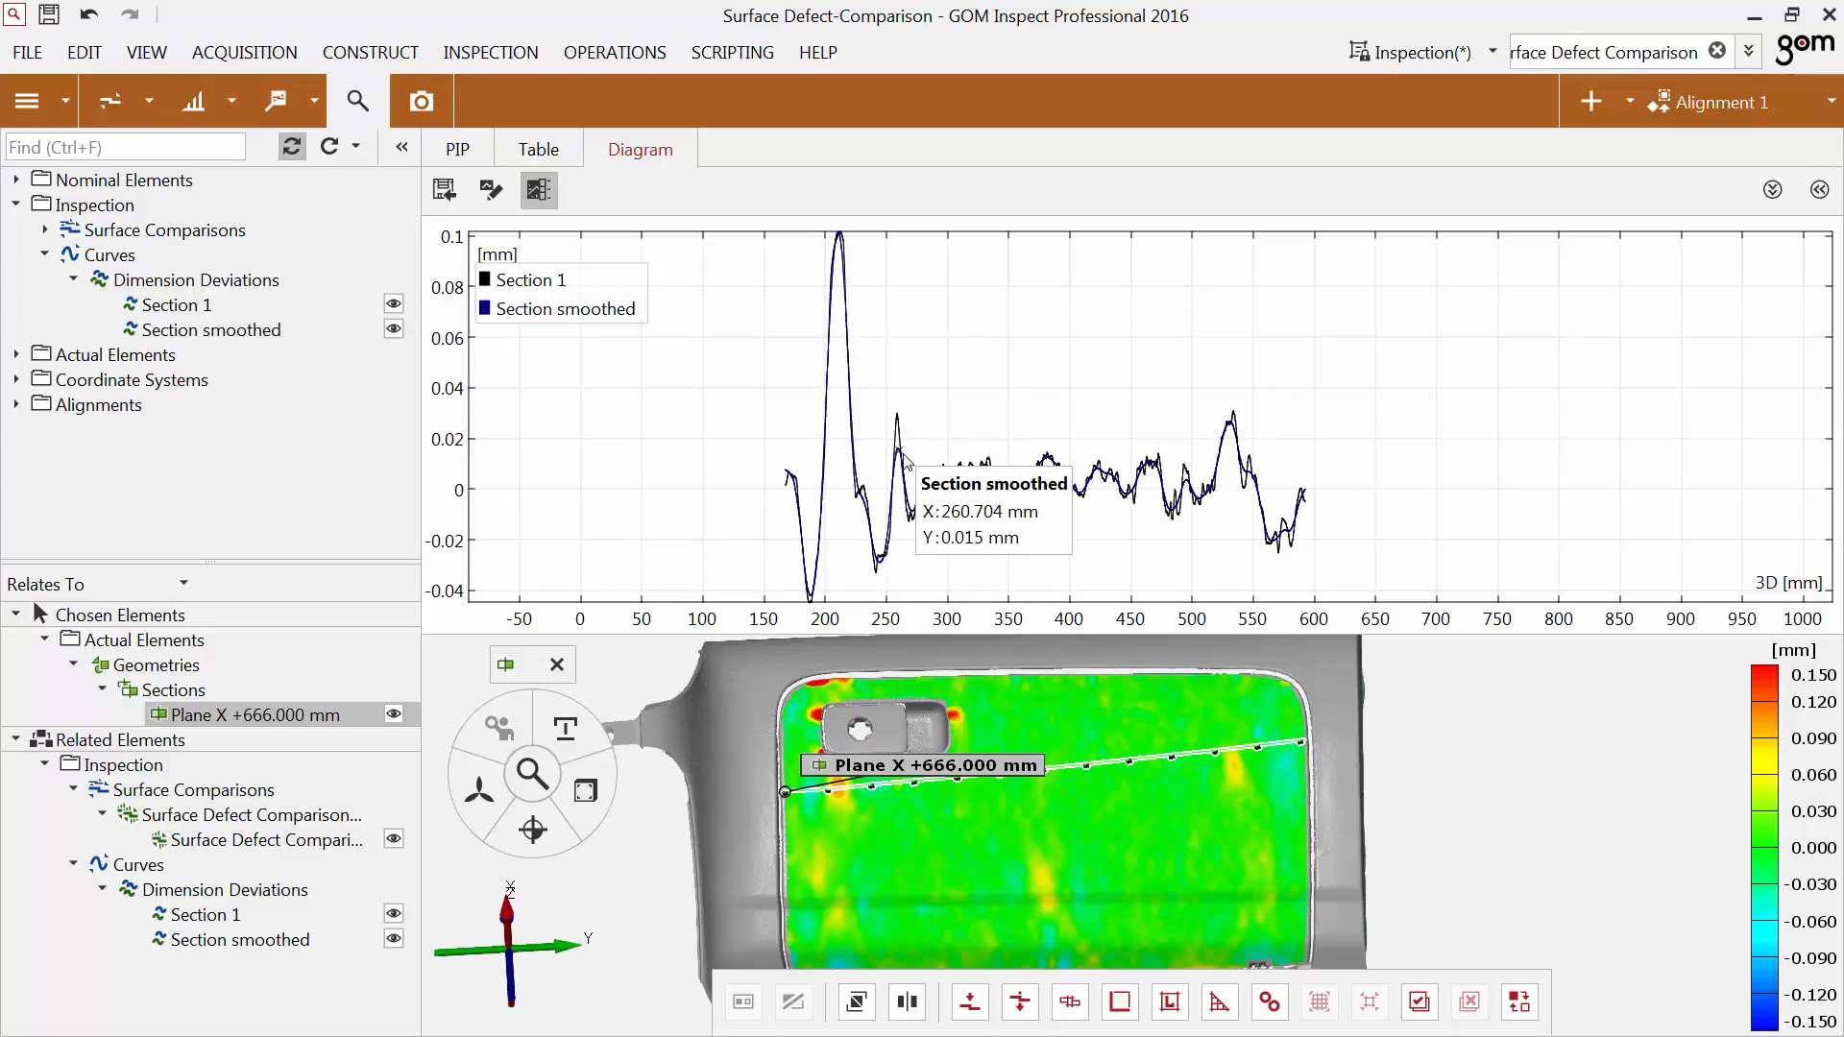
Set the Section smoothed diagram curve colour to red.
click(898, 450)
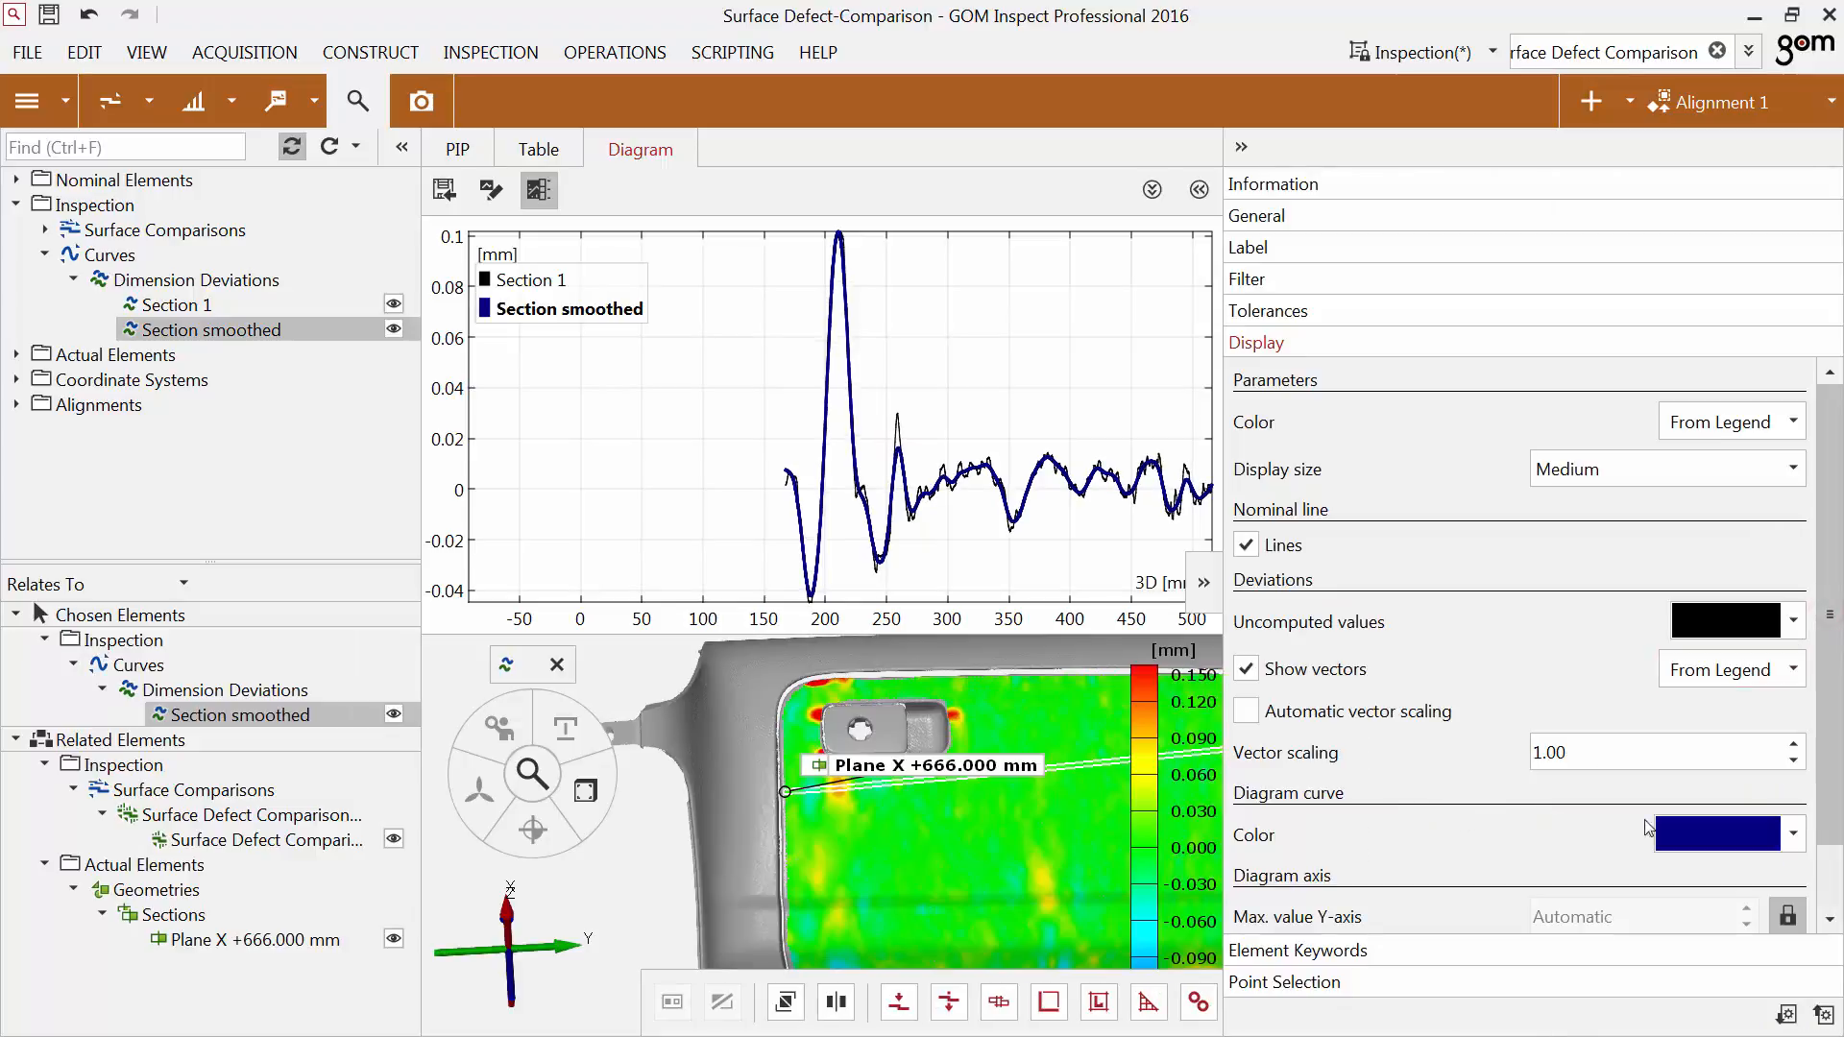
click(1717, 835)
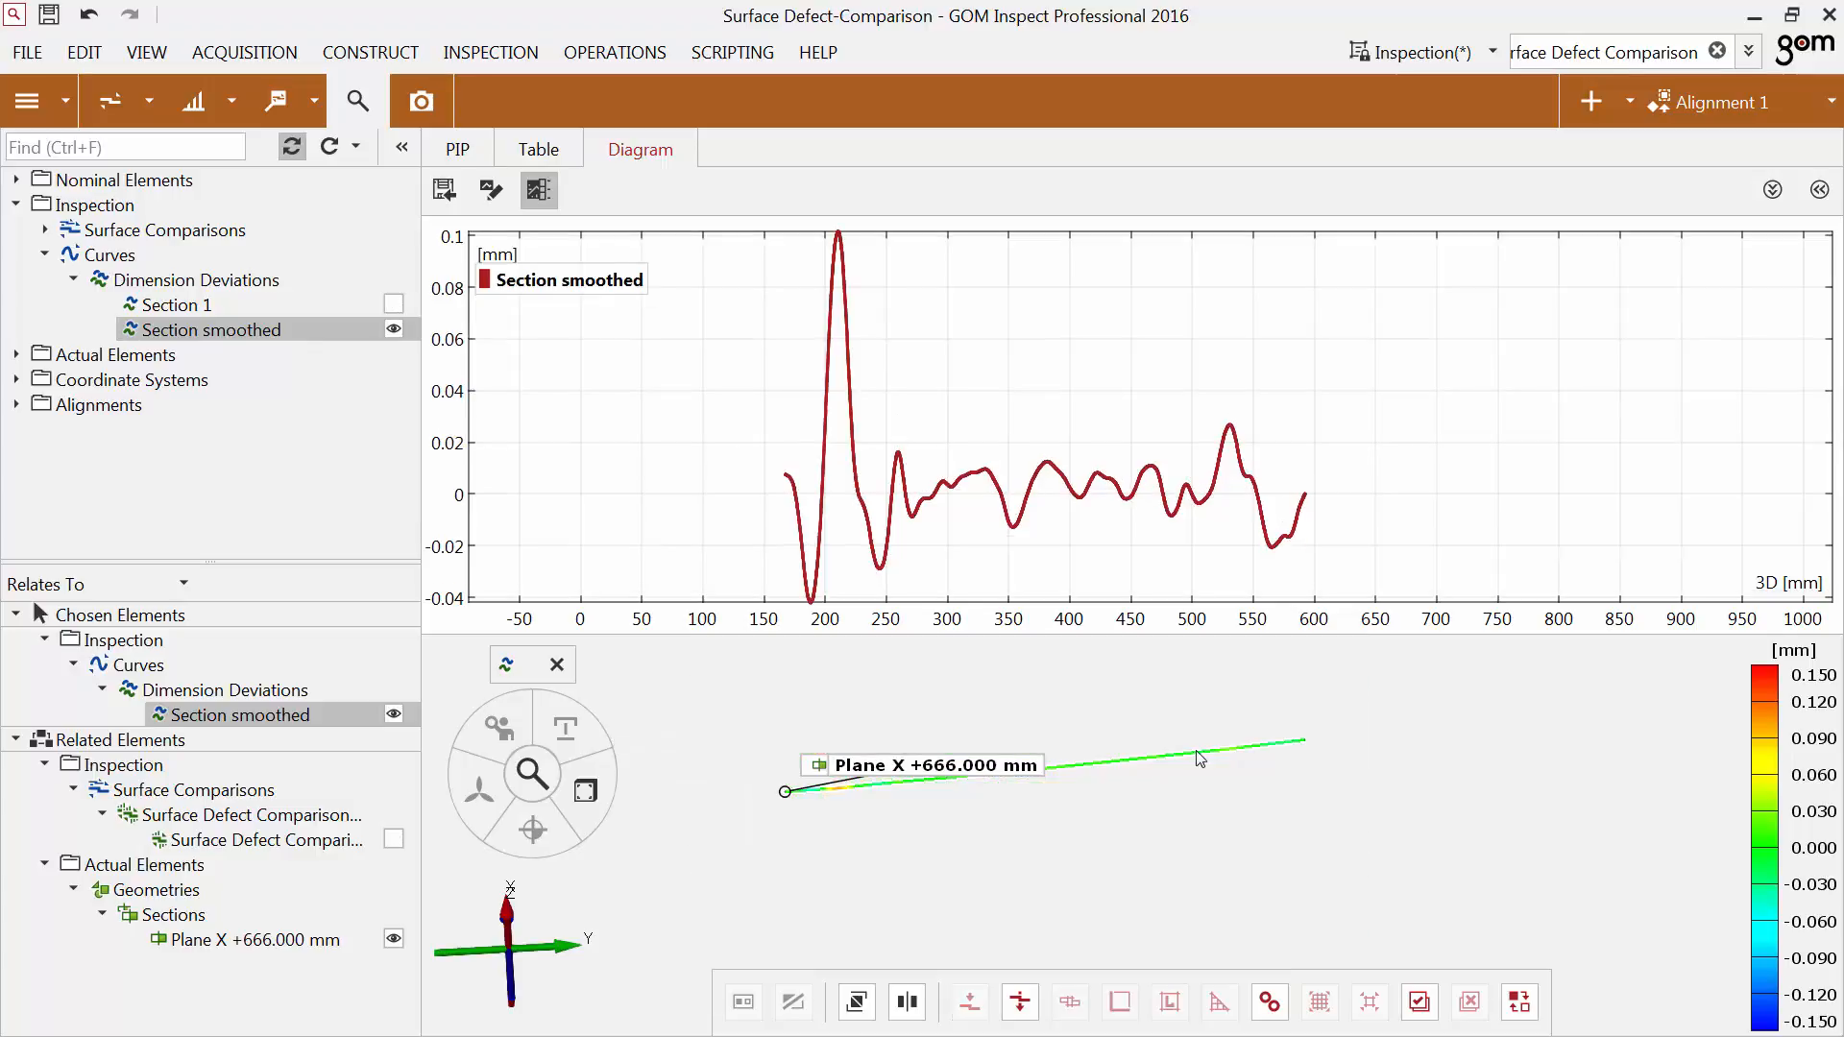
Add equidistant deviation labels every 30 mm along the smoothed section from a start point.
click(640, 150)
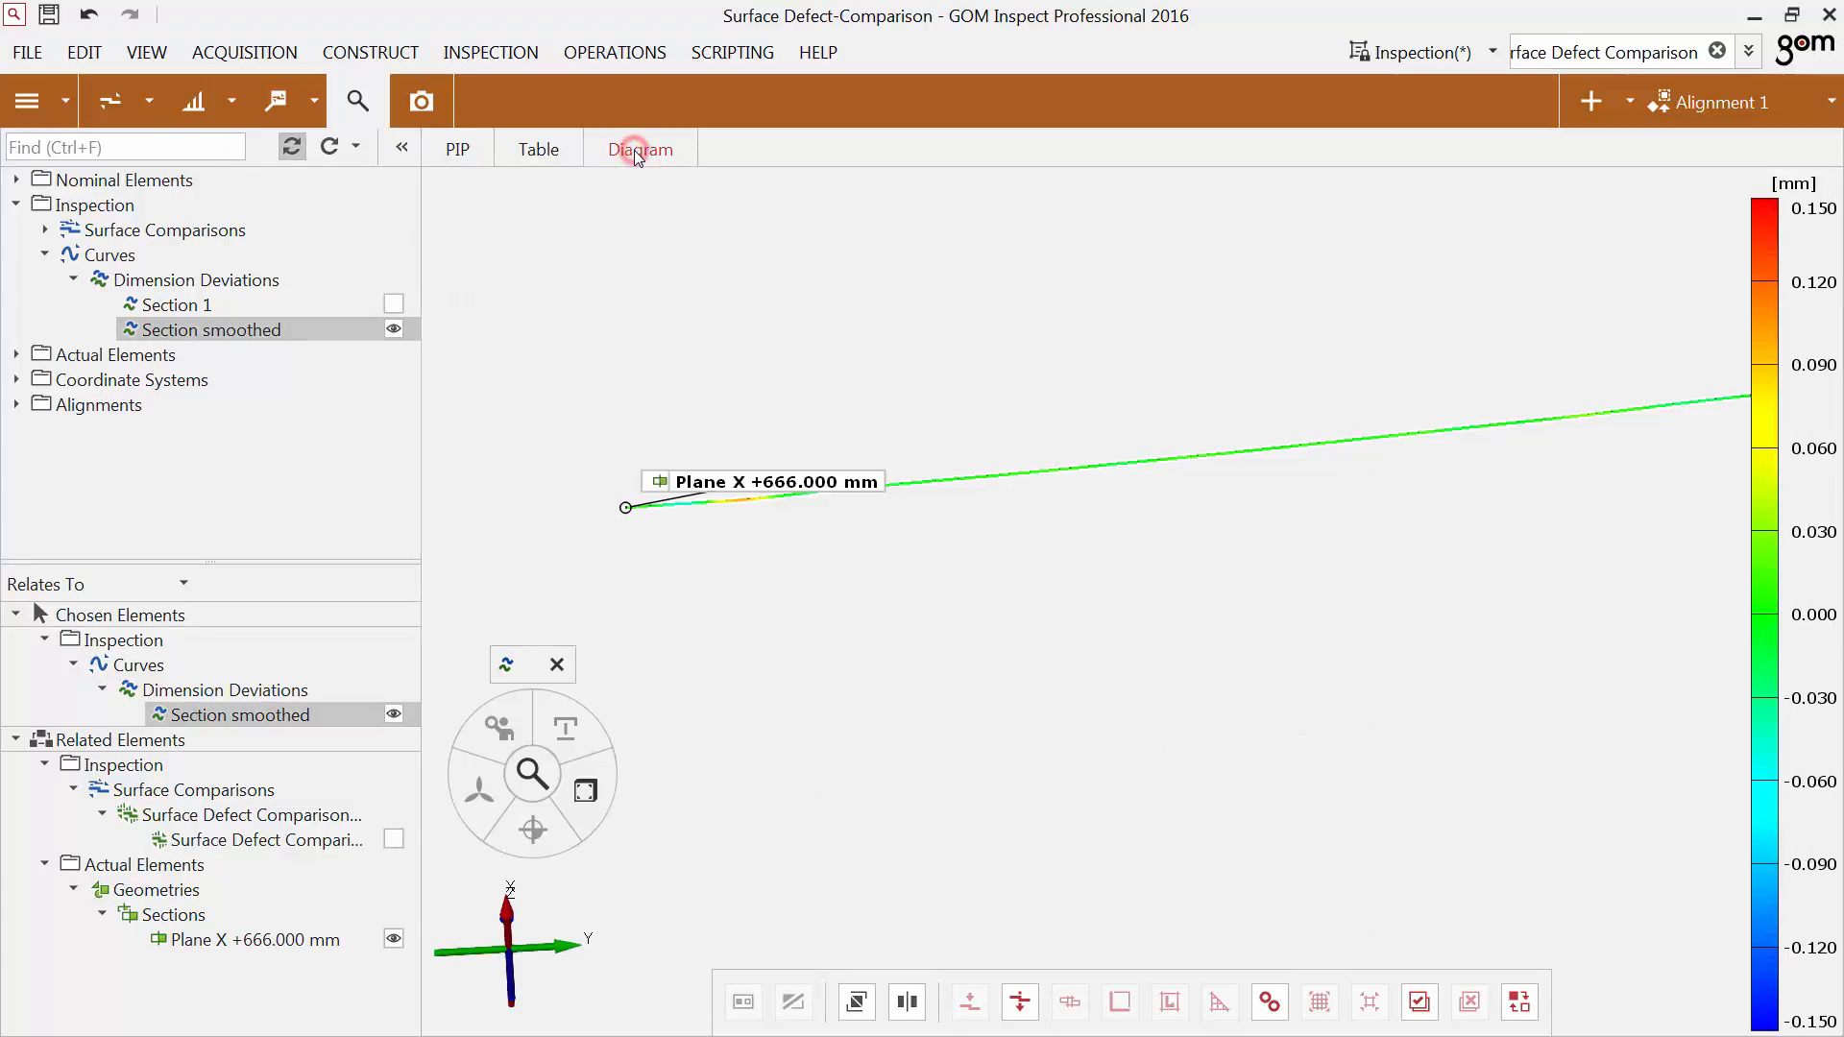
click(307, 101)
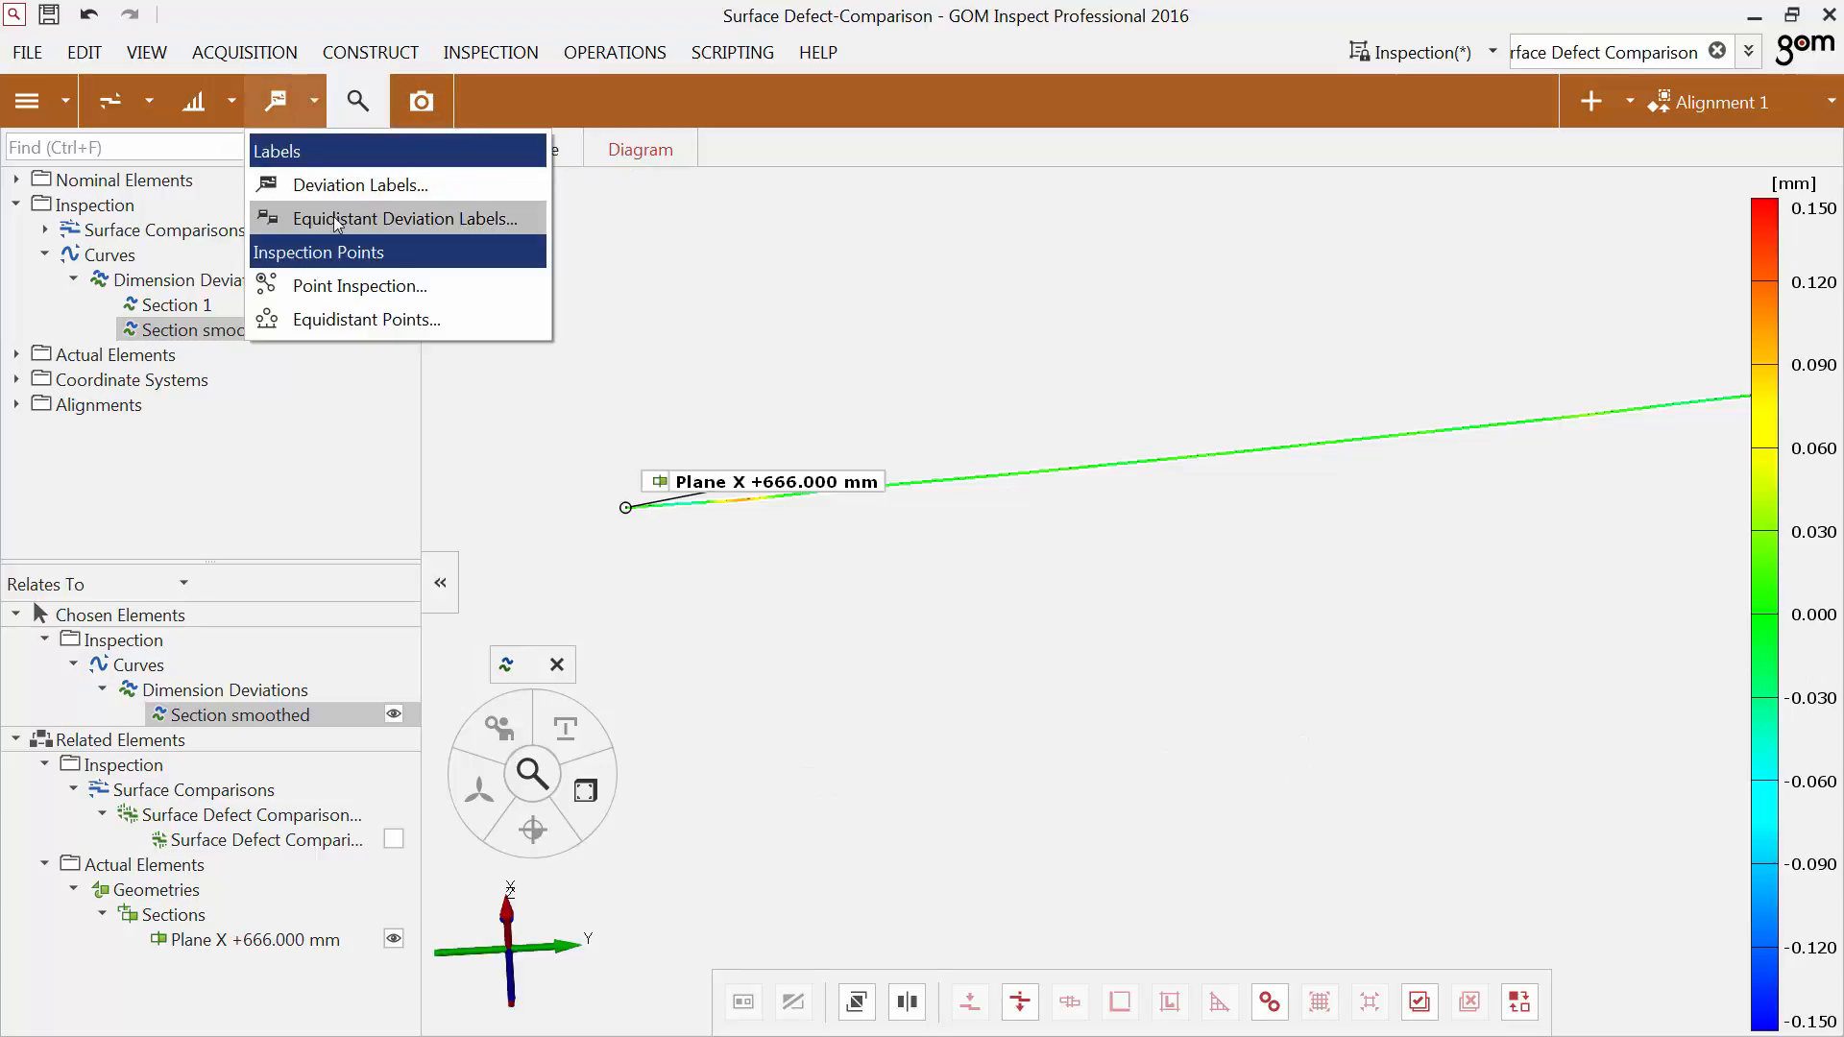
click(405, 219)
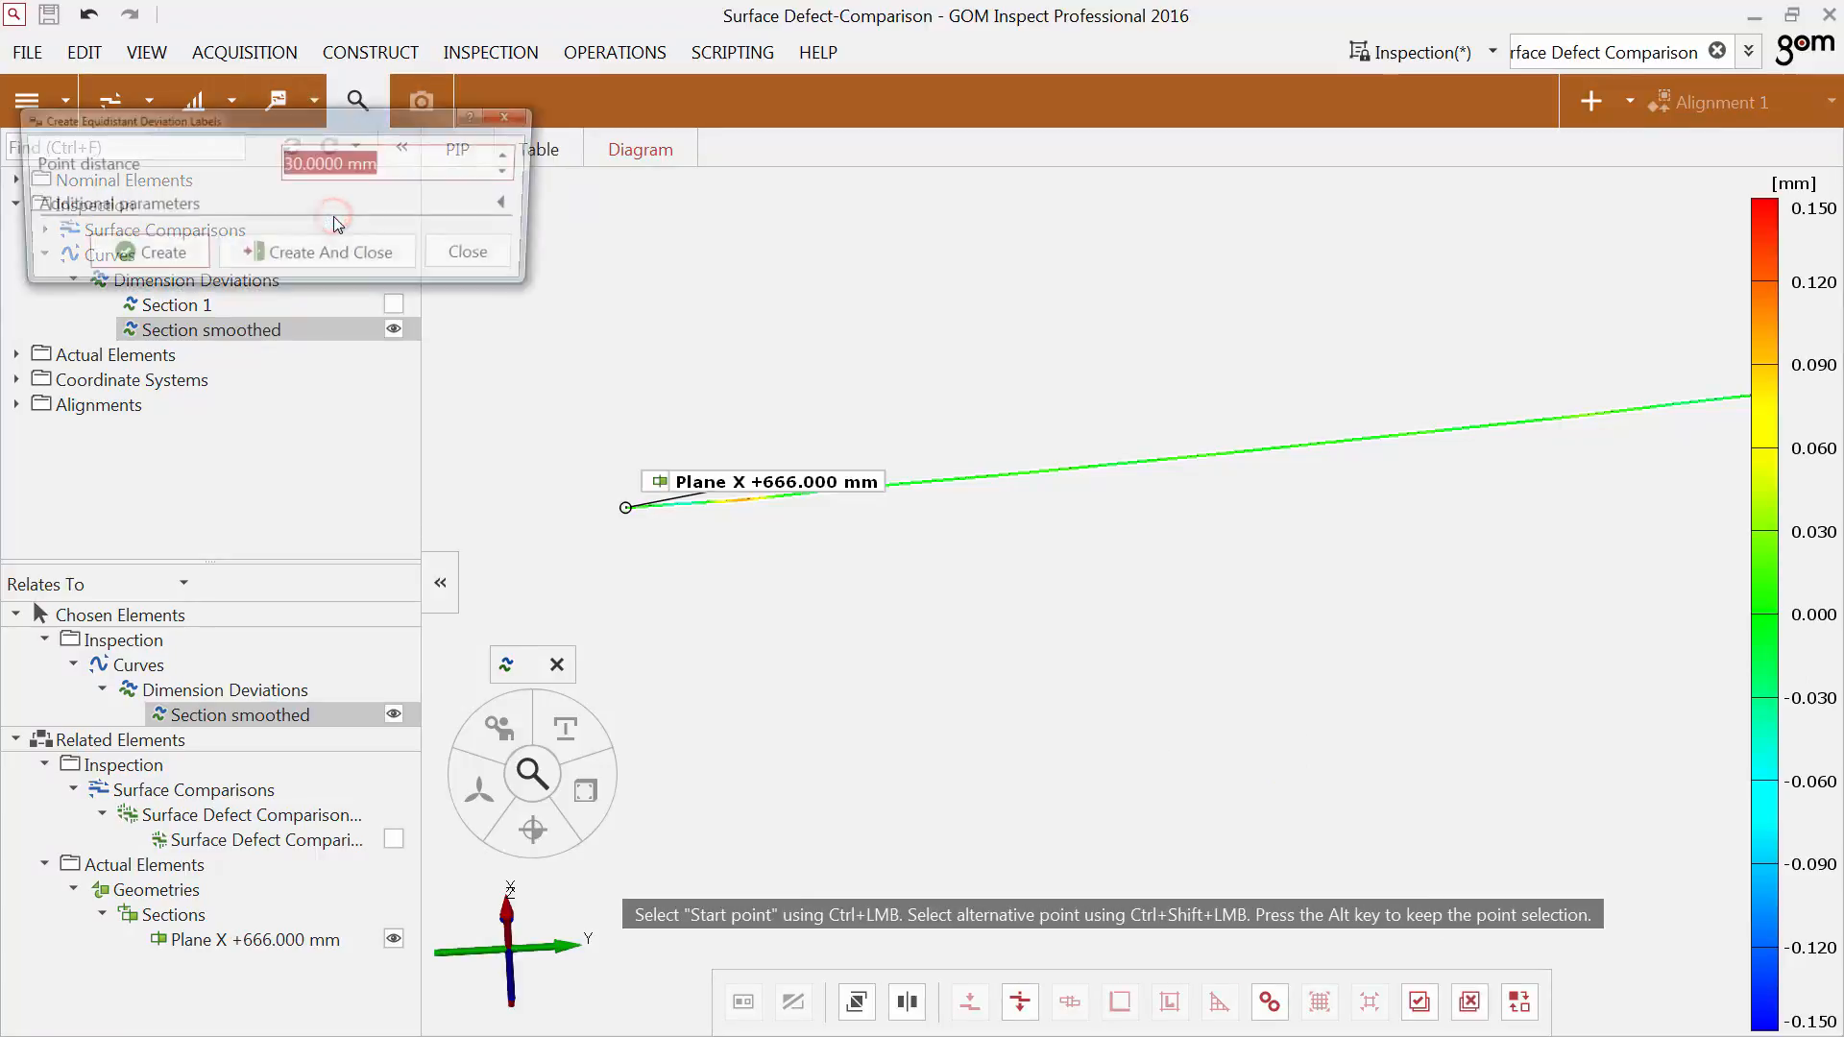
click(141, 257)
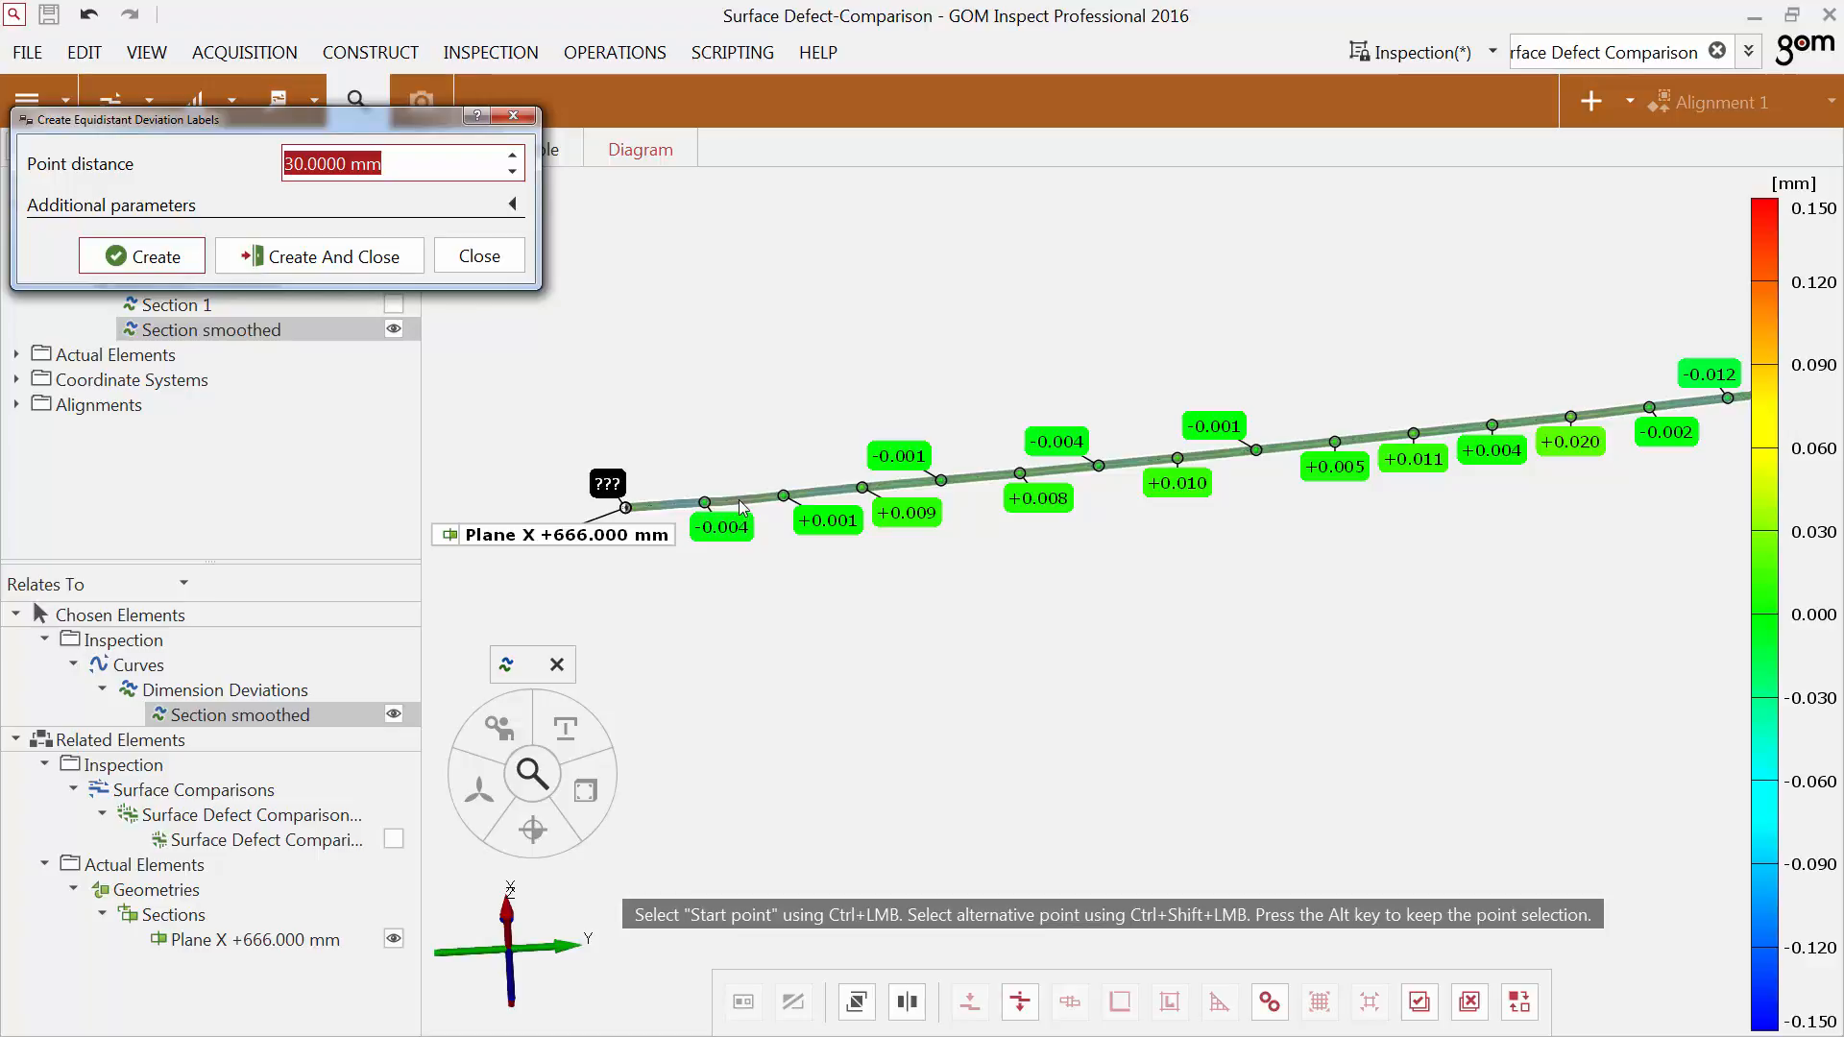
click(741, 503)
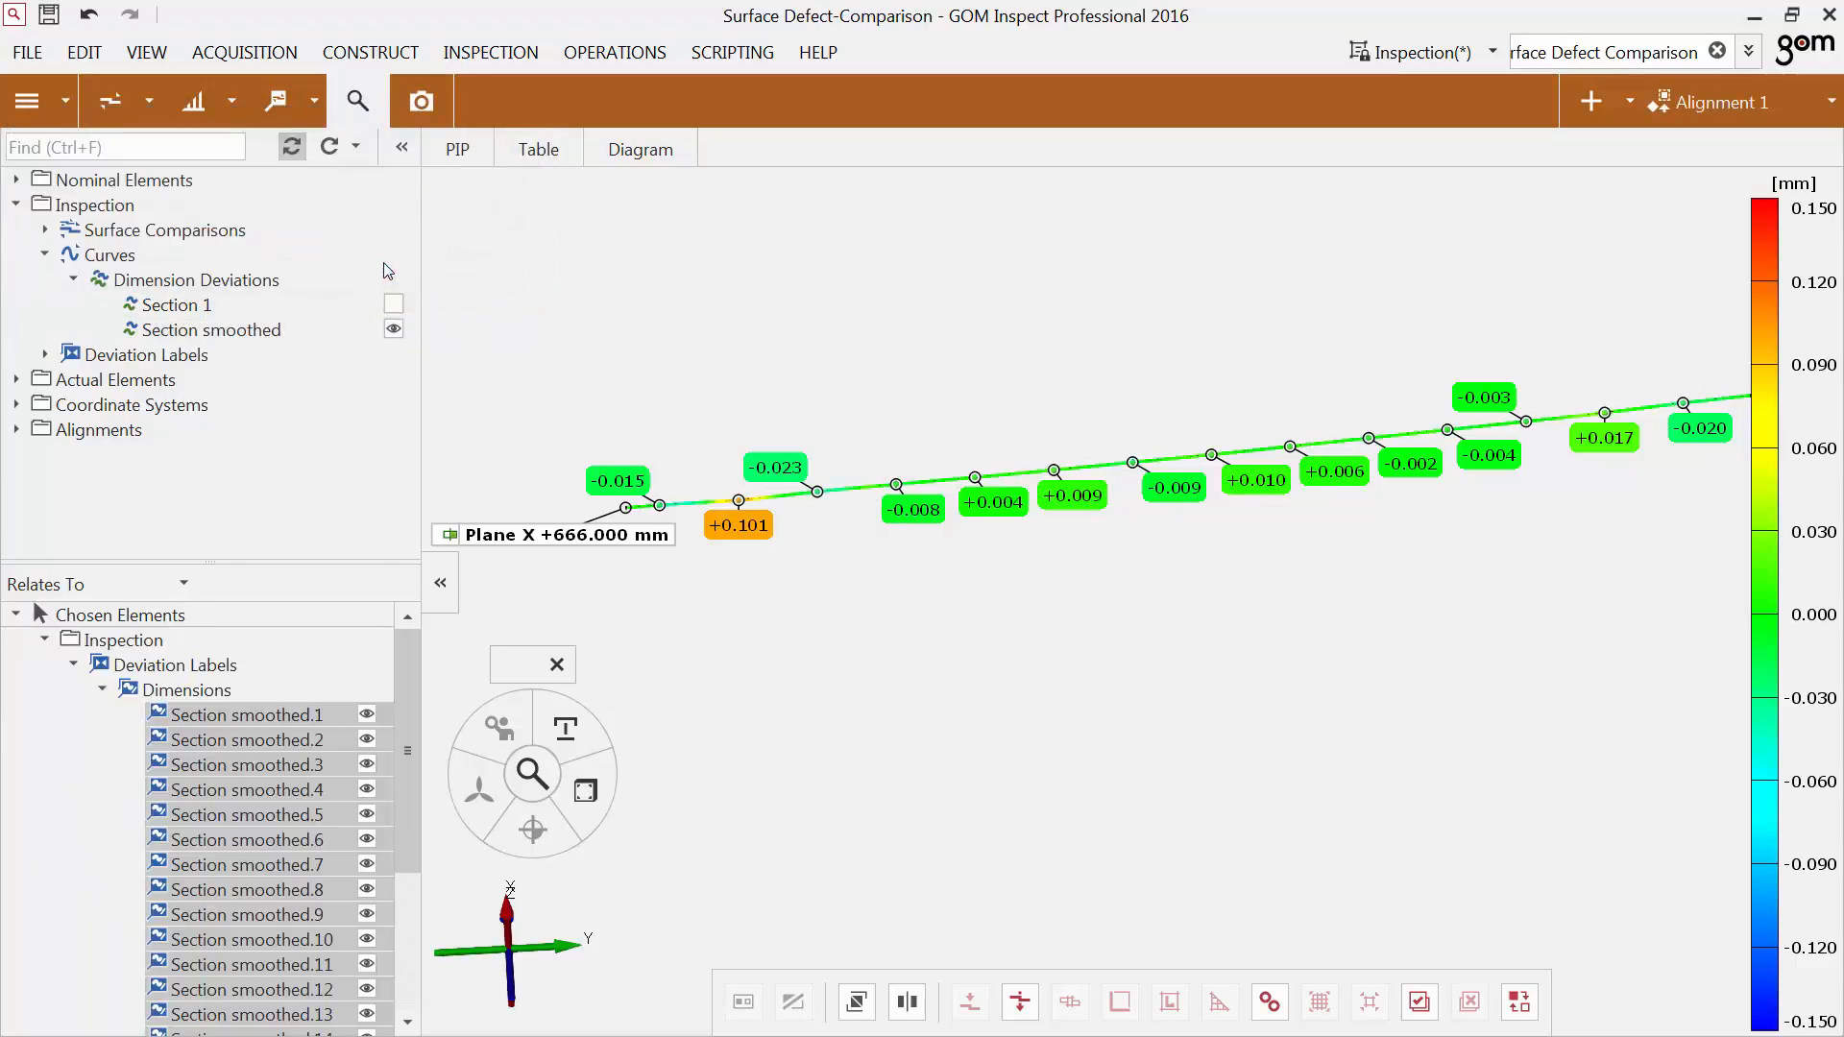
Show the colour map, hide Section smoothed, and create surface Curve 1 across the lower lid.
click(167, 229)
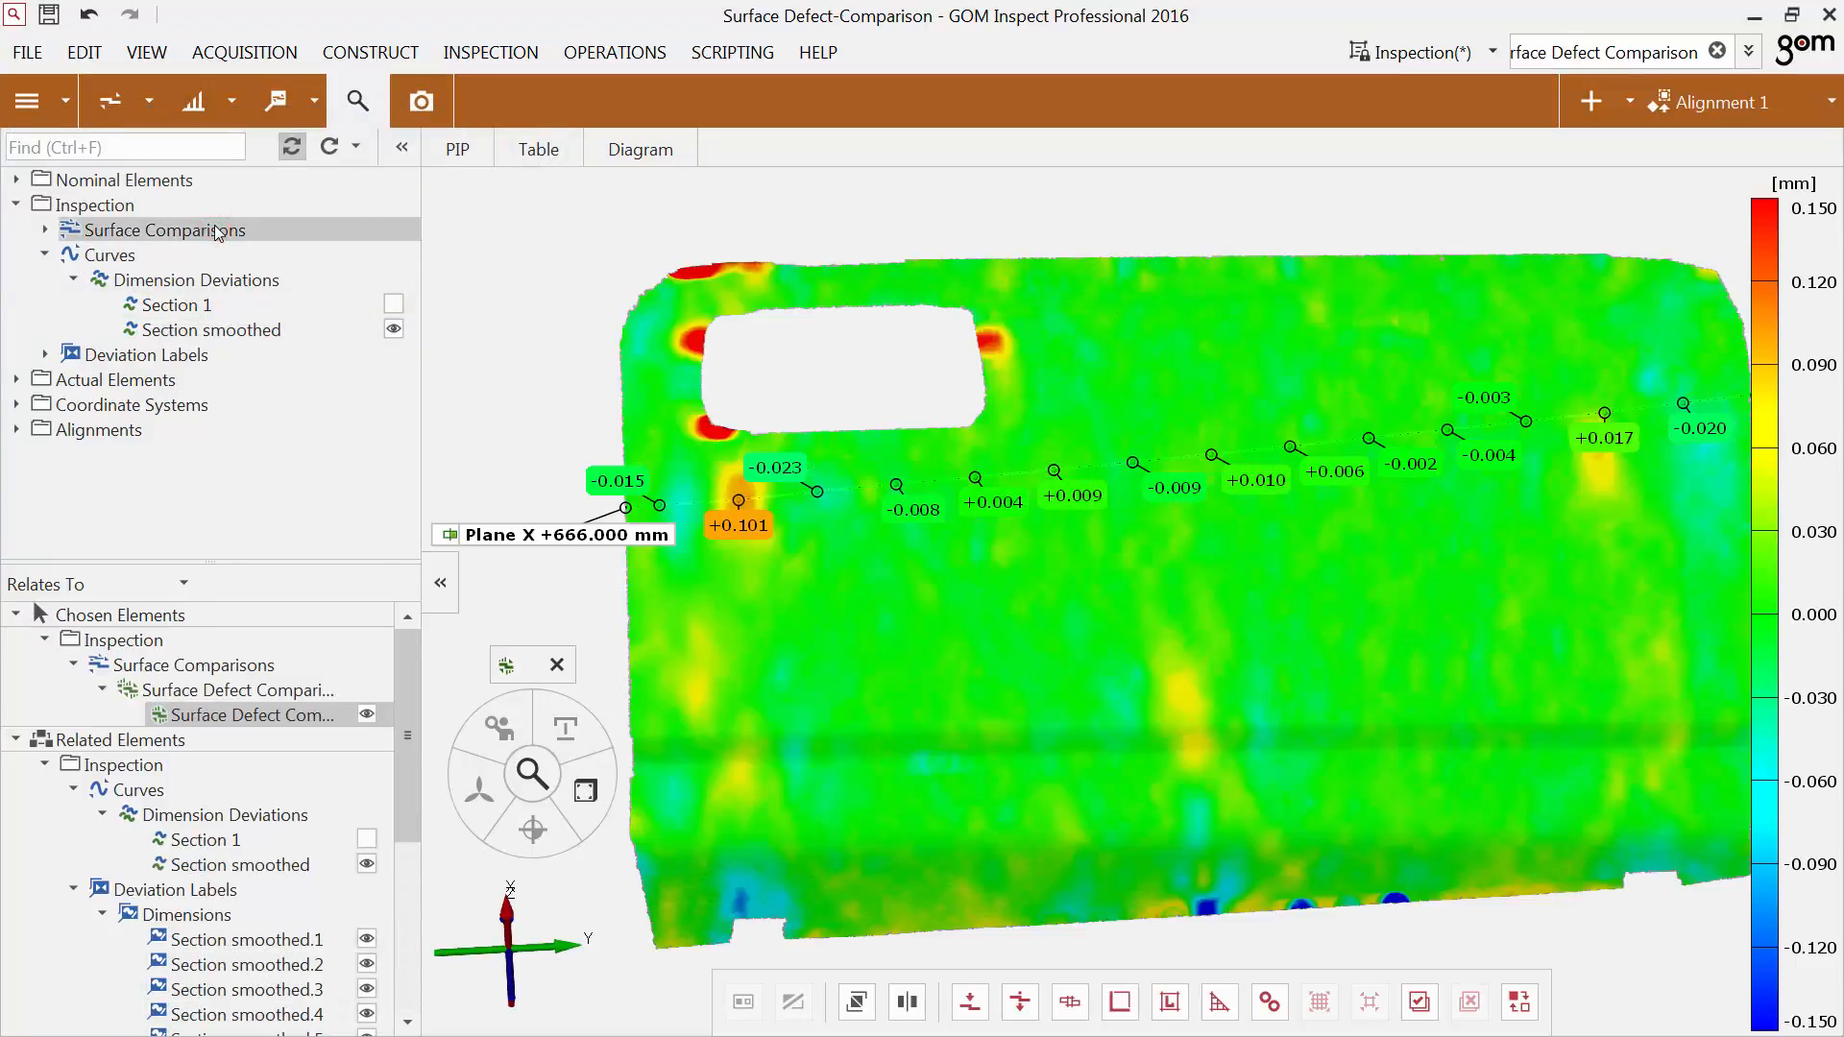
click(393, 329)
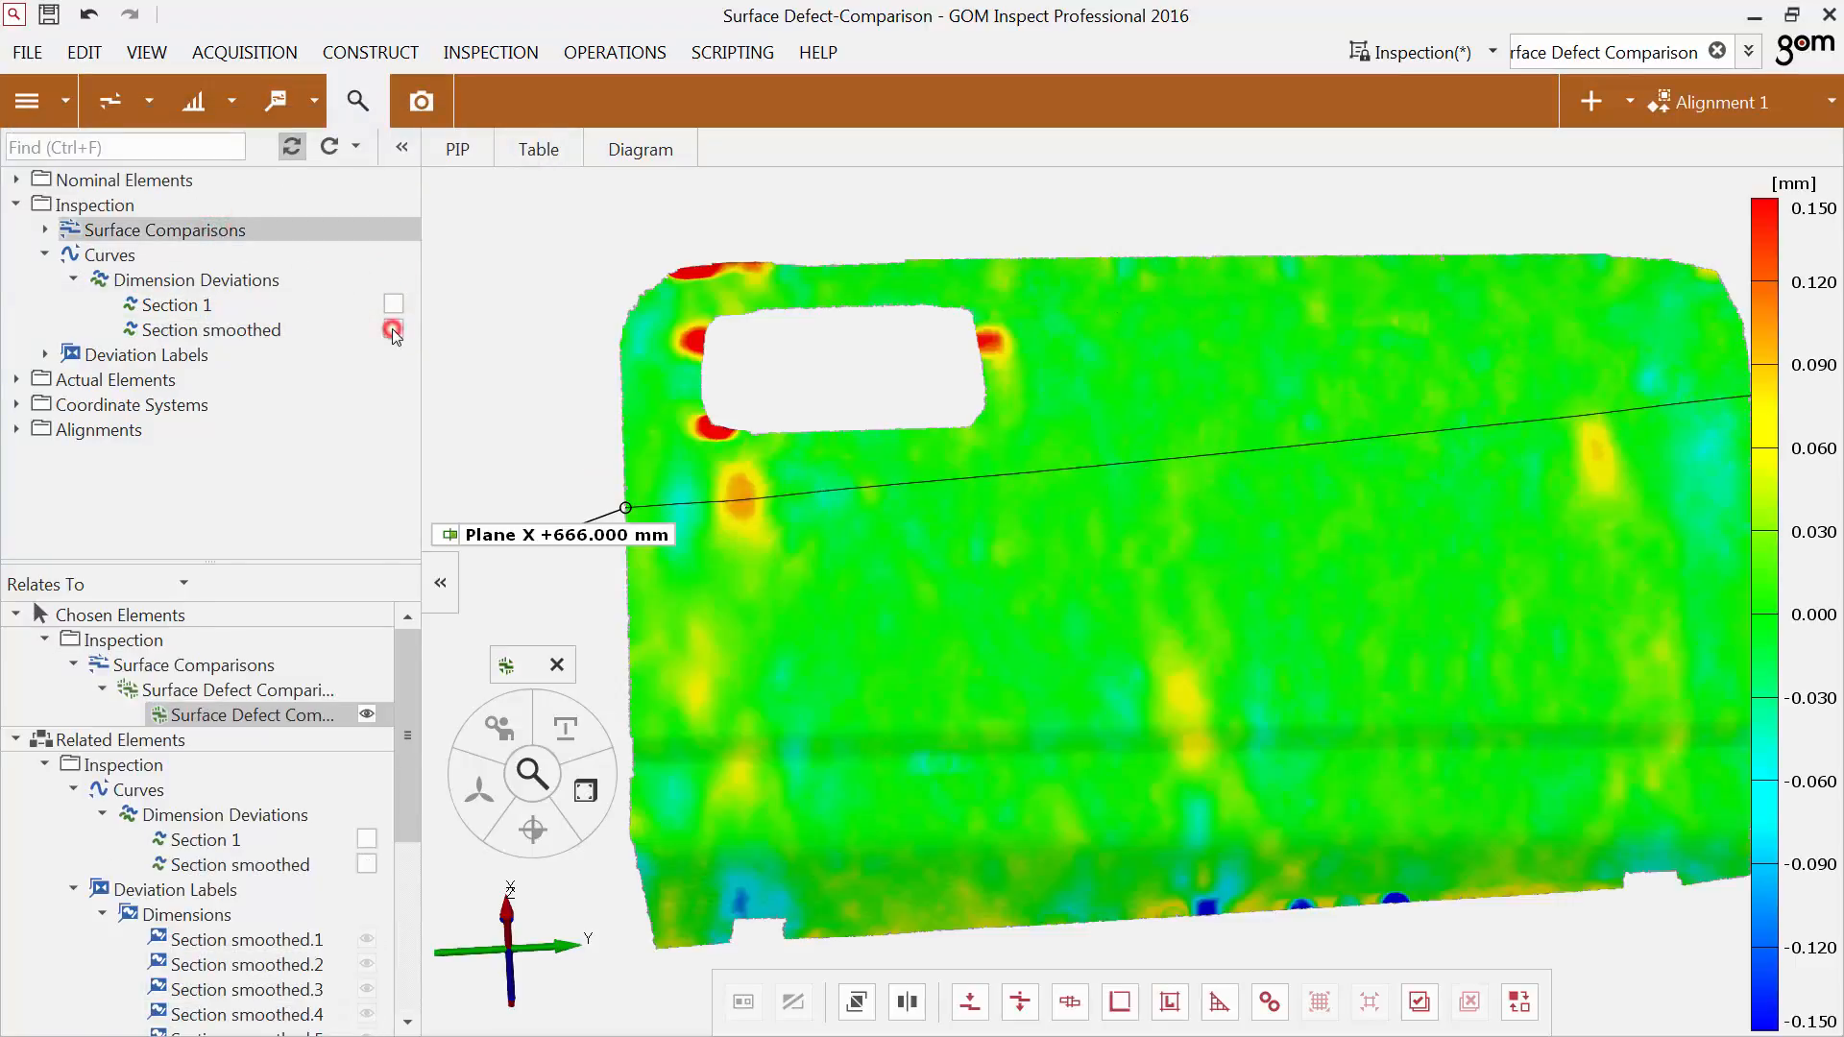
click(393, 331)
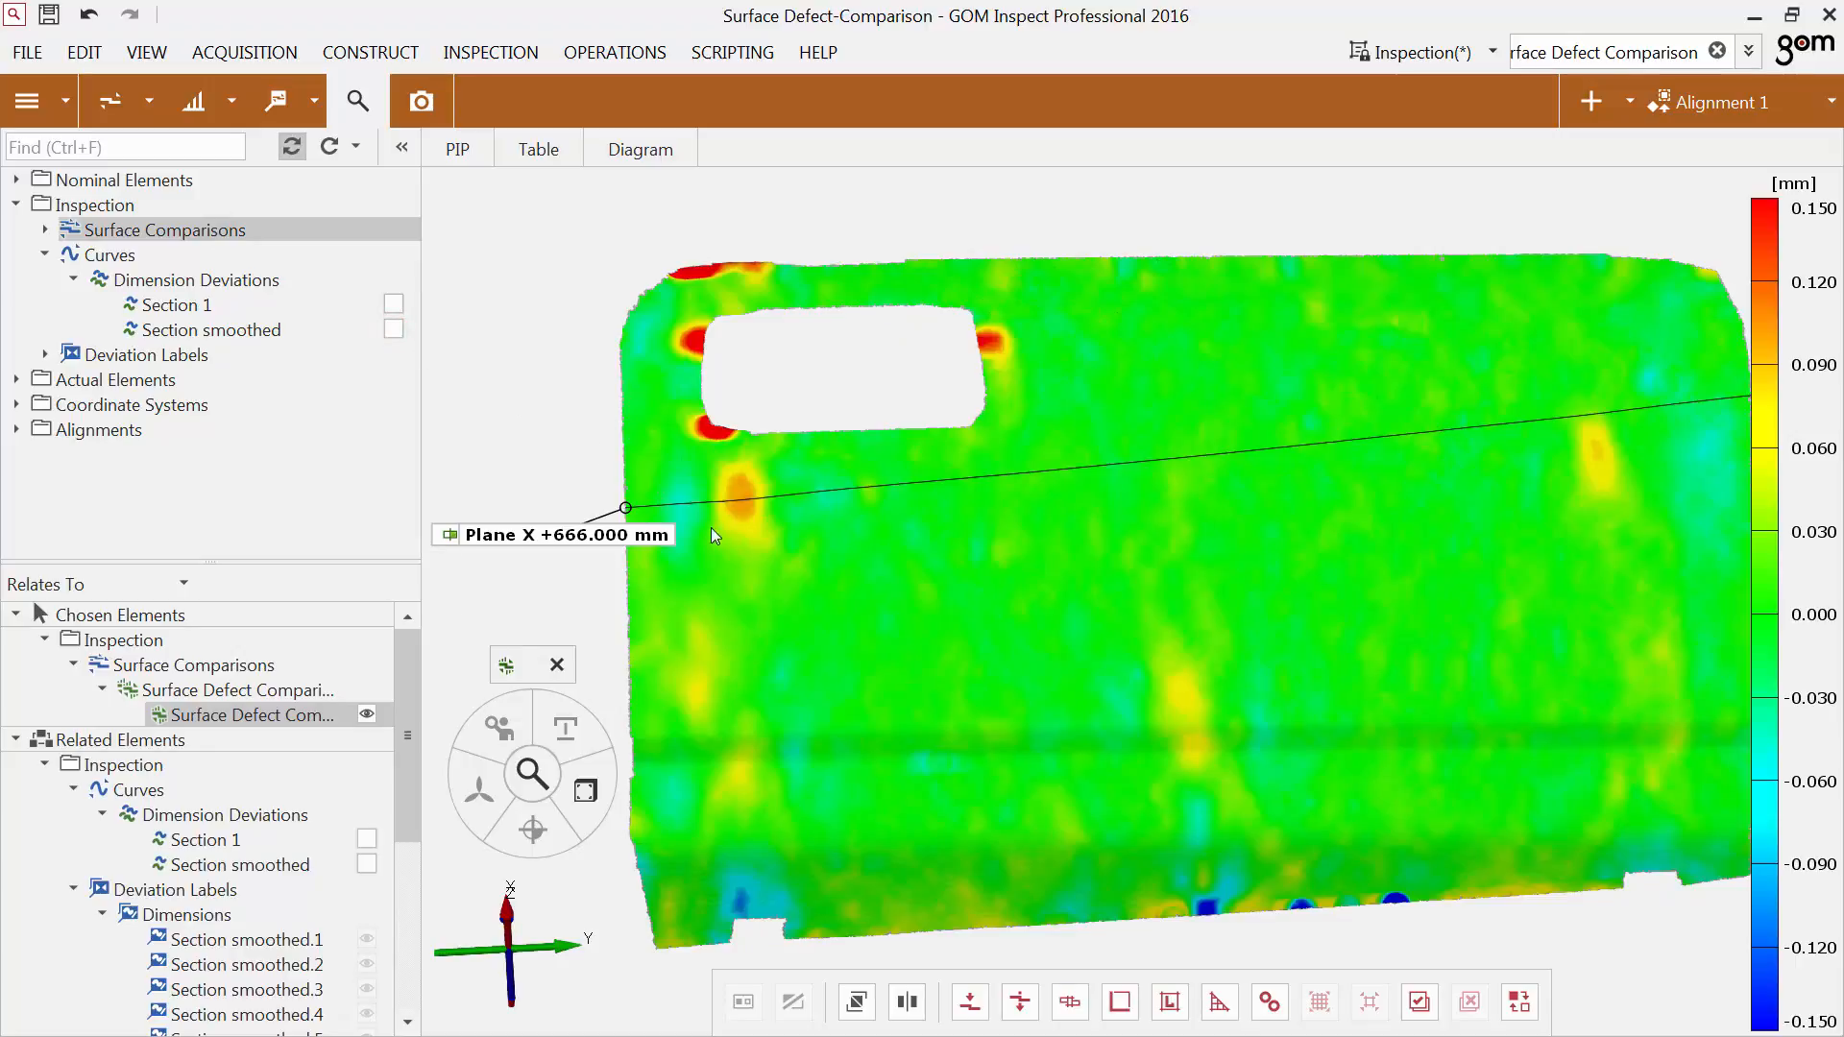
mouse_move(754, 566)
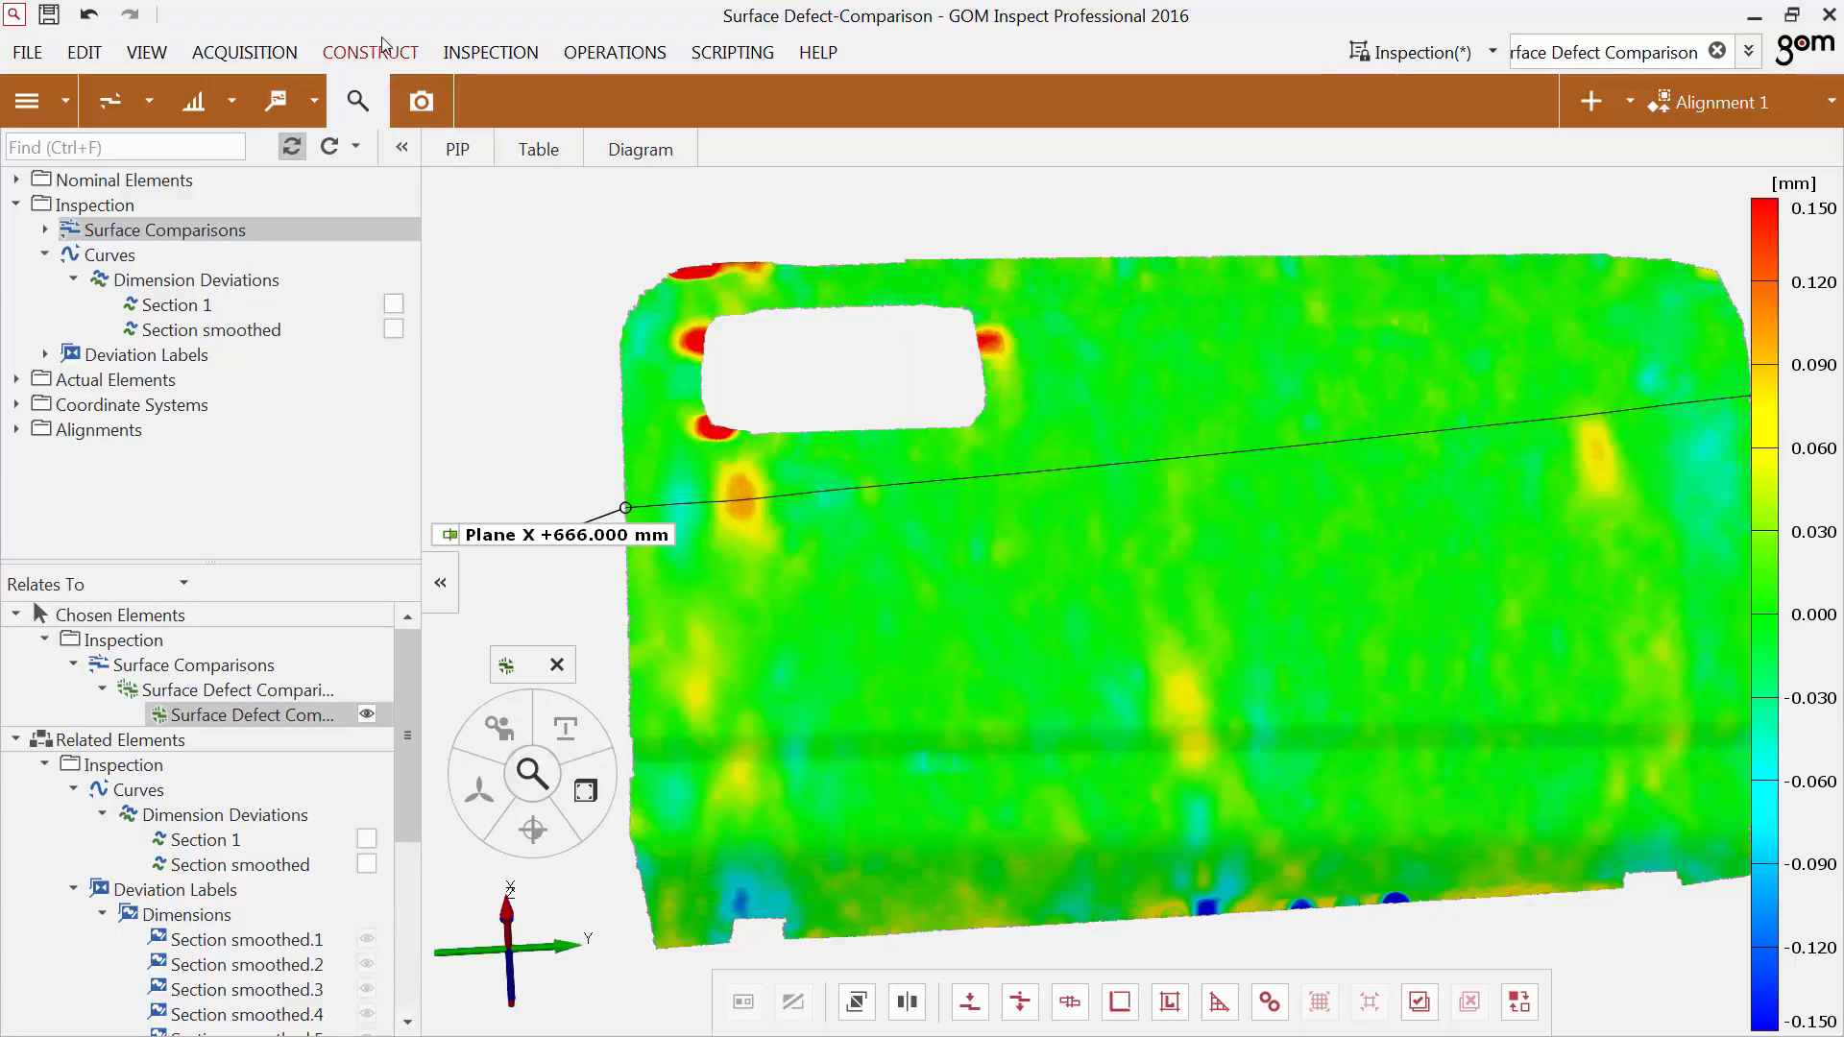
click(371, 52)
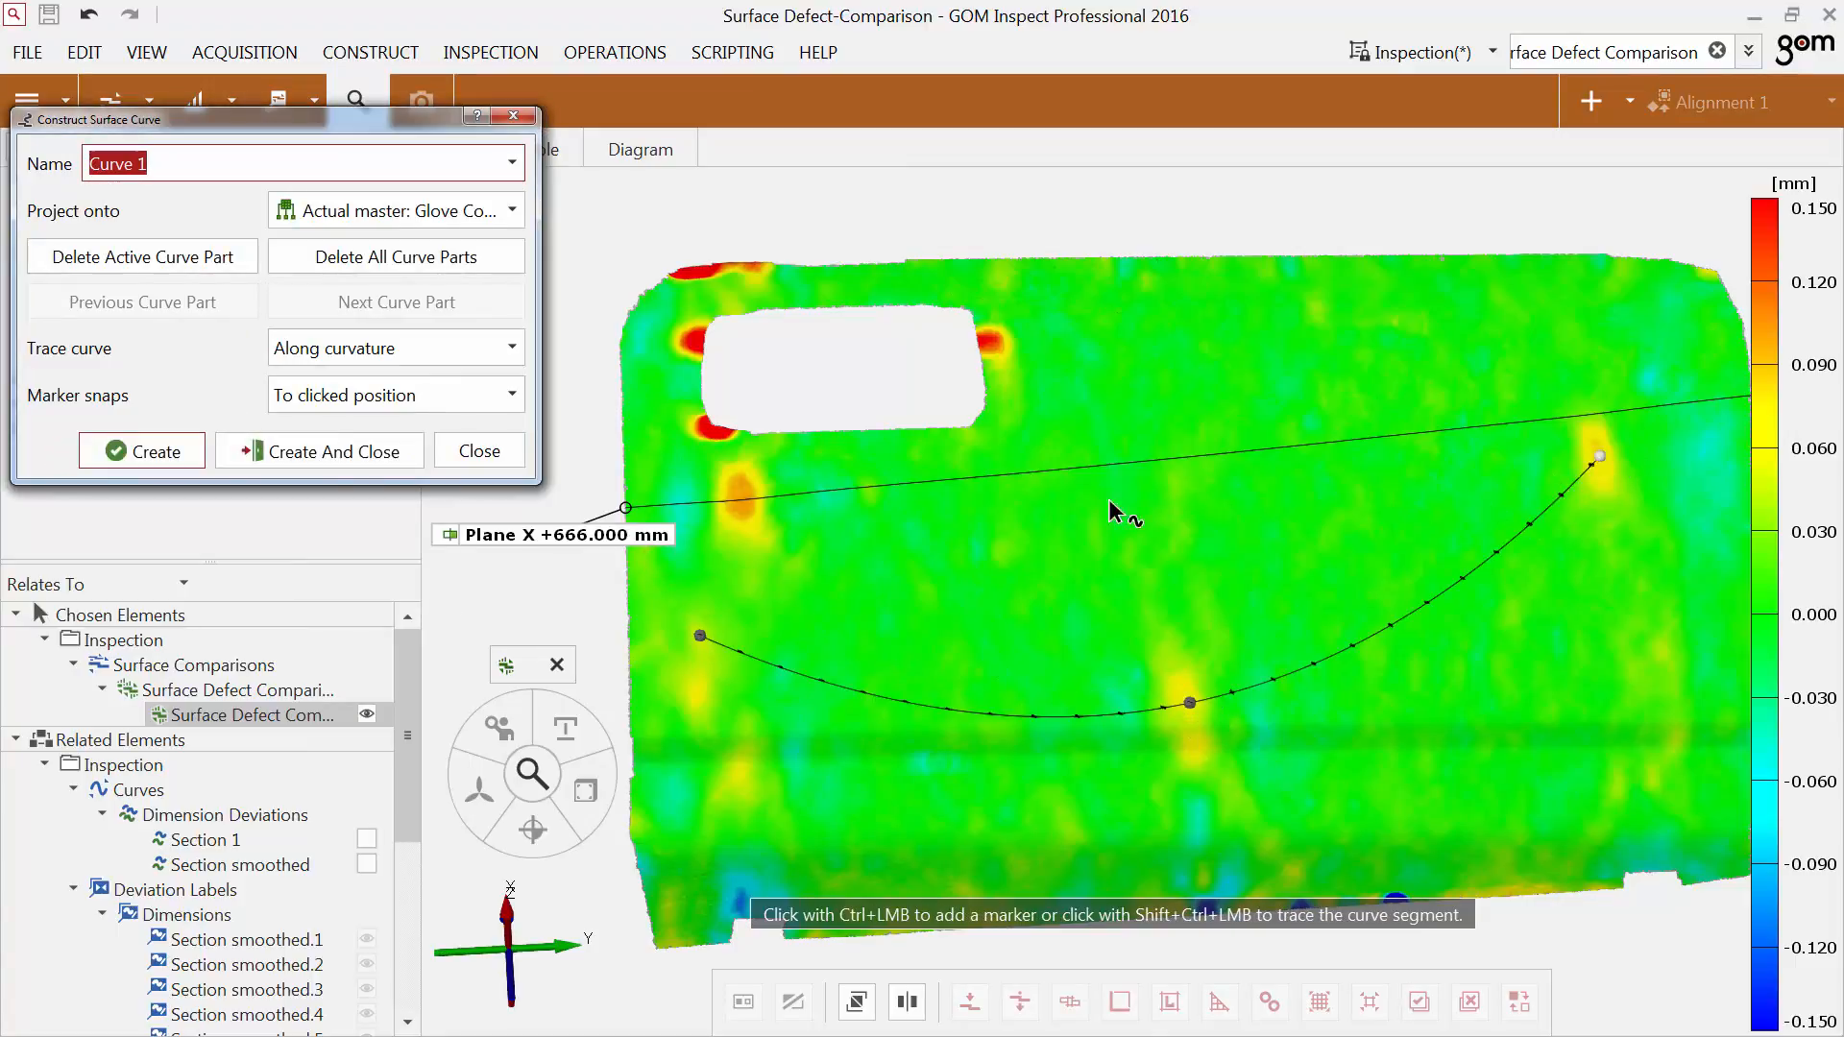
click(329, 450)
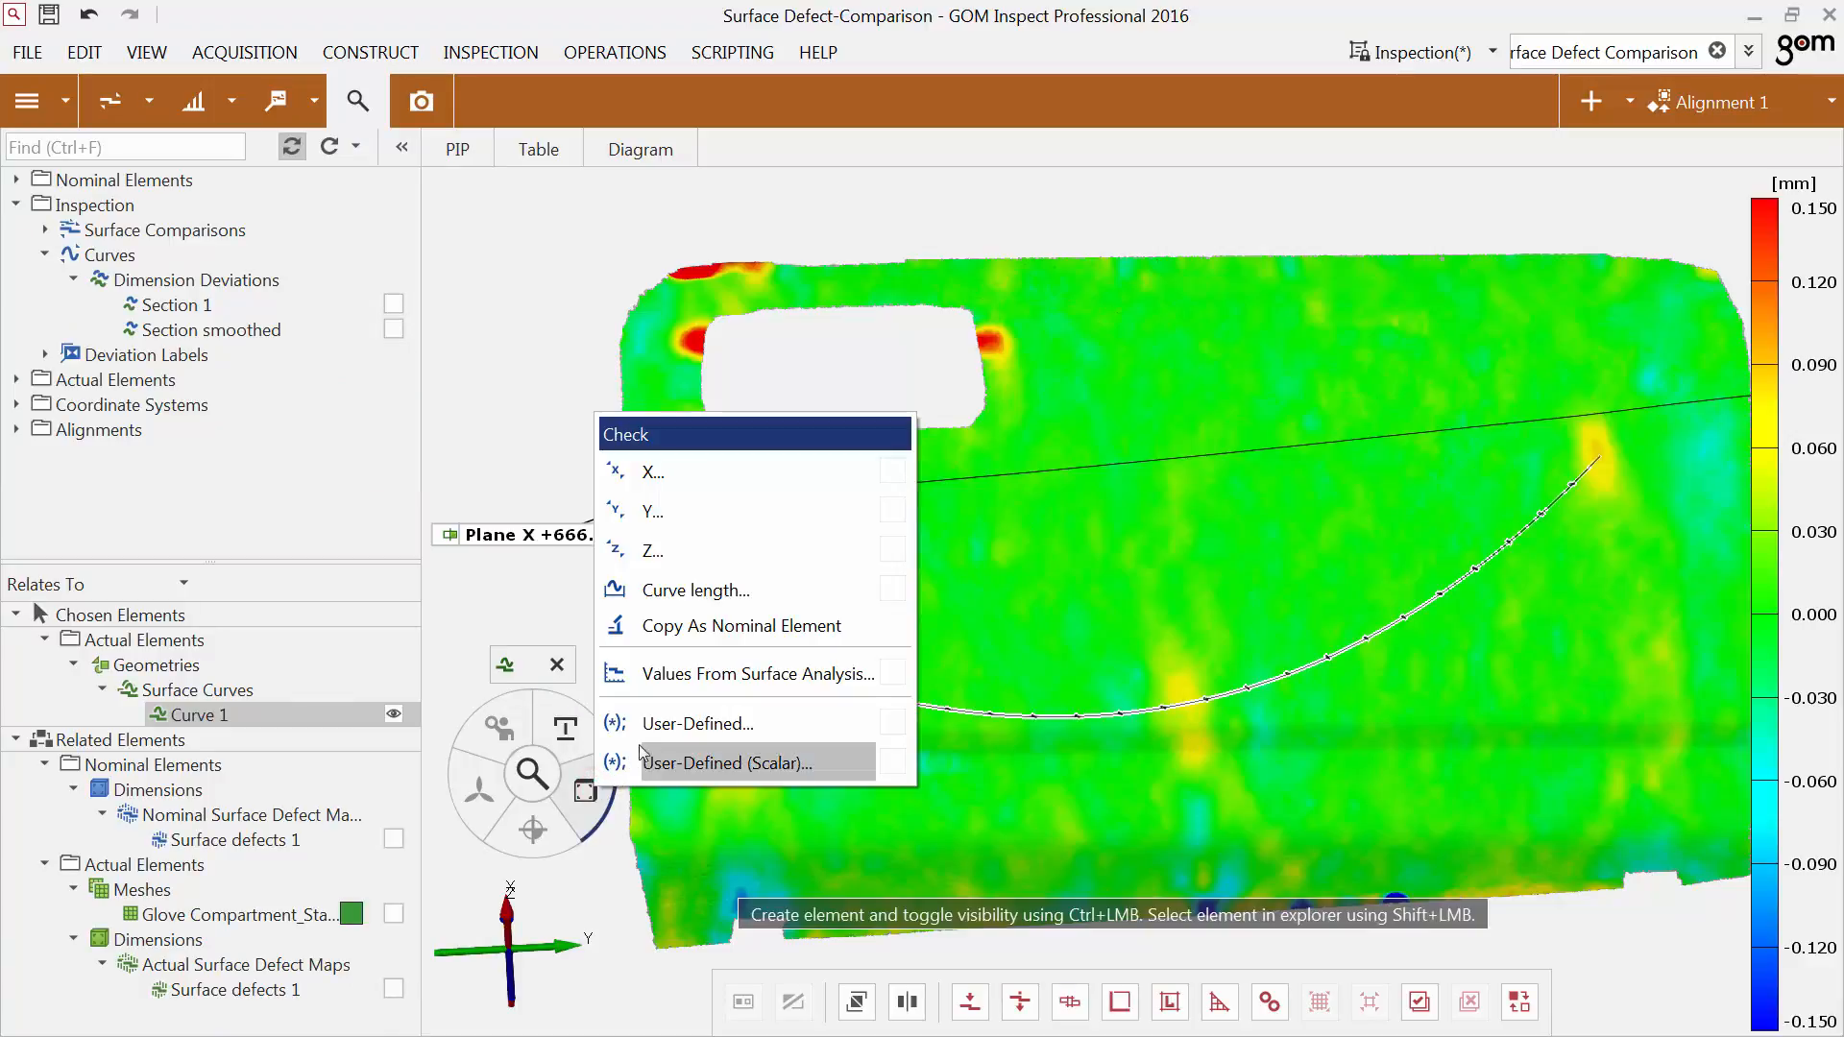
Extract surface comparison deviations along Curve 1, display their diagram, and add a report page.
click(755, 673)
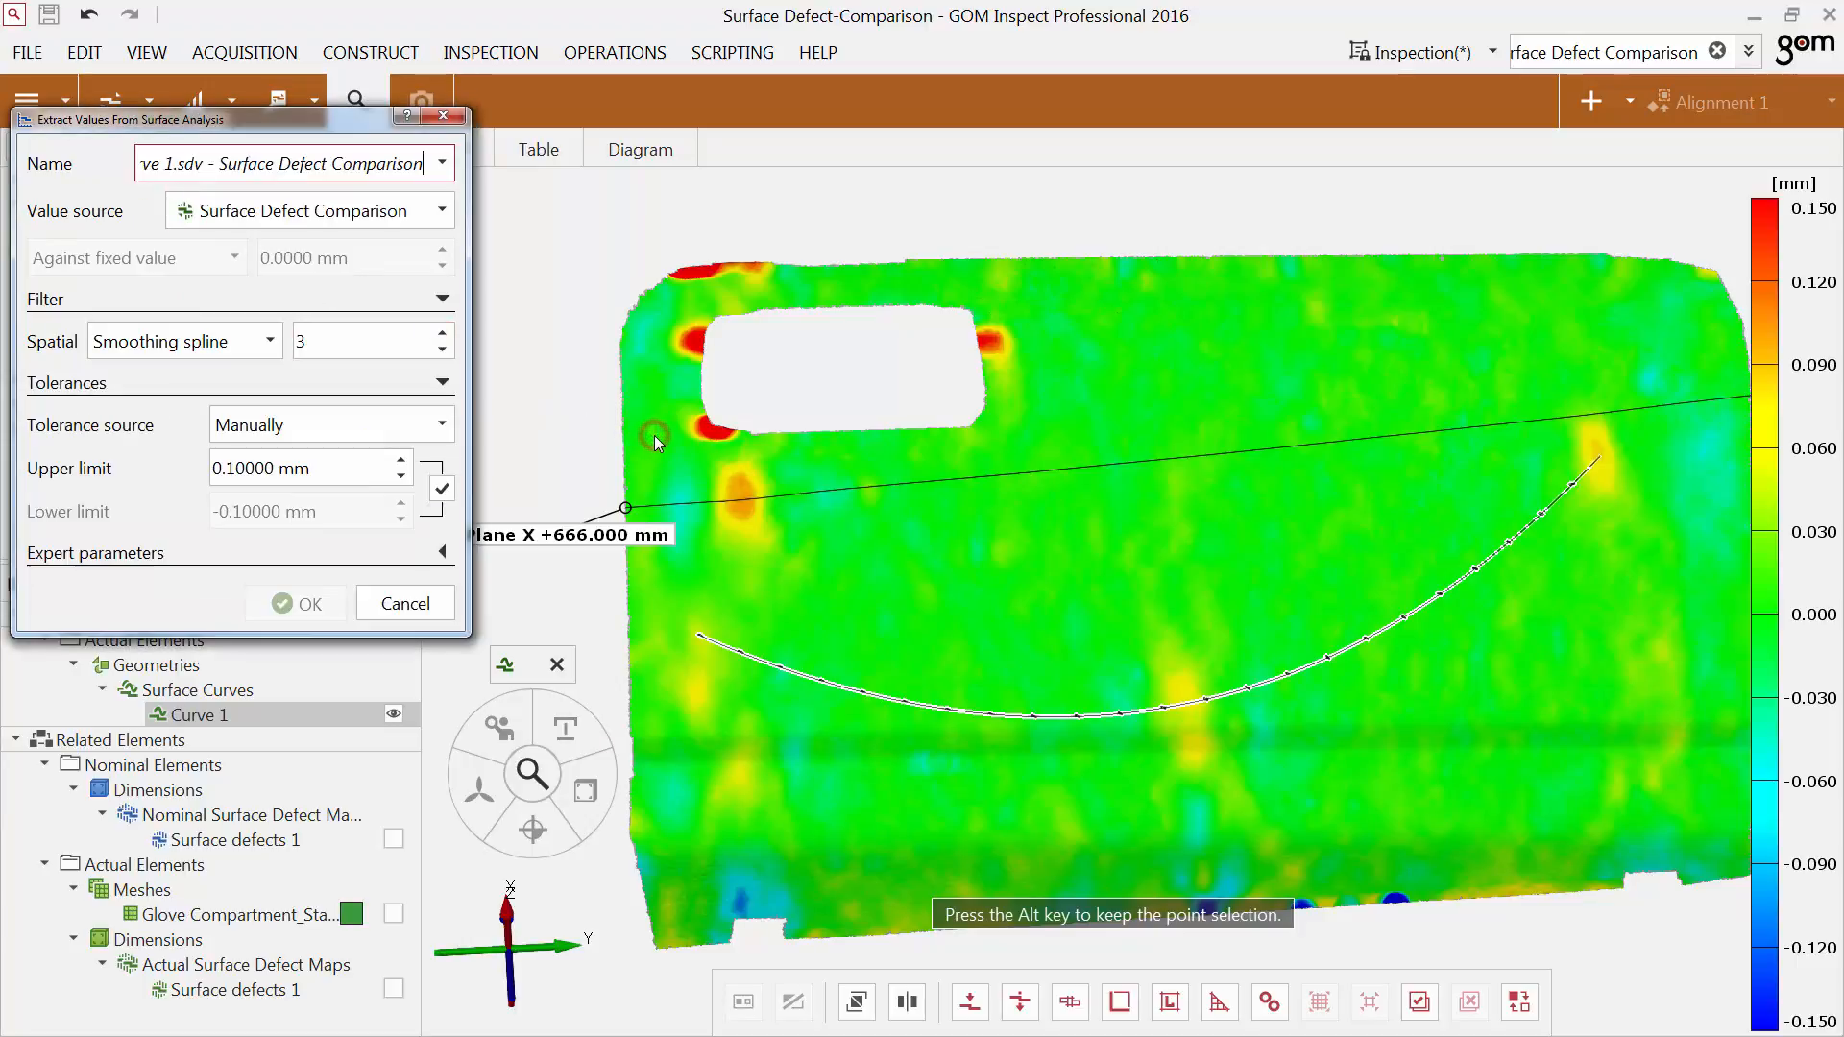
click(653, 435)
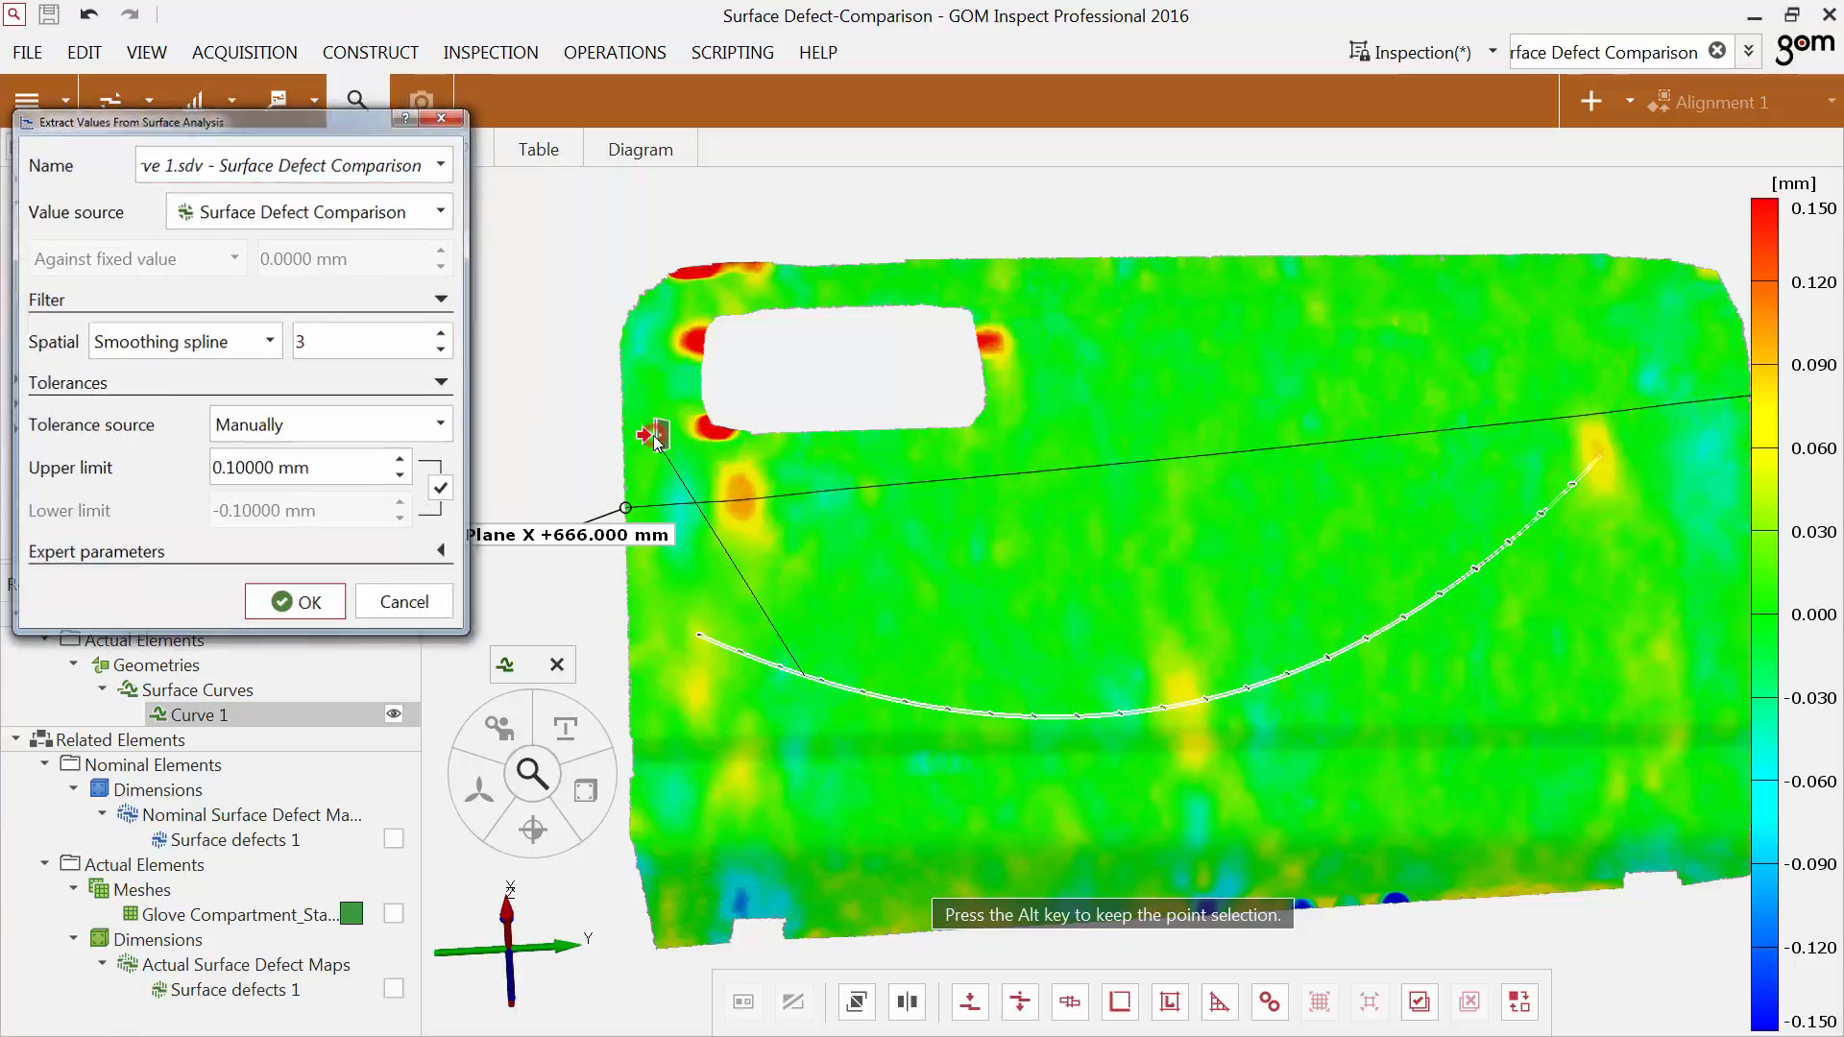
click(294, 602)
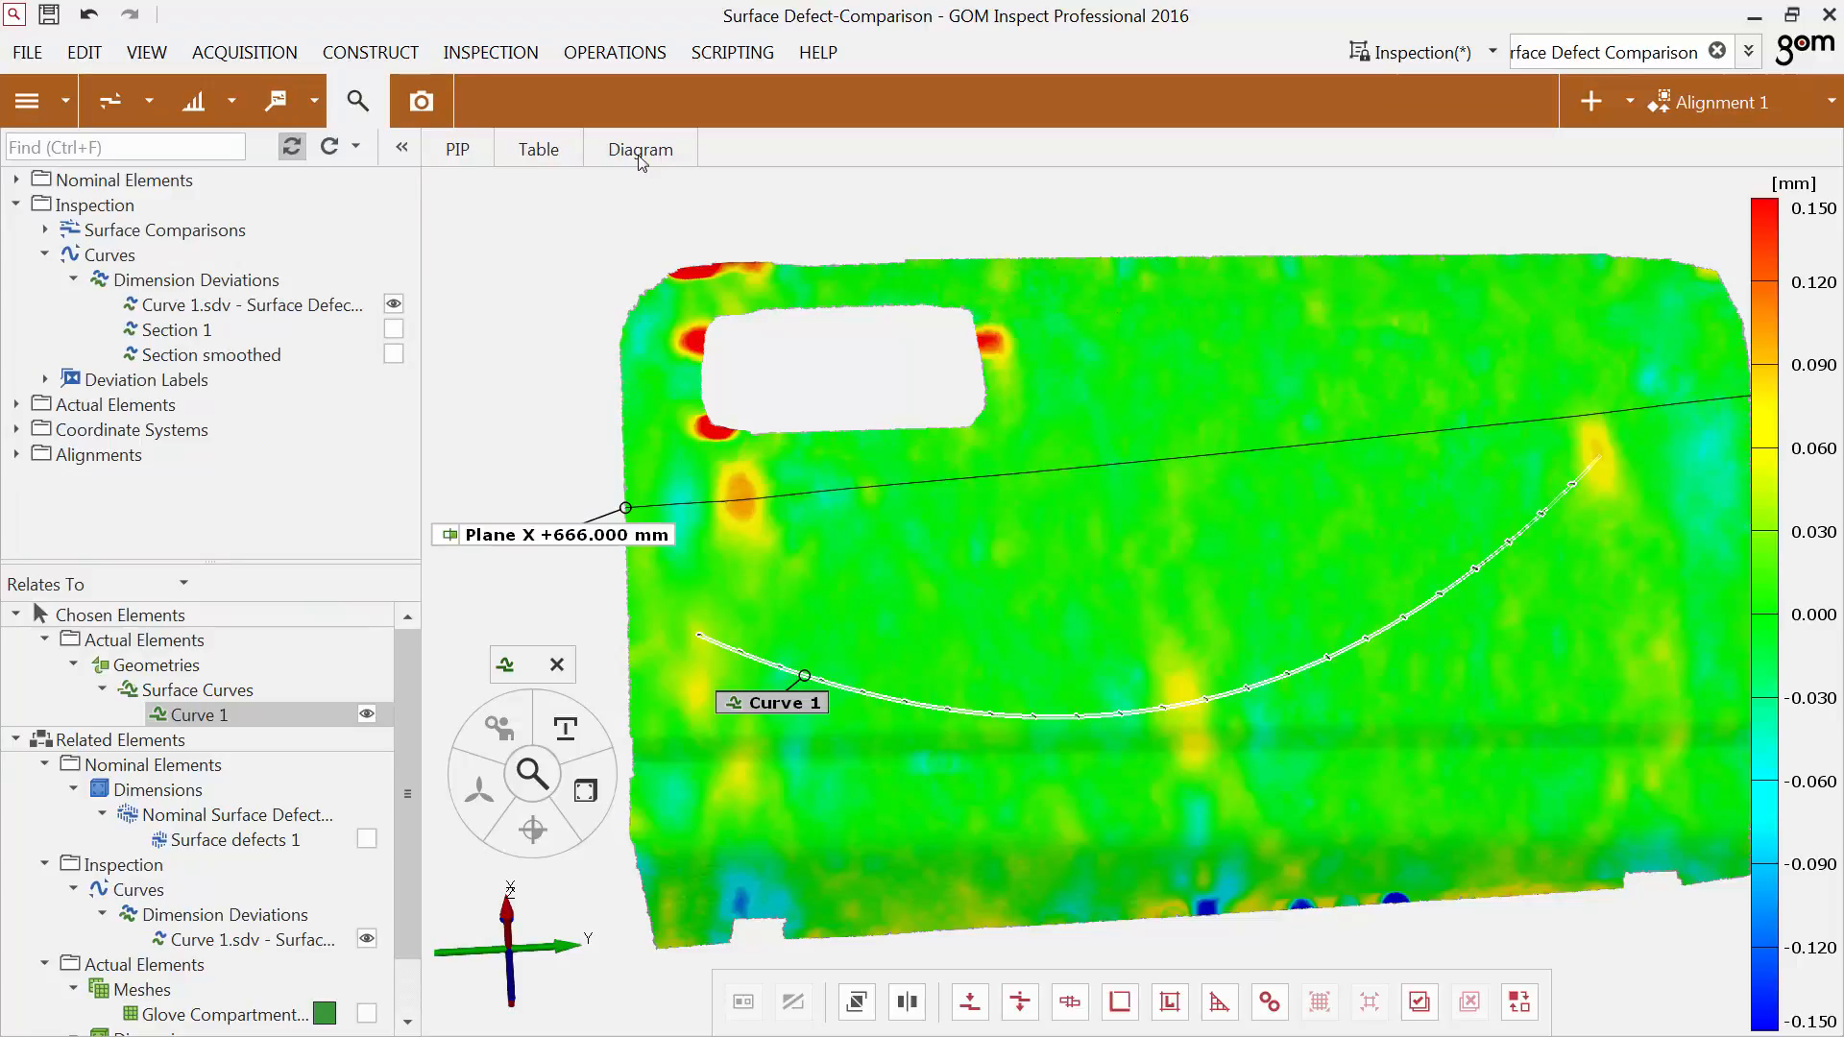
click(640, 150)
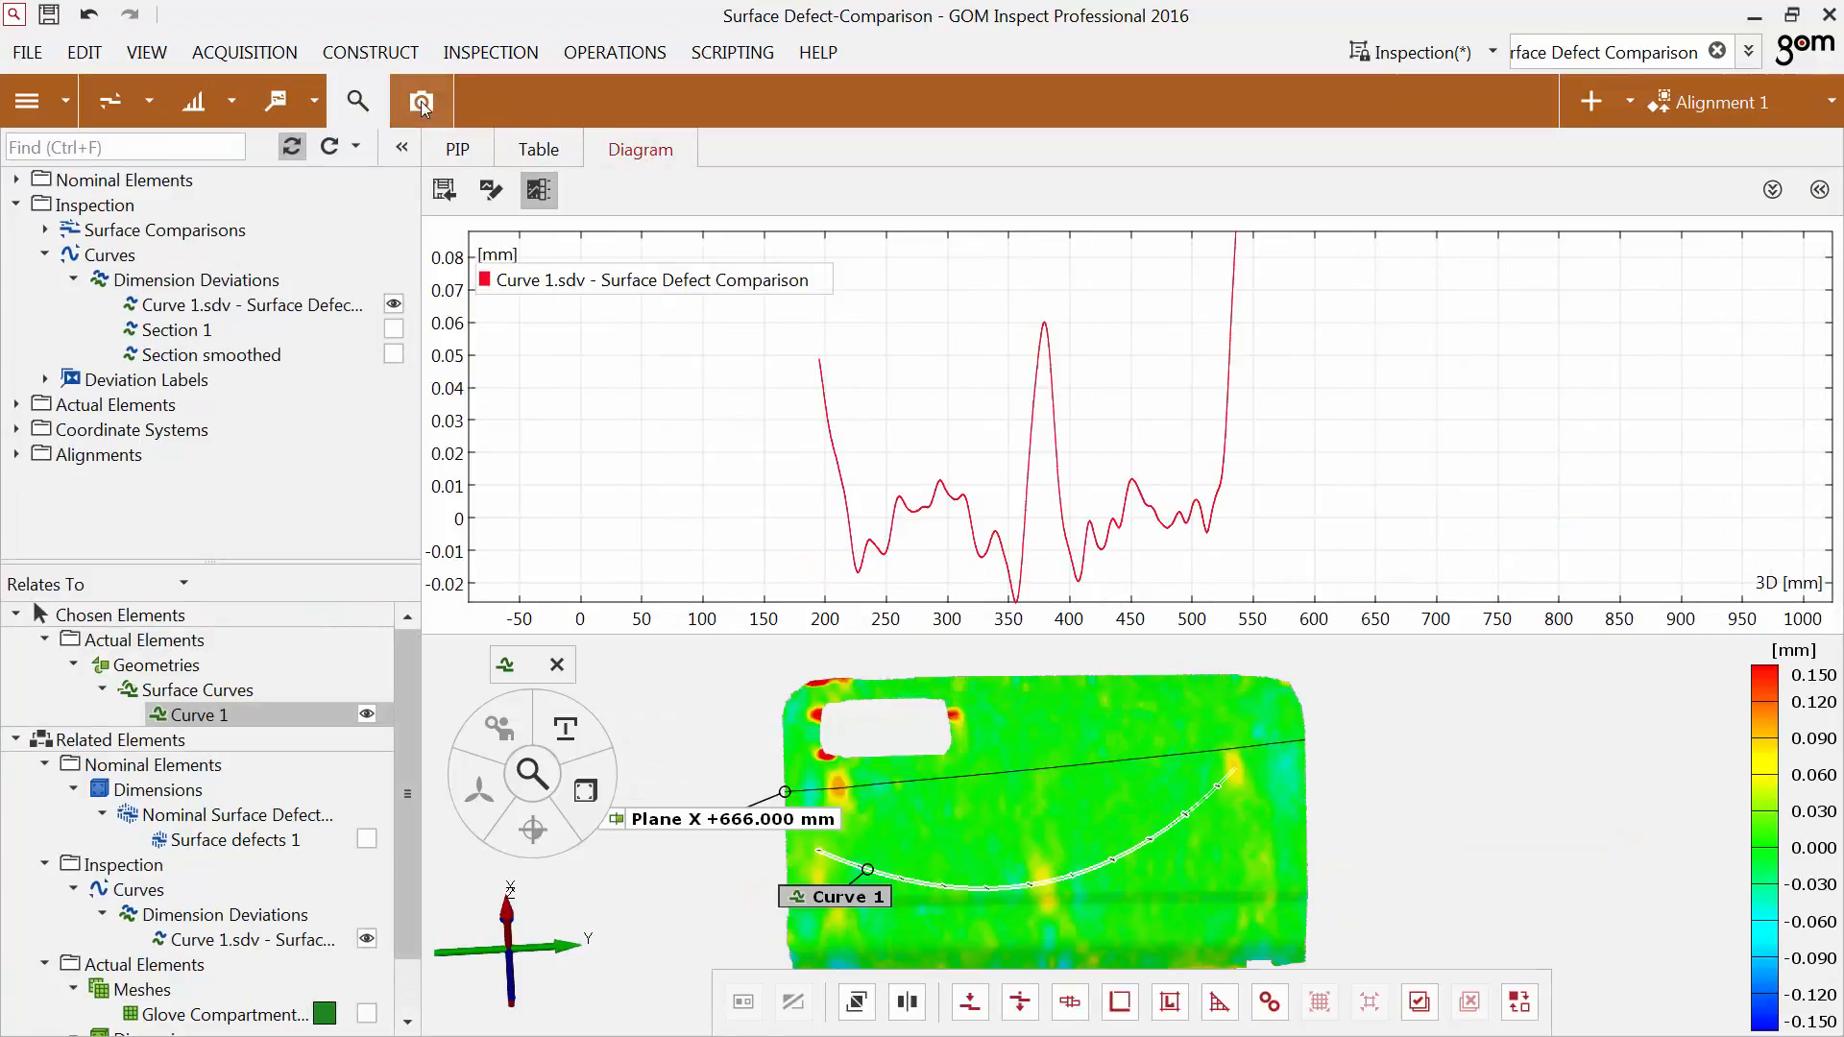
click(420, 101)
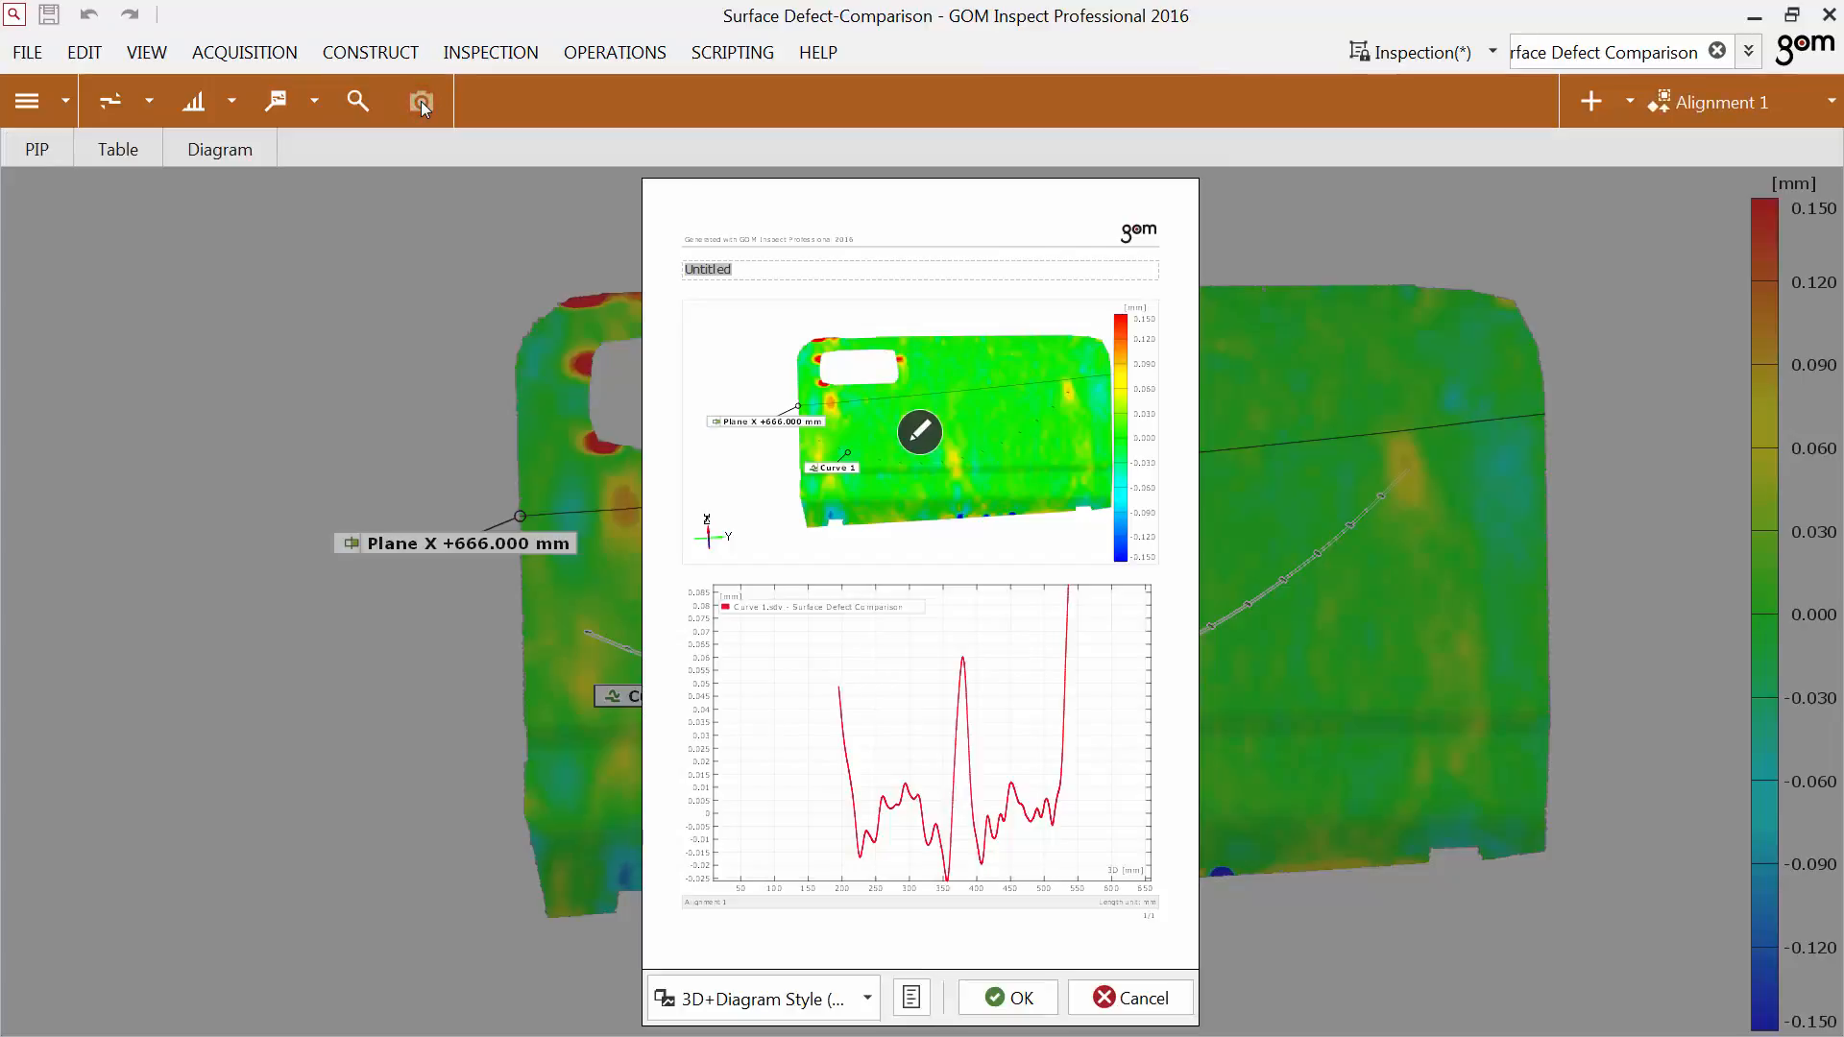